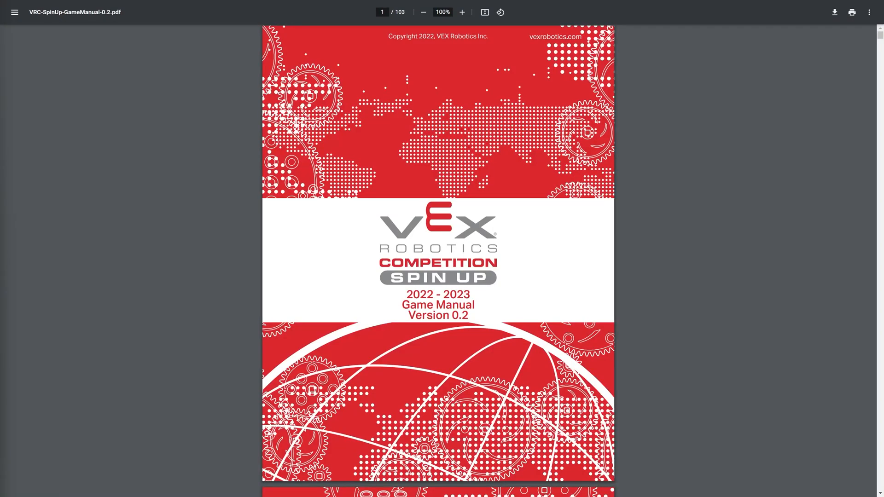
mouse_move(112, 393)
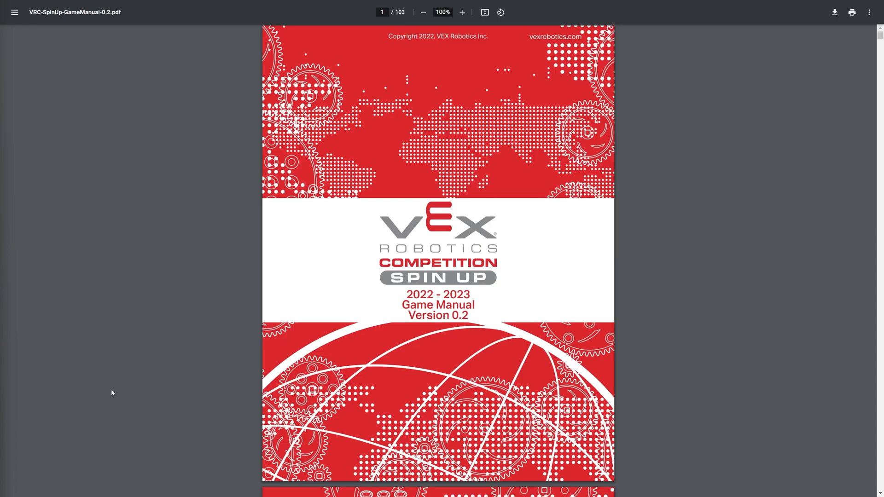
mouse_move(145, 380)
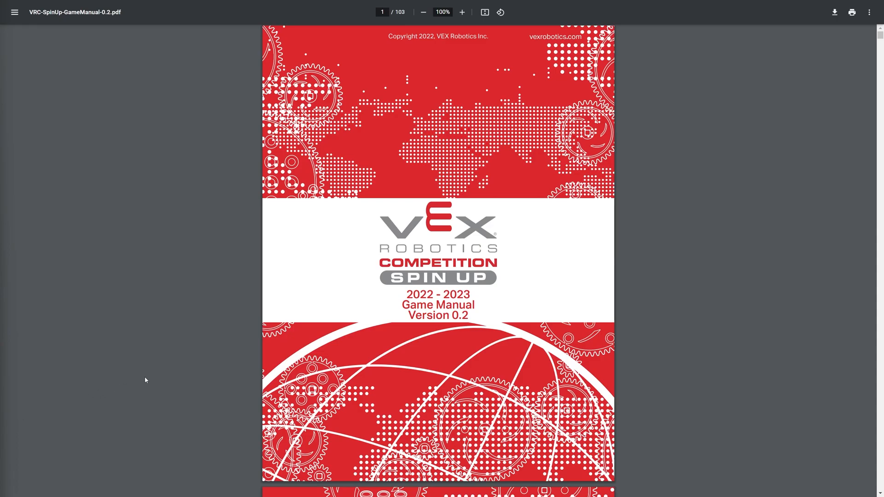
mouse_move(248, 351)
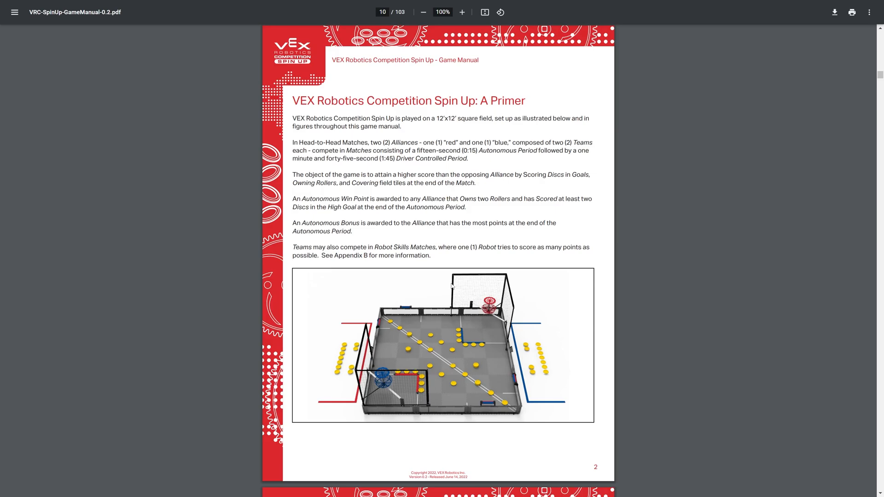
mouse_move(471, 330)
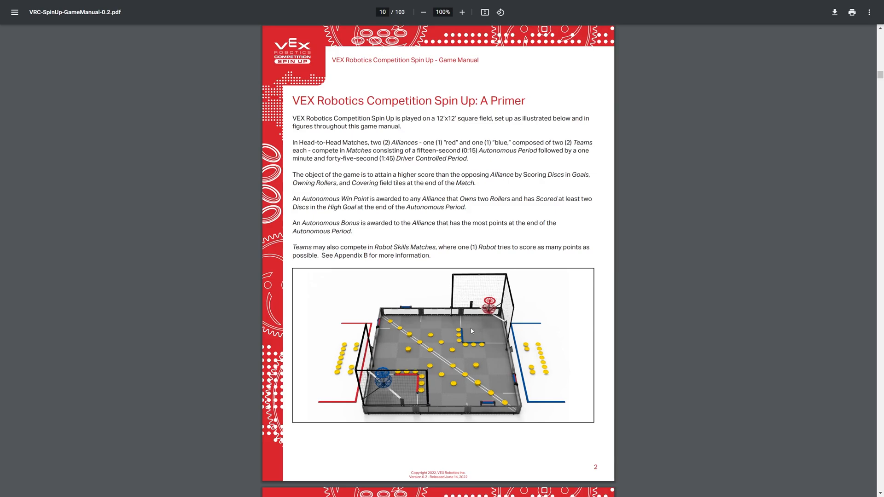
mouse_move(394, 368)
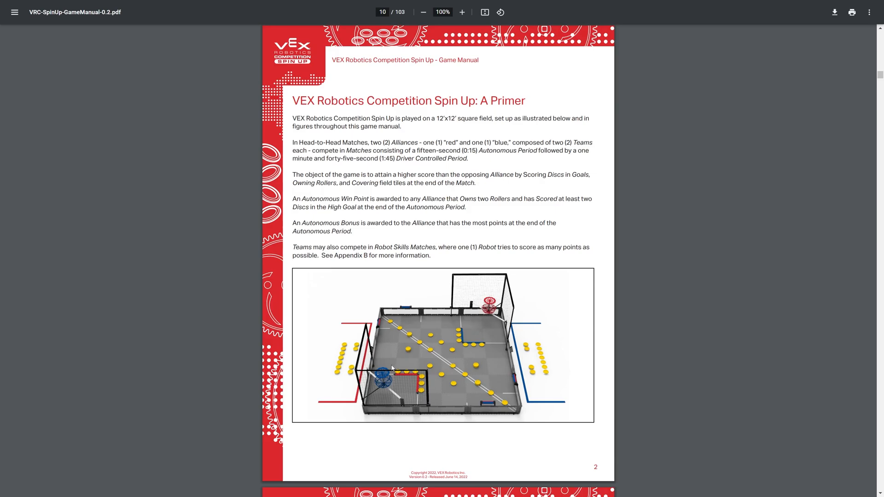
mouse_move(513, 286)
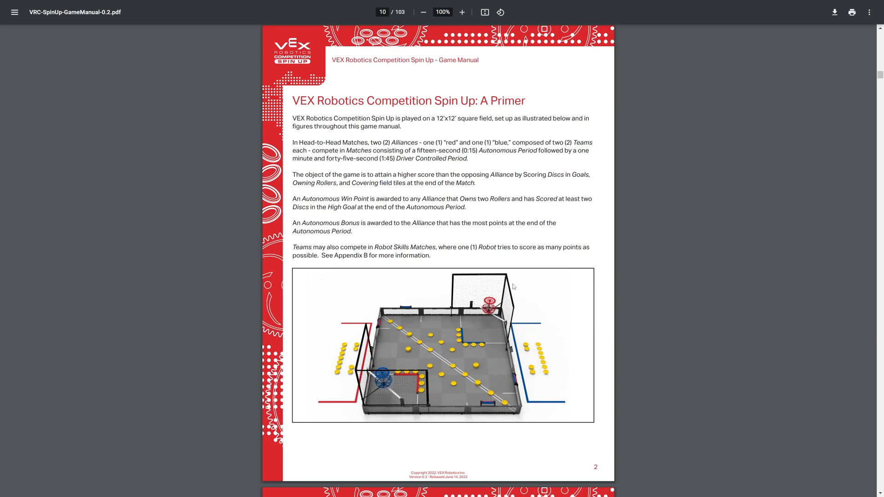
mouse_move(519, 333)
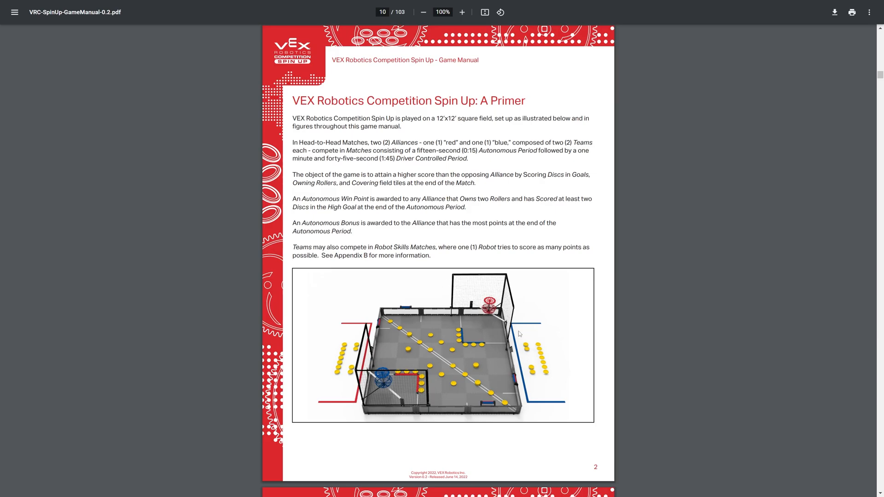
mouse_move(387, 372)
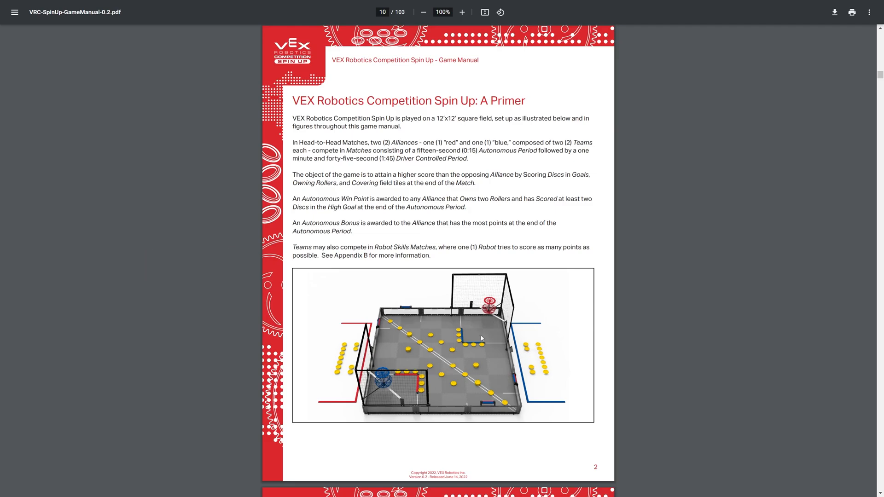
mouse_move(493, 346)
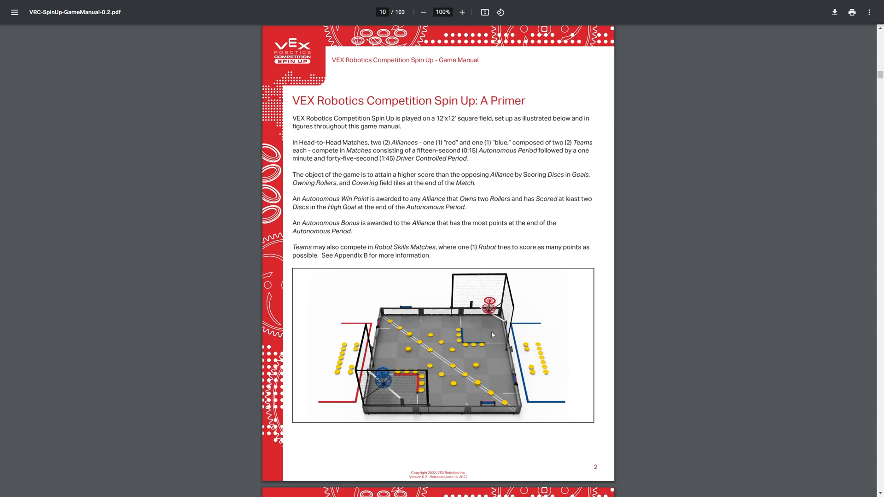
mouse_move(461, 381)
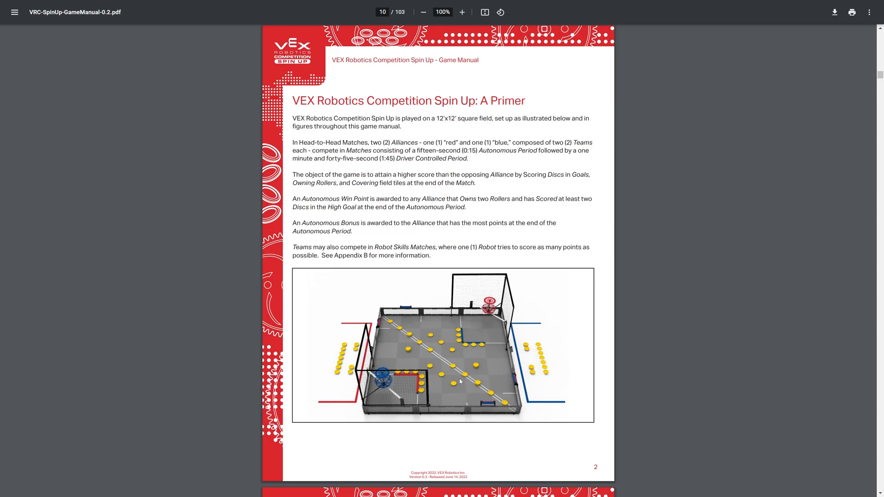
mouse_move(461, 365)
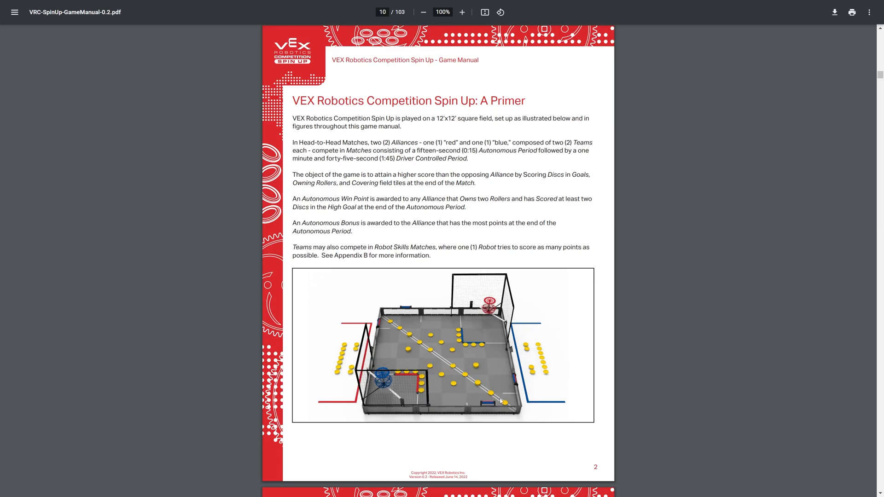
mouse_move(494, 382)
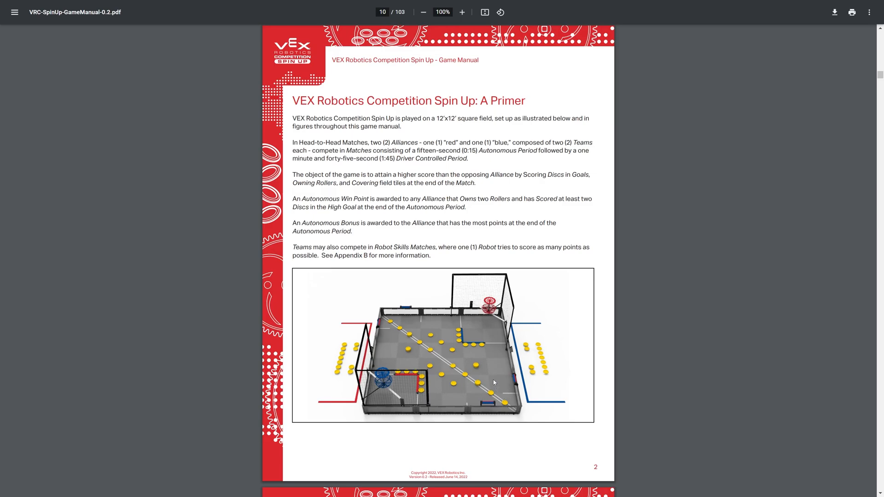
mouse_move(456, 398)
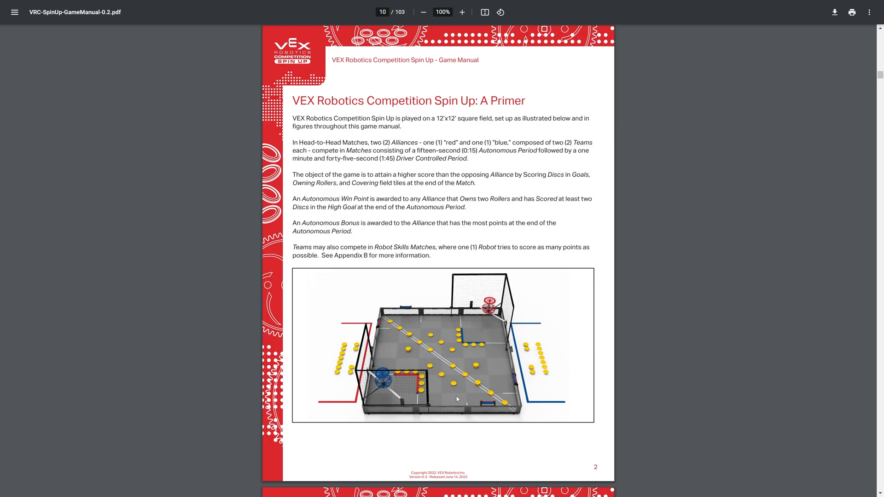
mouse_move(433, 339)
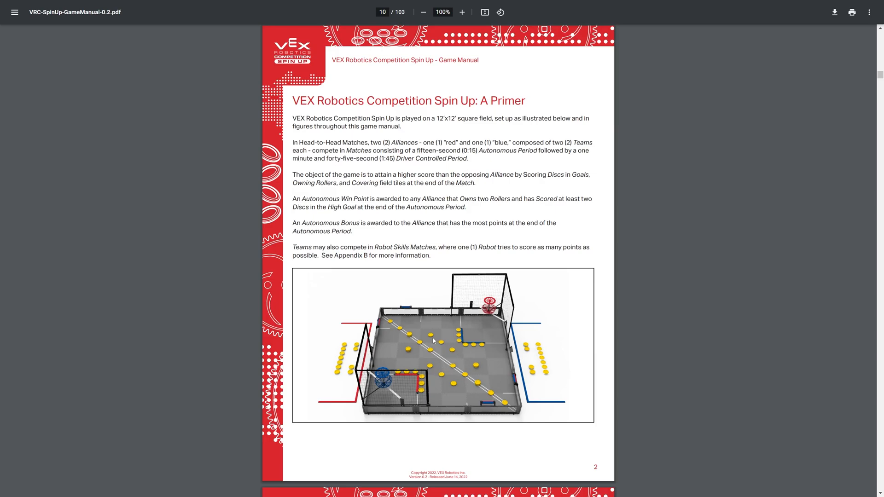
mouse_move(422, 337)
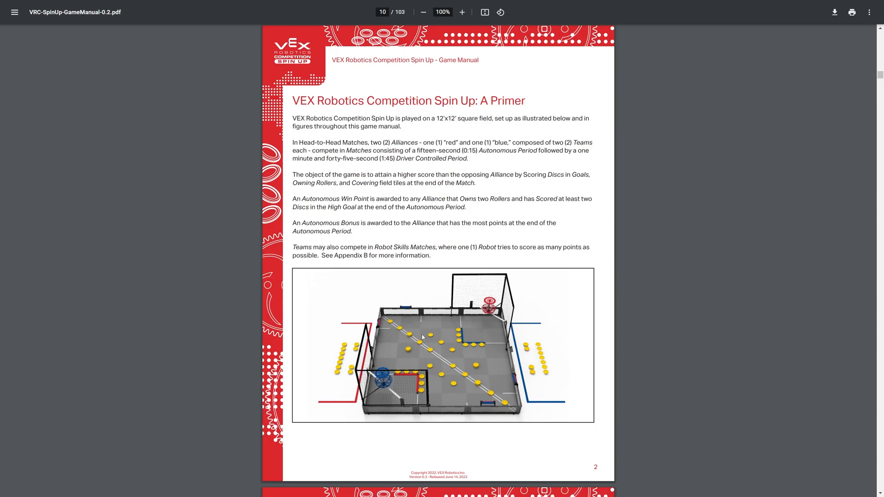
mouse_move(540, 366)
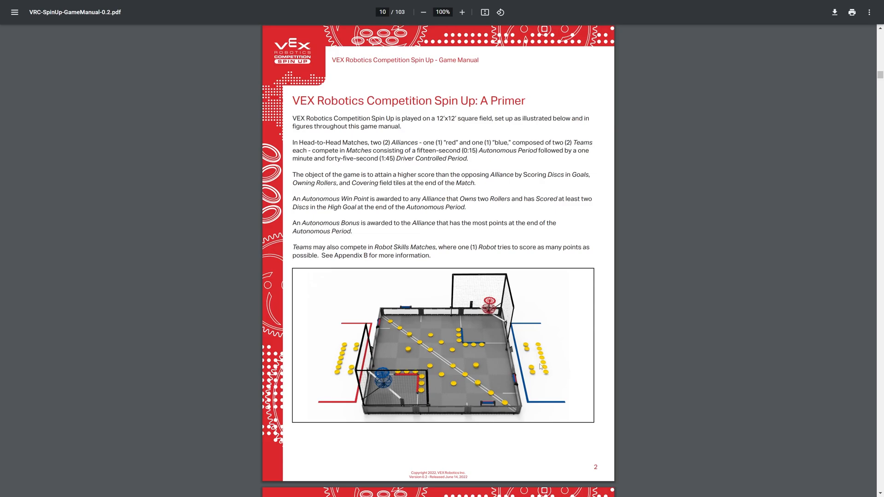
mouse_move(383, 313)
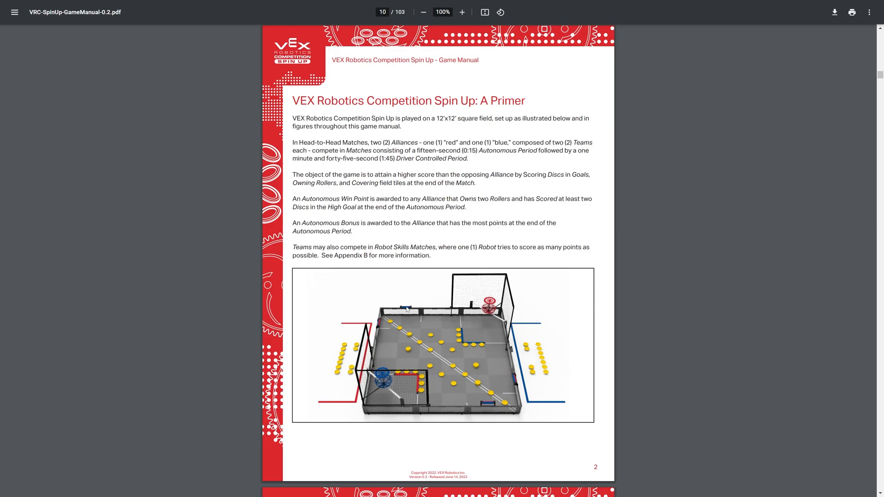
mouse_move(490, 390)
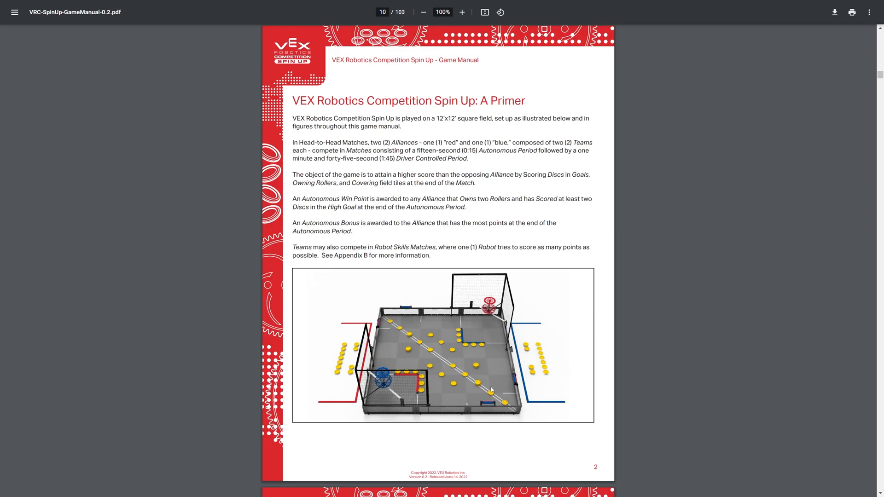
mouse_move(436, 368)
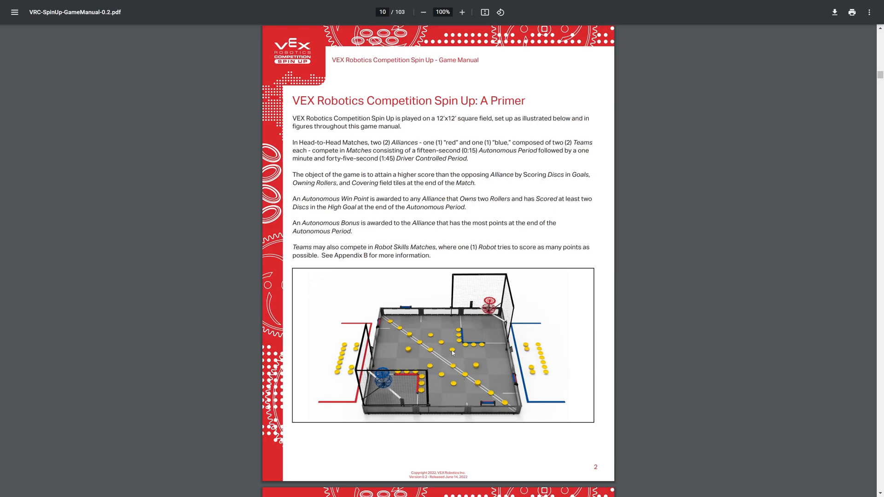
mouse_move(377, 343)
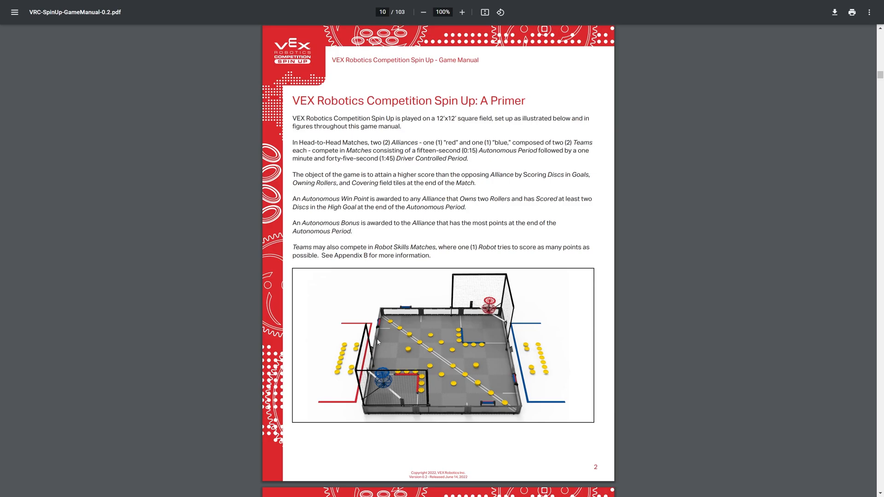
mouse_move(439, 409)
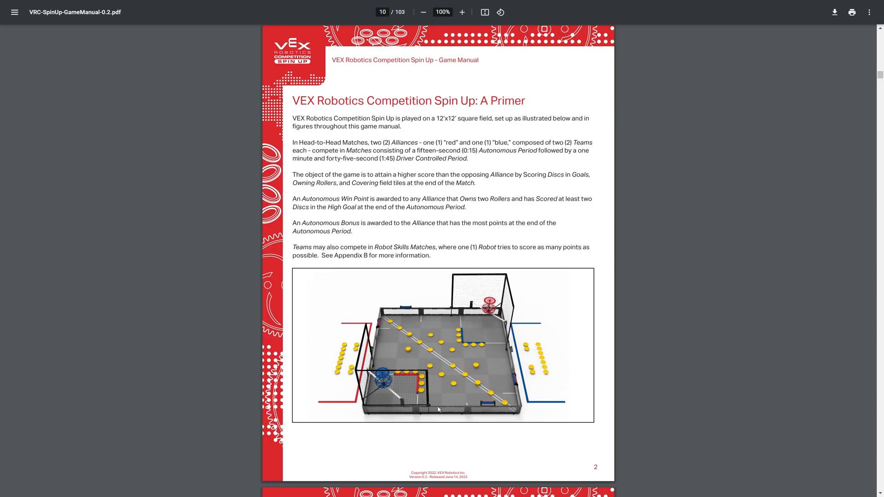
mouse_move(484, 324)
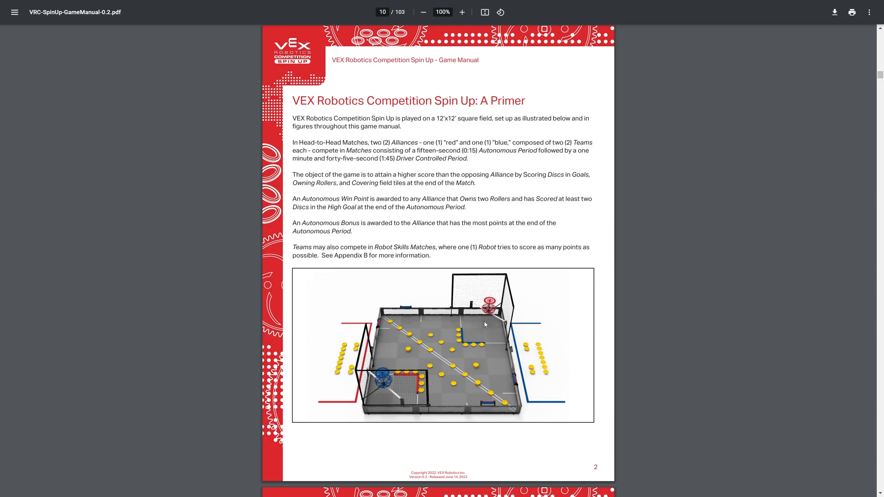
mouse_move(489, 325)
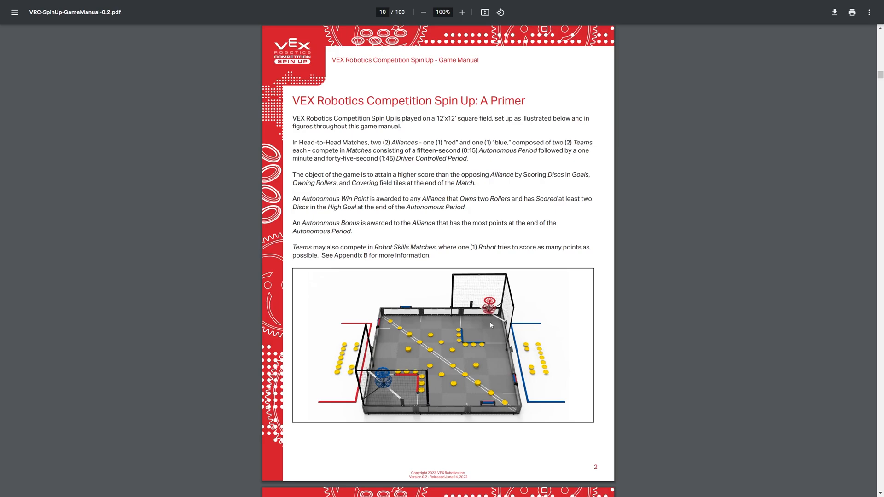
mouse_move(489, 409)
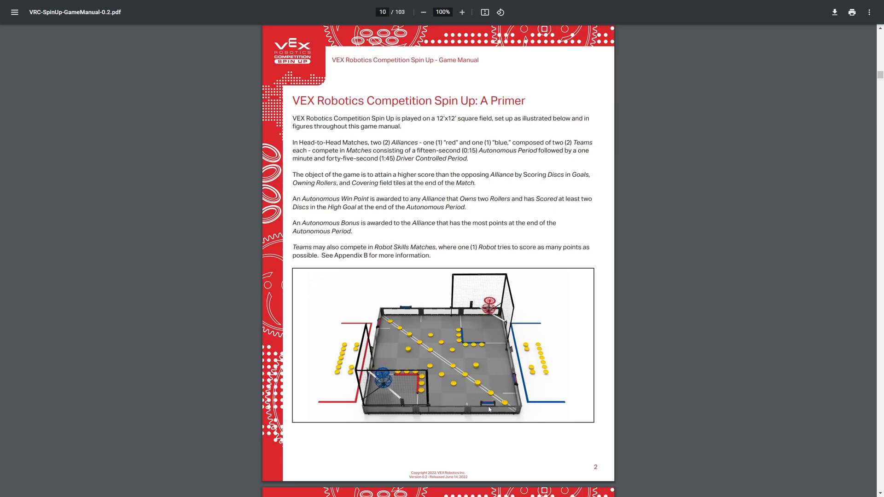
mouse_move(468, 385)
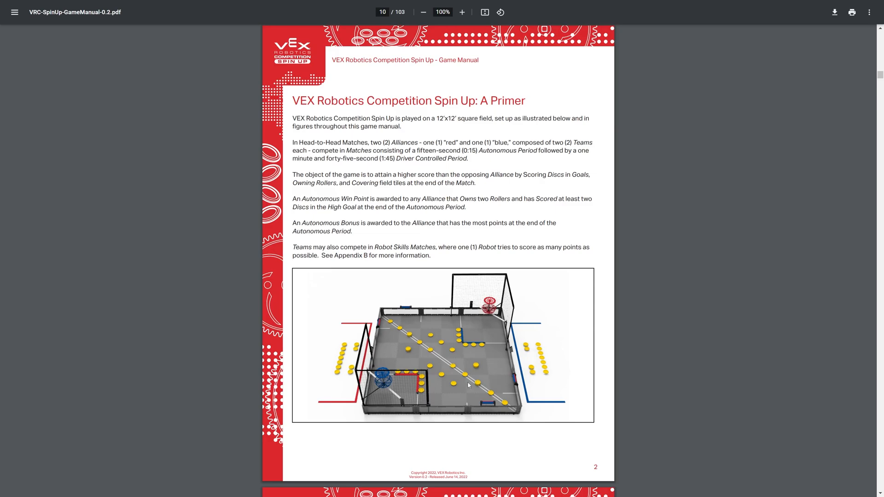
mouse_move(474, 364)
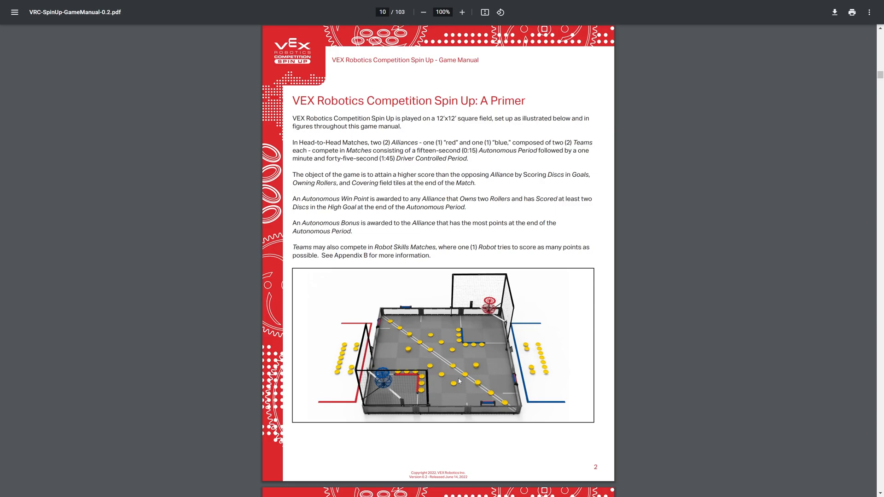
mouse_move(455, 391)
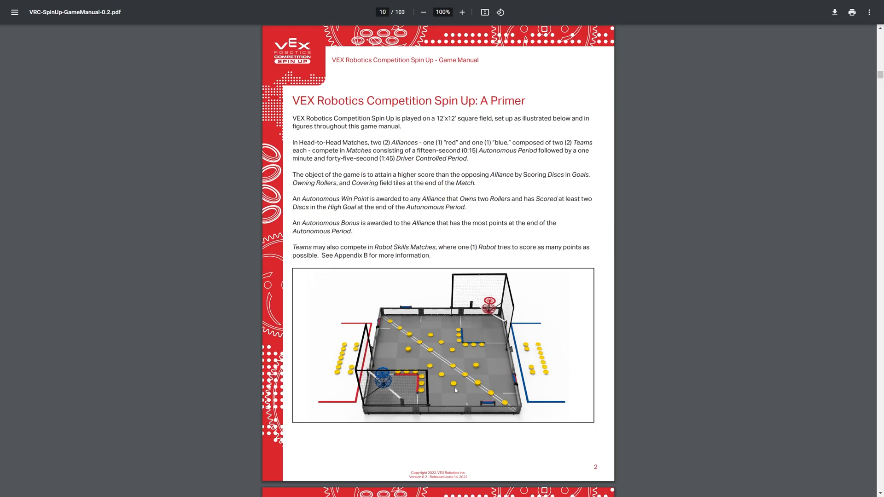
mouse_move(433, 406)
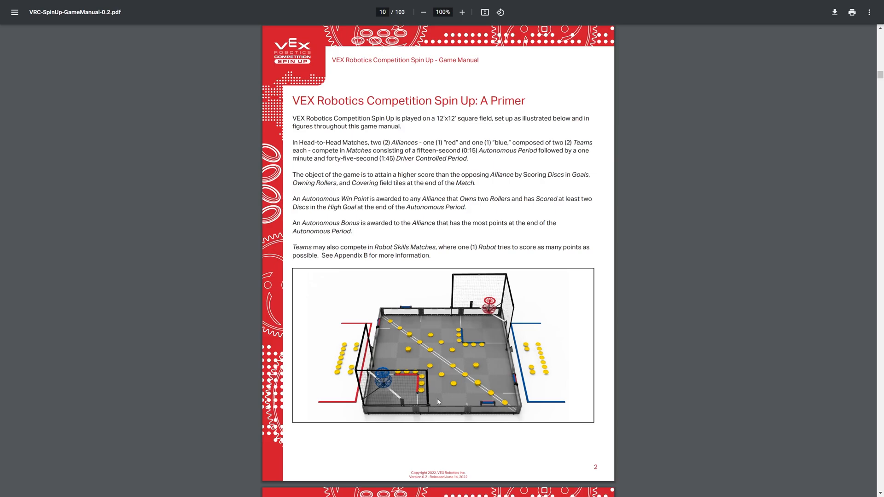
mouse_move(449, 387)
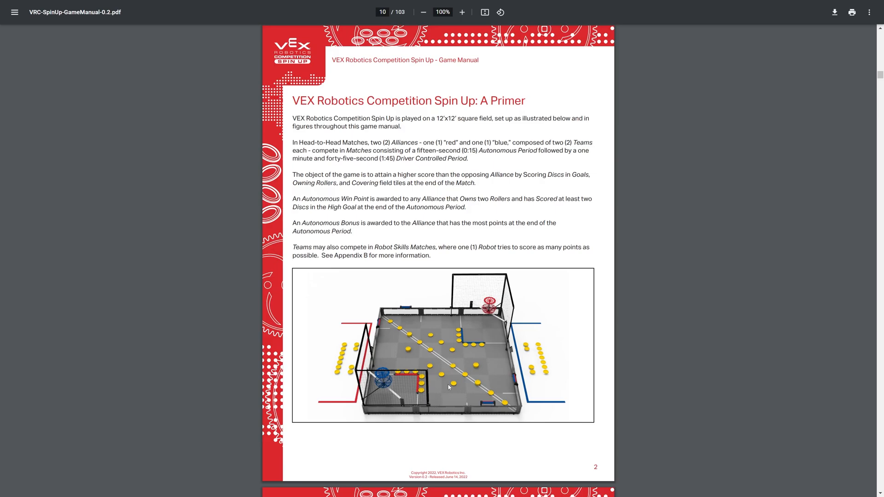
Scroll down from the Figure 3 field top view toward the <SG2> Preloads rule.
scroll(down, 3)
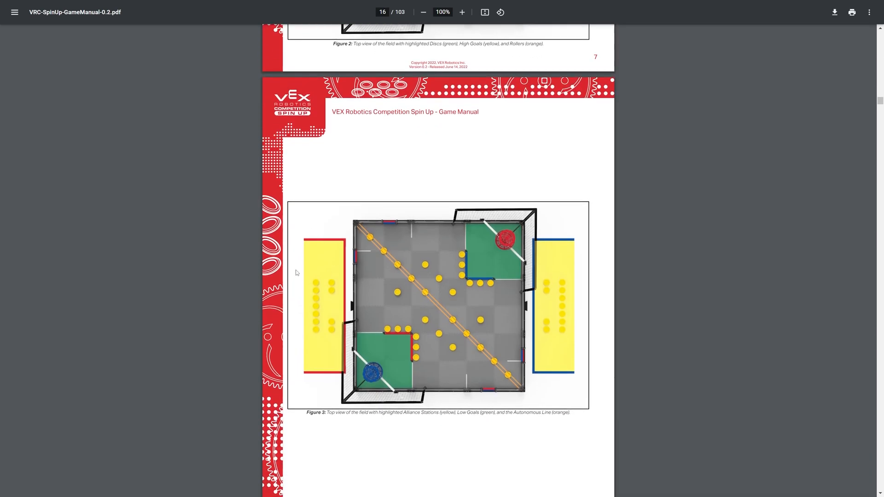
mouse_move(514, 320)
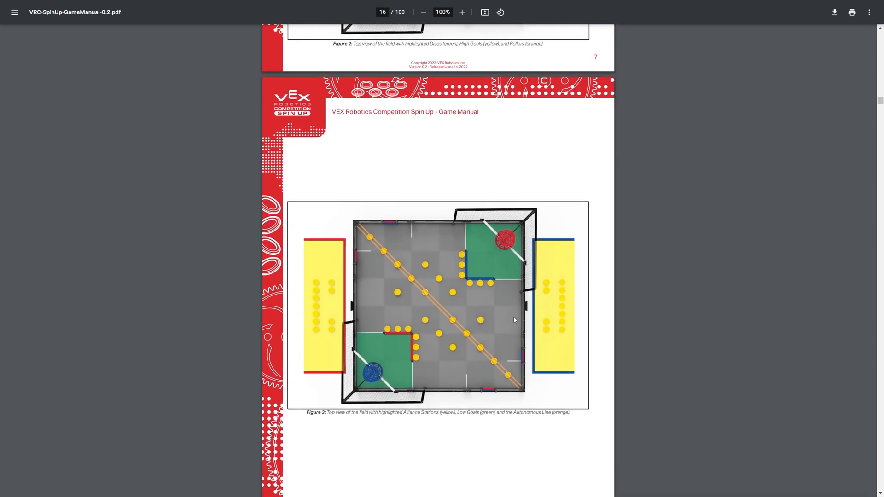
mouse_move(220, 338)
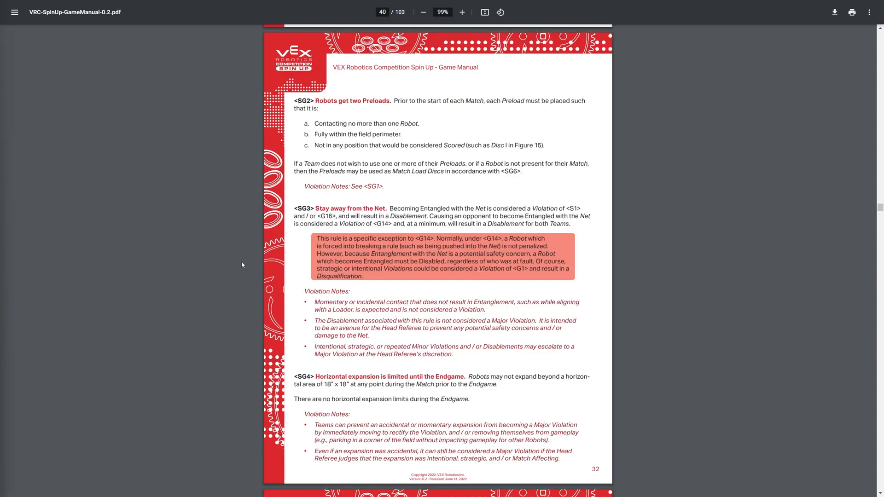
mouse_move(292, 319)
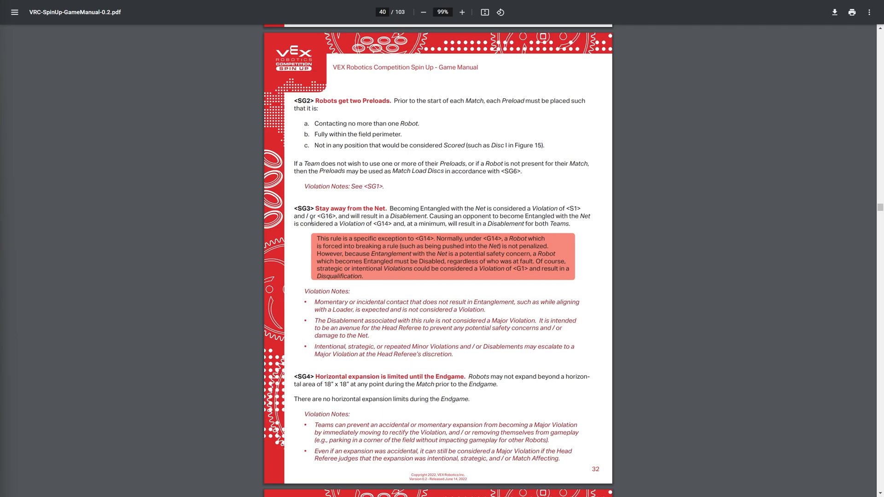
Scroll through page 32's <SG3> and <SG4> to page 33's <SG5> vertical expansion rule.
scroll(down, 3)
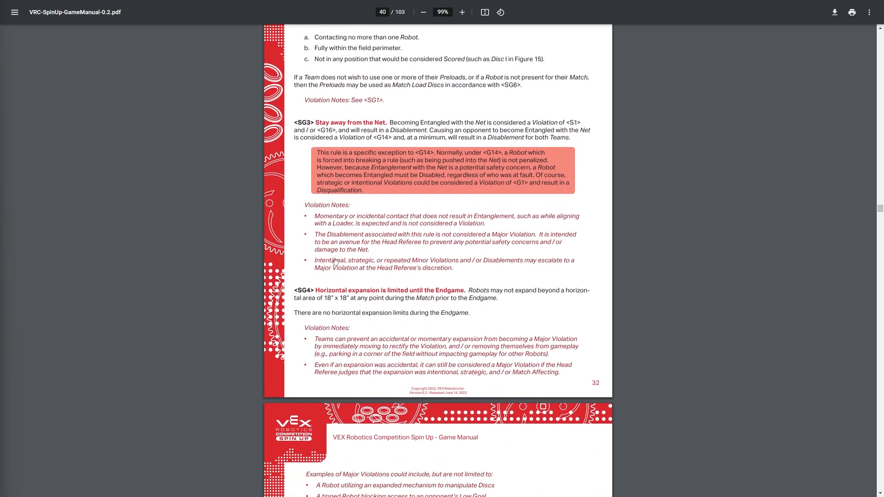
scroll(down, 3)
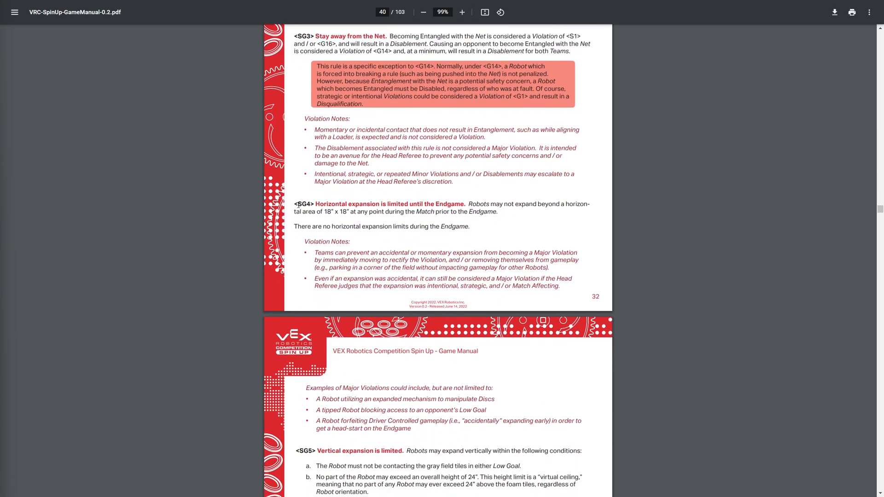
scroll(up, 3)
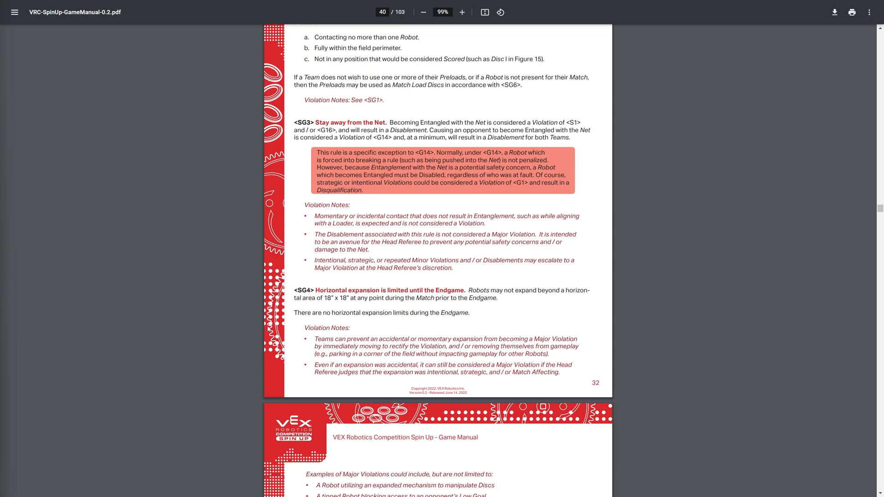
scroll(down, 3)
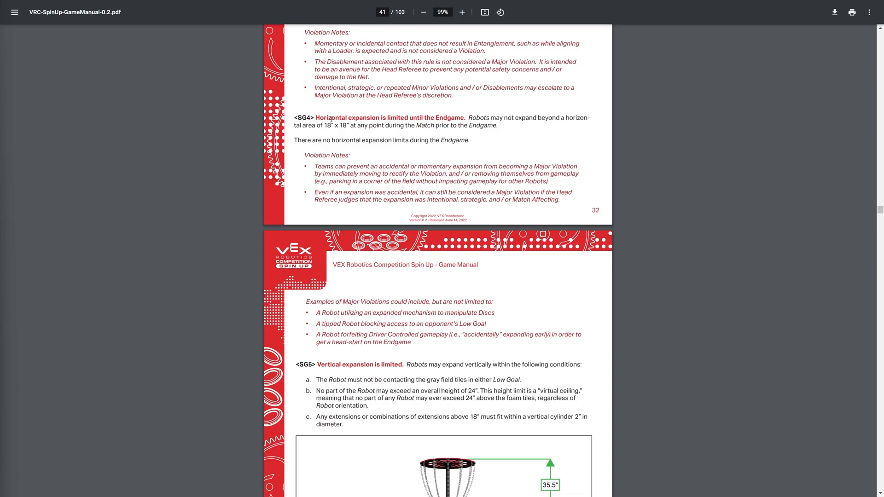
Scroll past Figure 20's High Goal dimensions to page 34 with Figure 21 and <SG6> Match Load Discs.
scroll(down, 3)
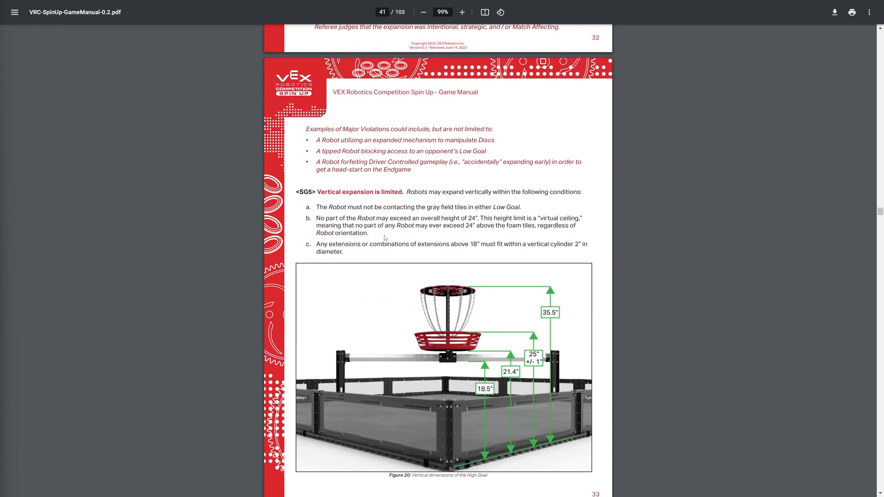
mouse_move(129, 194)
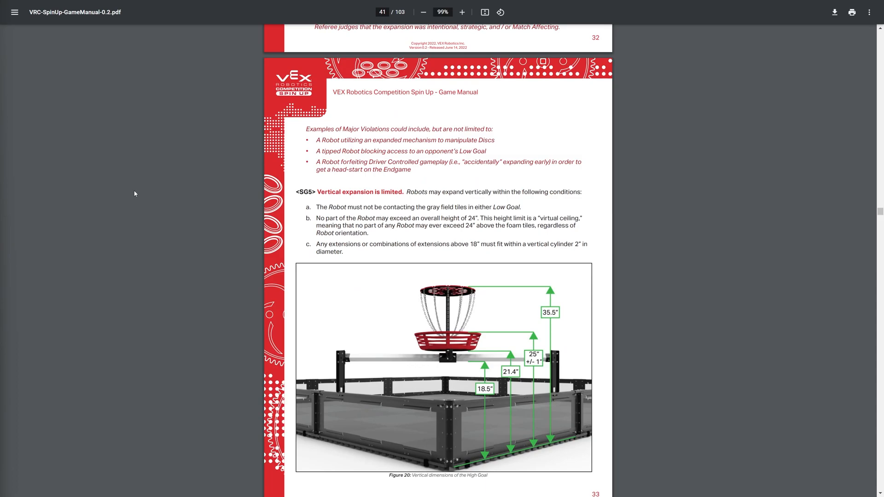
mouse_move(364, 343)
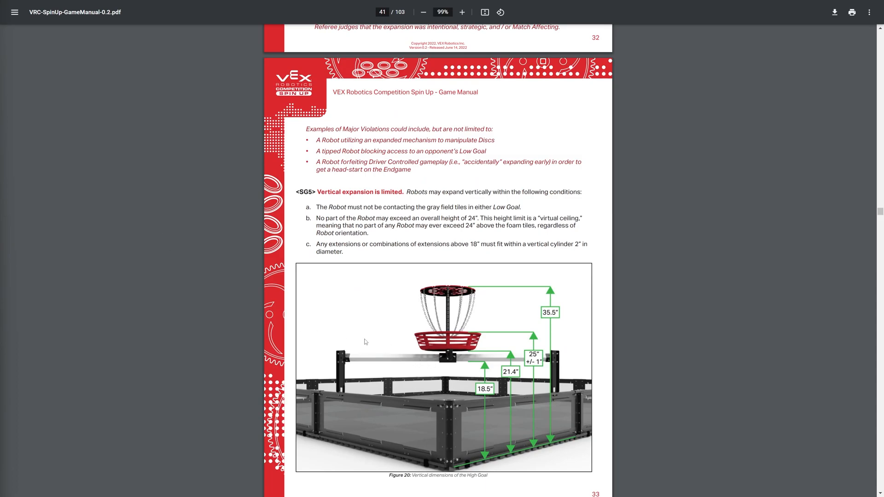
mouse_move(321, 328)
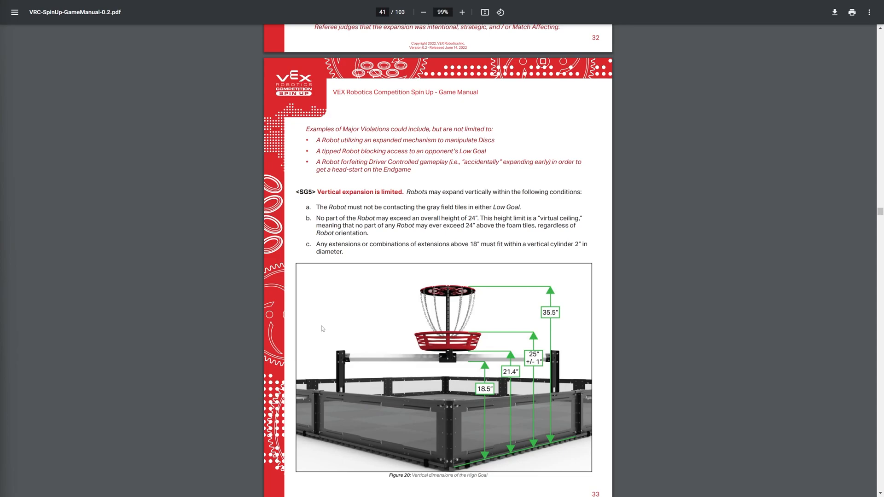
mouse_move(490, 346)
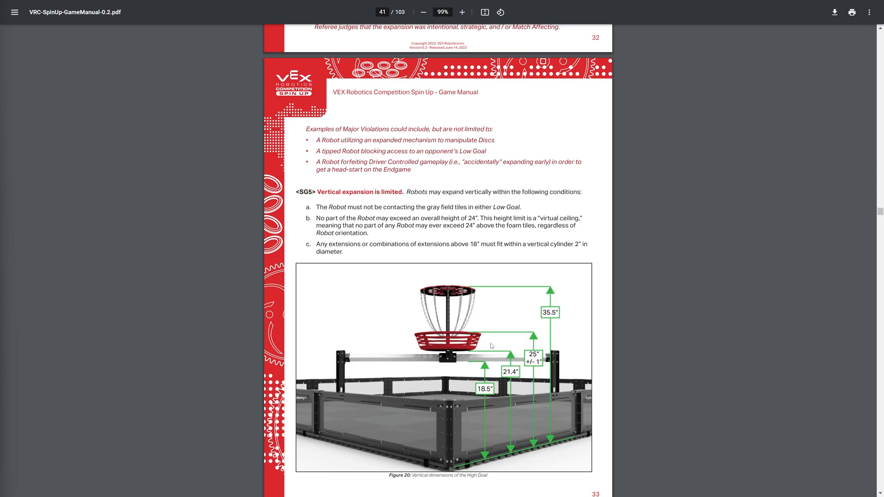
mouse_move(496, 334)
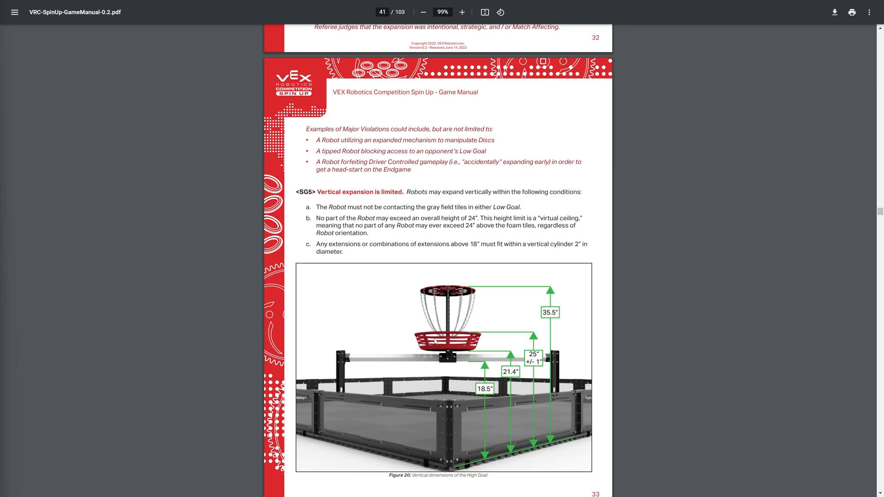
scroll(down, 3)
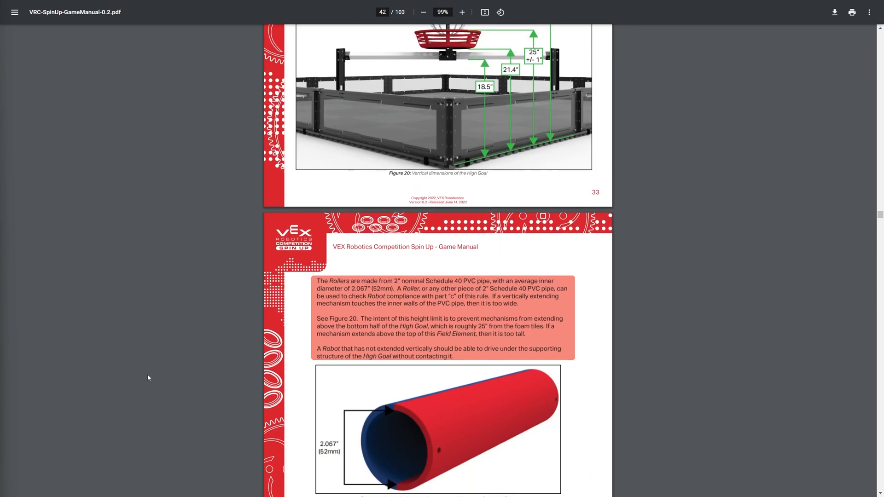
scroll(down, 3)
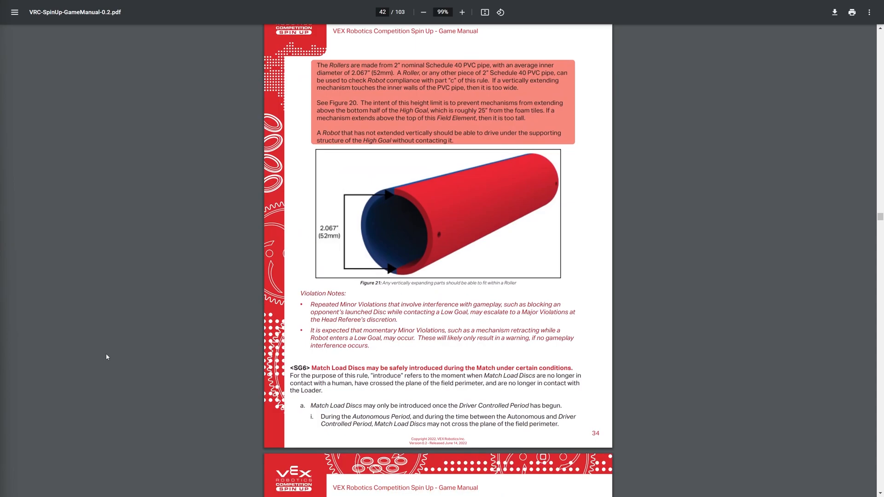
mouse_move(298, 394)
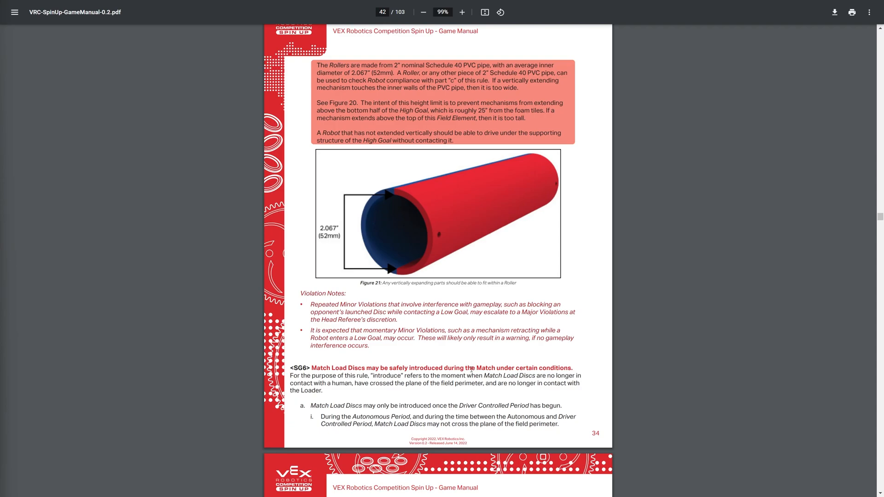
Scroll through page 35 around Figure 22 and the <SG7> three-Disc possession rule.
scroll(down, 3)
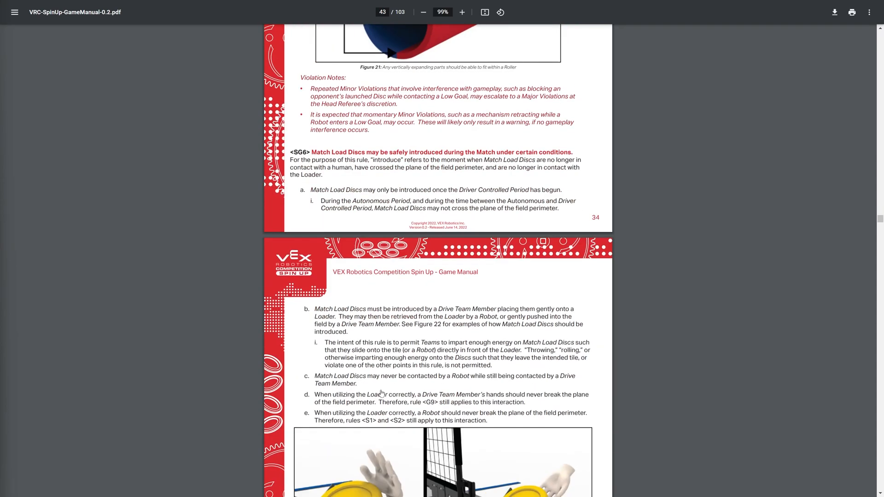
scroll(down, 3)
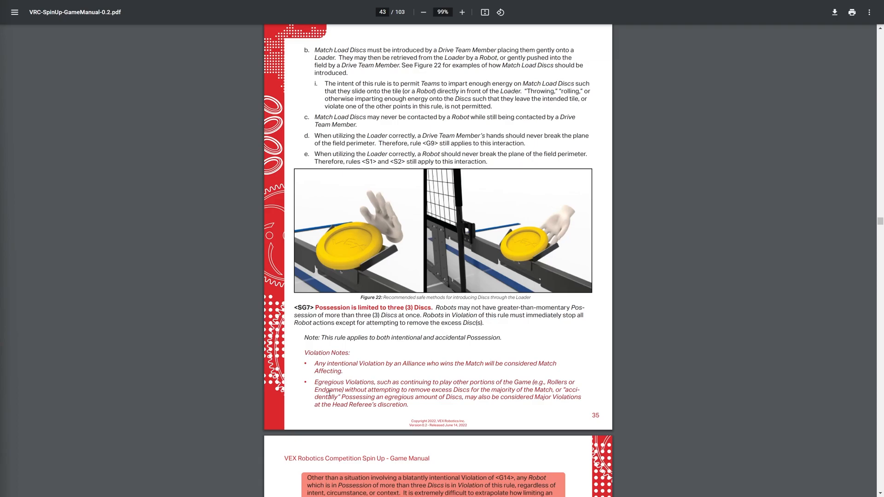
mouse_move(546, 235)
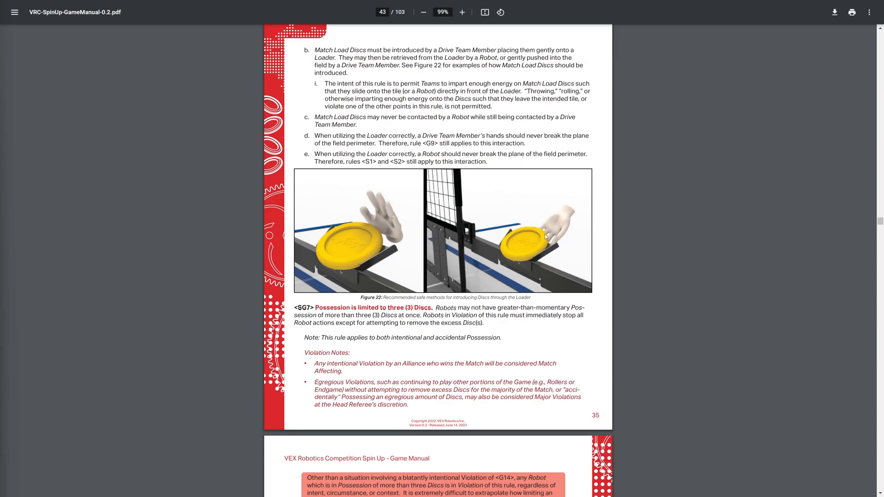
scroll(down, 3)
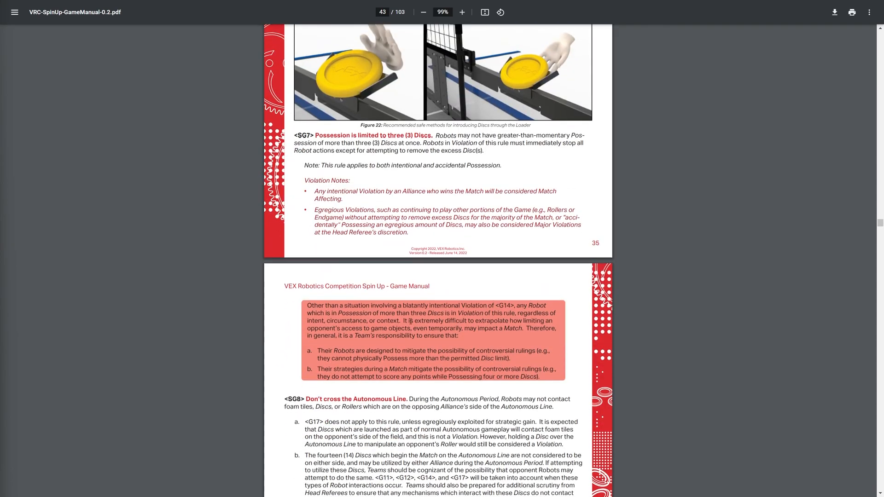
scroll(up, 3)
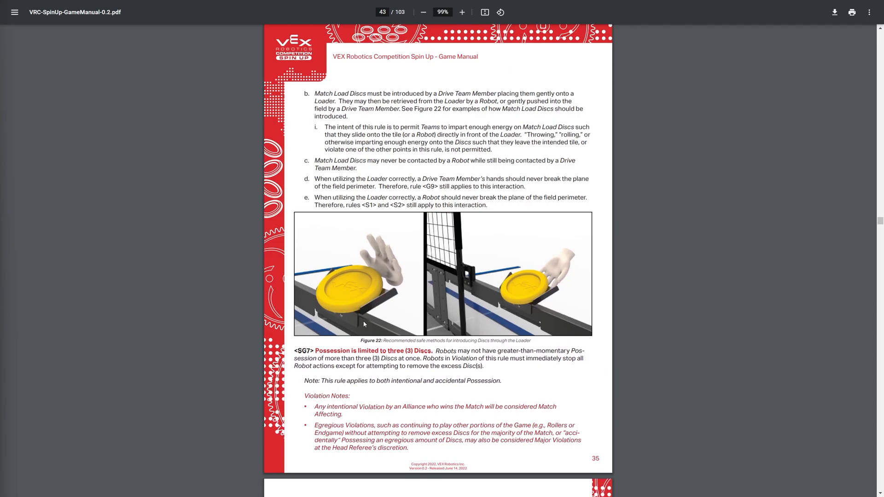
scroll(up, 3)
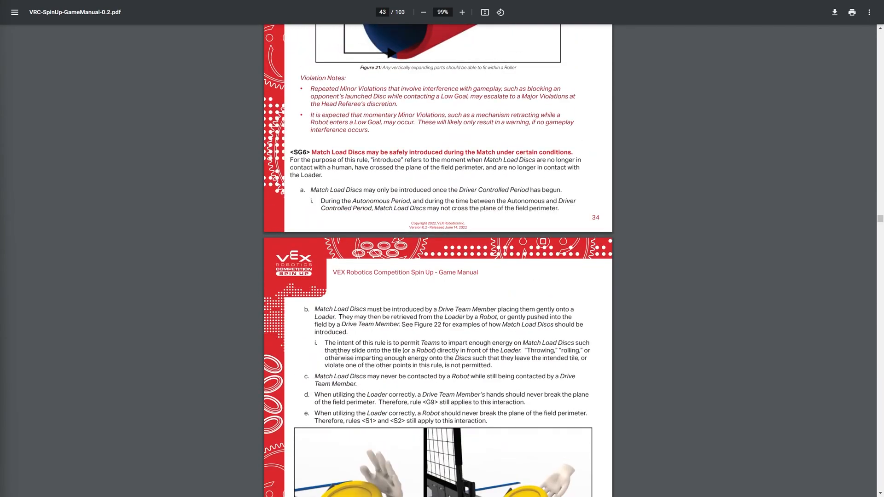
scroll(down, 3)
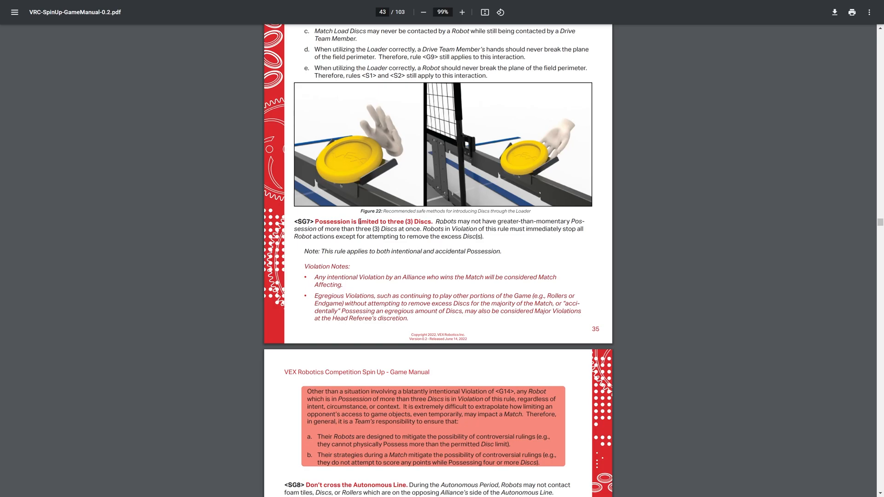
Continue down to page 36 showing <SG8> Autonomous Line and <SG9>.
scroll(down, 3)
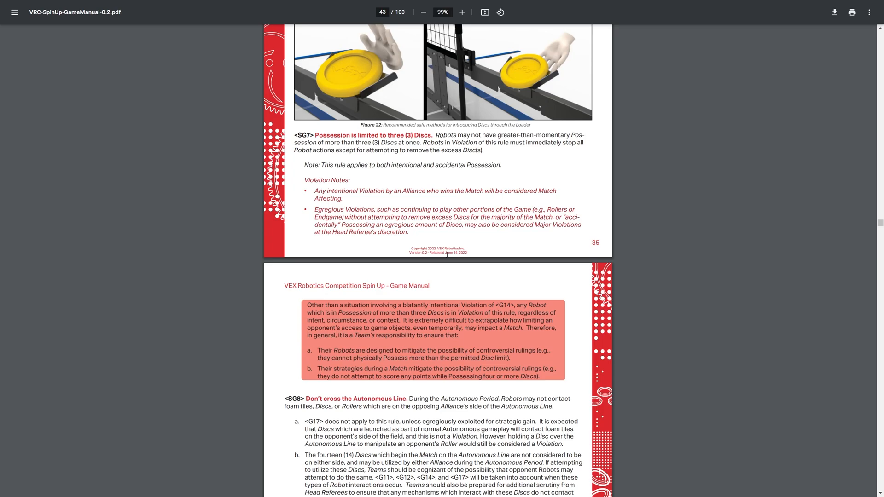
scroll(down, 3)
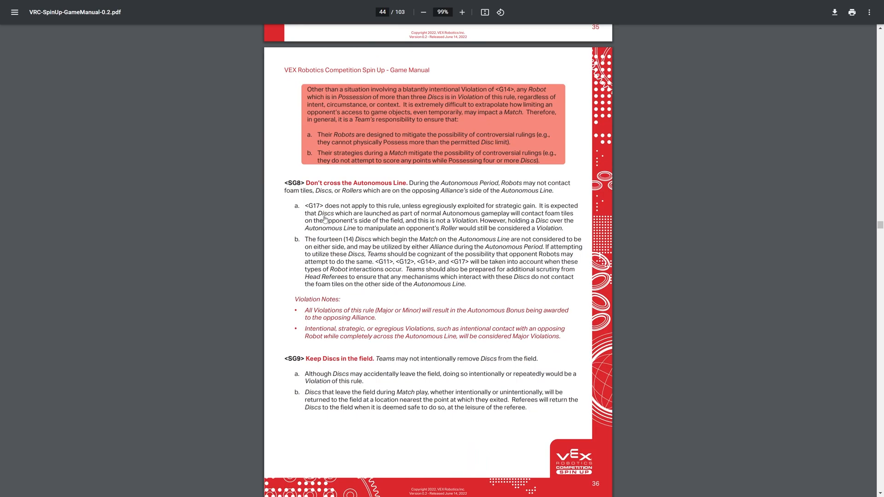
mouse_move(850, 240)
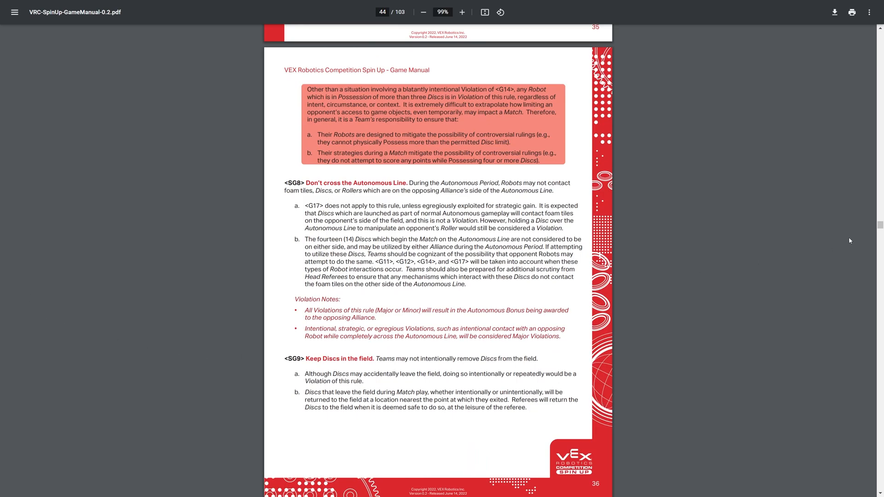
Scroll down through the game rules toward Section 3 The Robot and its Inspection Rules.
scroll(down, 3)
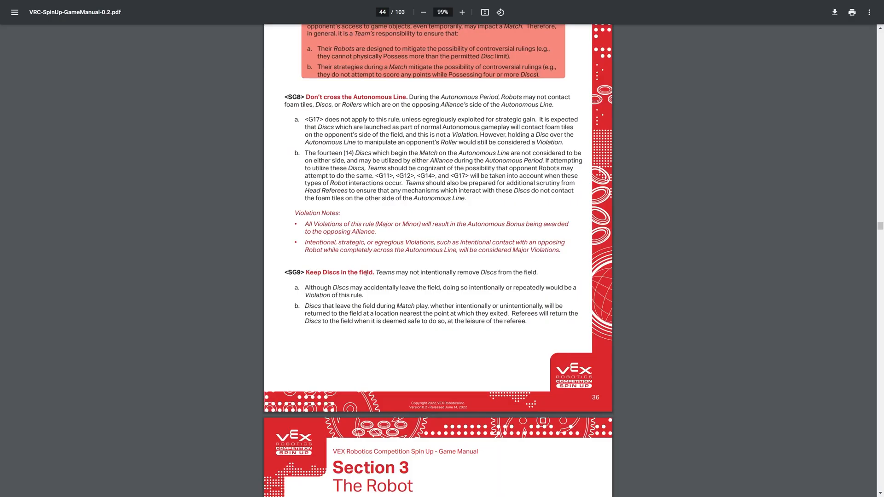
scroll(down, 3)
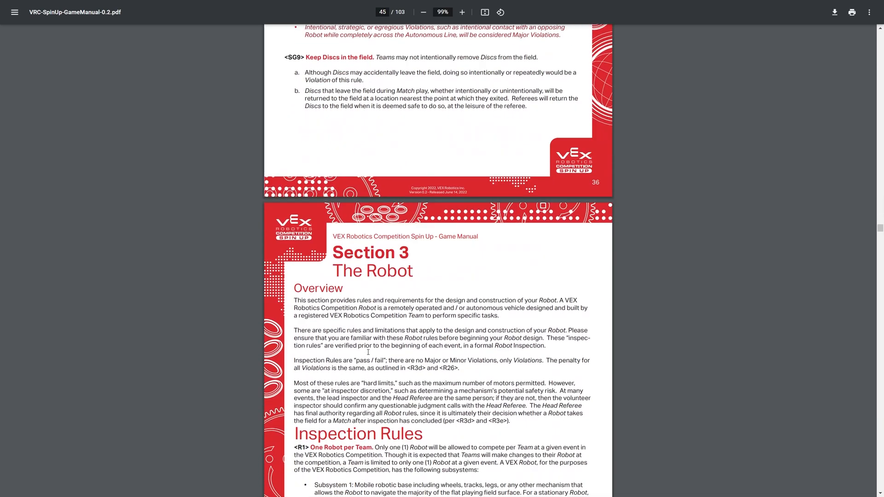
scroll(down, 3)
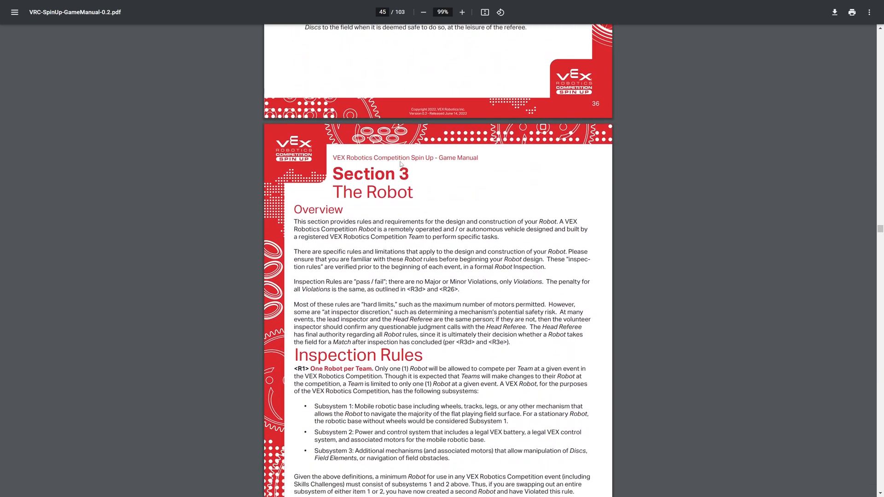
scroll(down, 3)
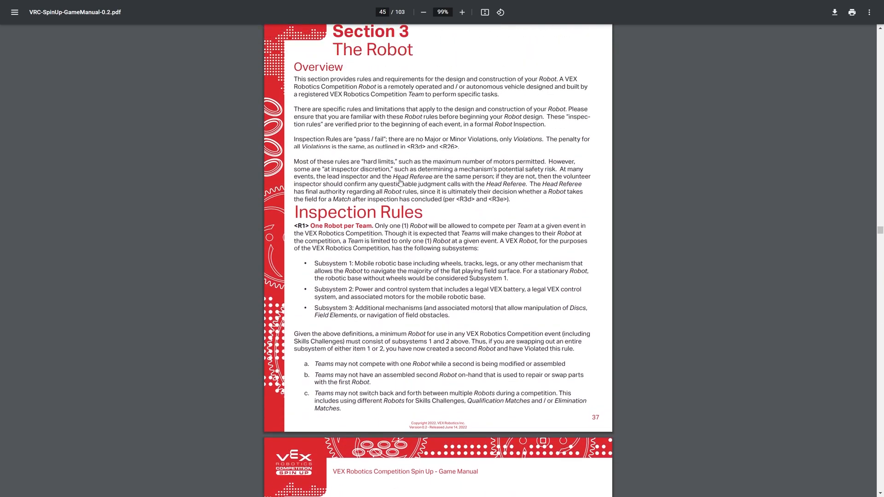
scroll(down, 3)
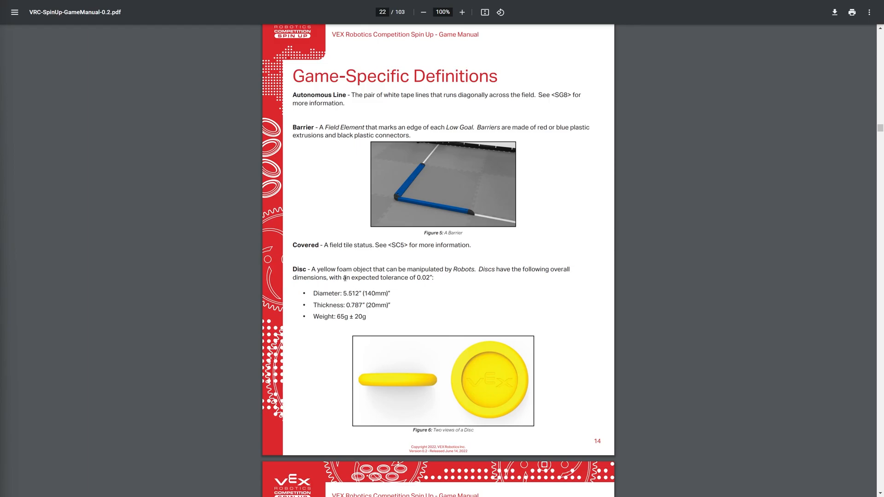
mouse_move(349, 330)
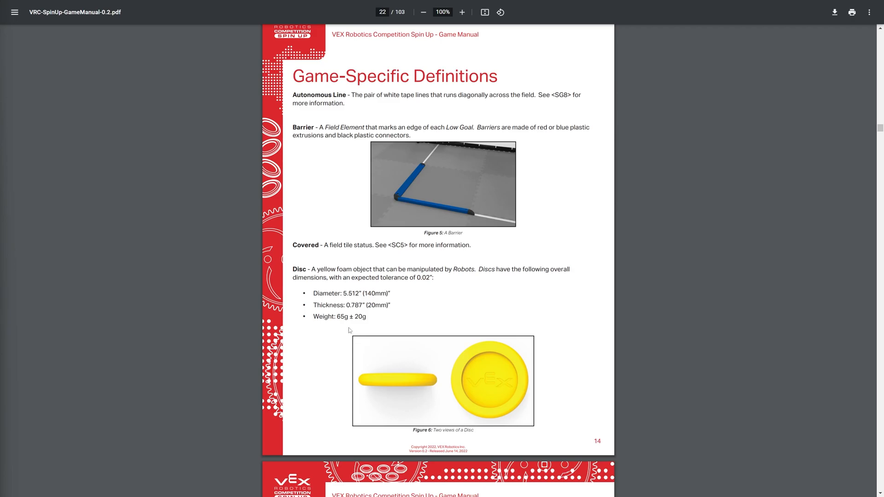
mouse_move(350, 361)
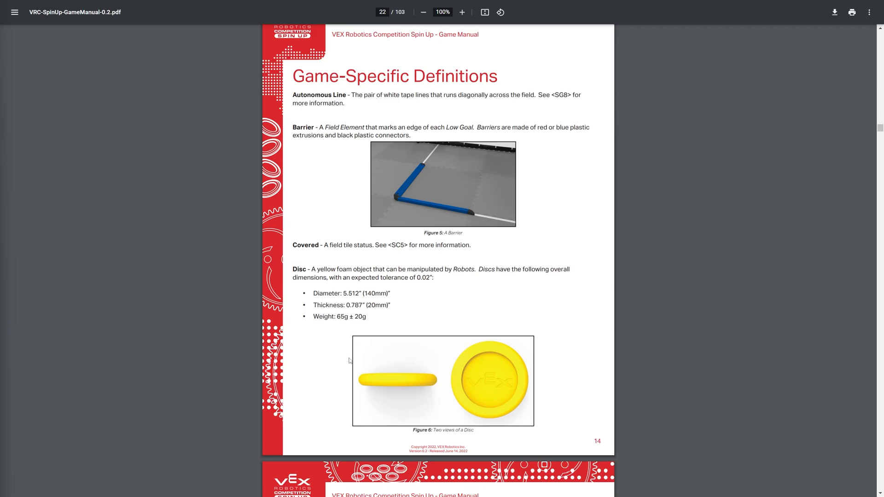
mouse_move(353, 361)
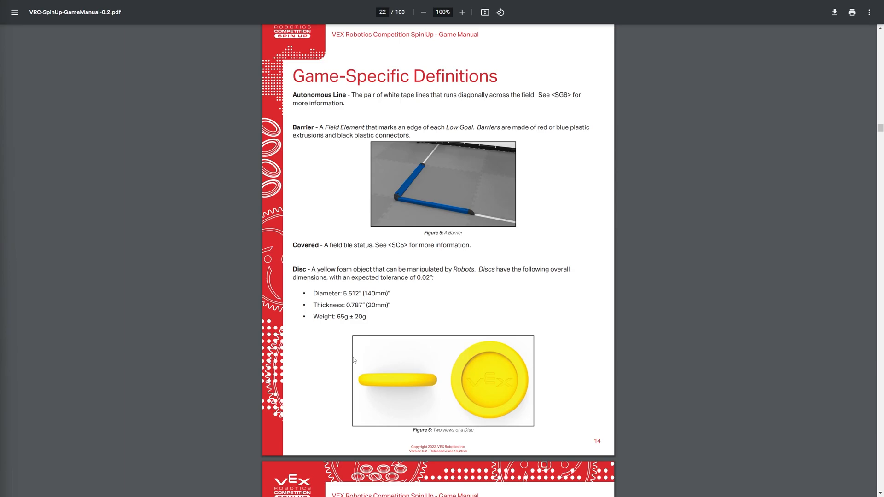
mouse_move(337, 198)
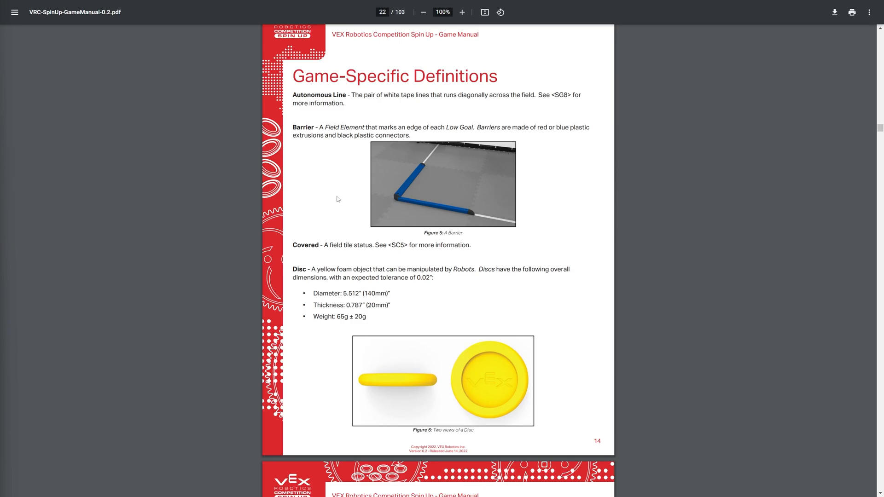
mouse_move(399, 218)
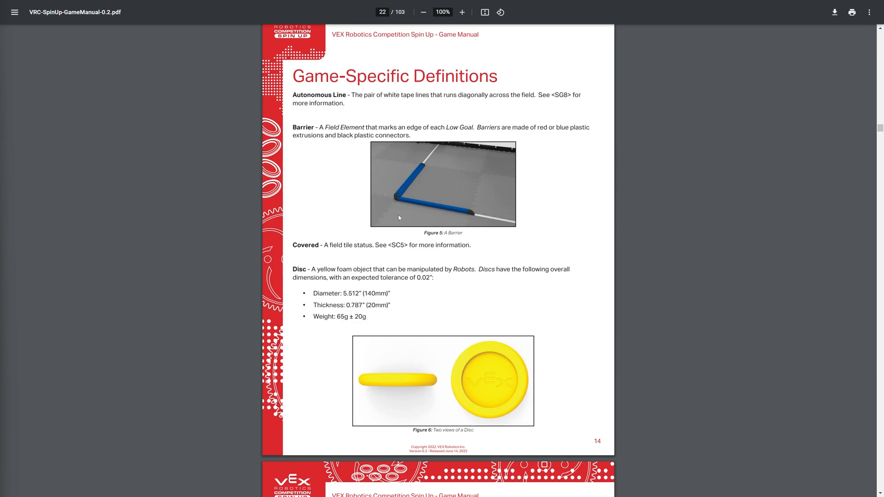
mouse_move(399, 197)
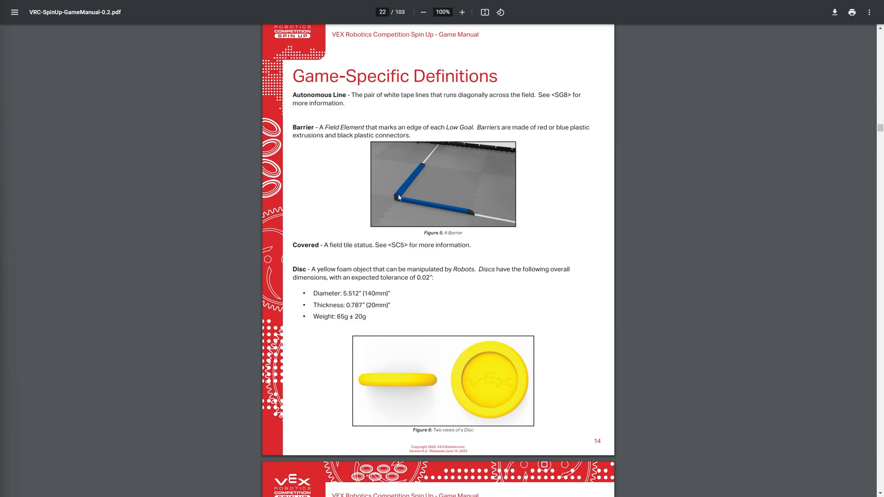
mouse_move(411, 165)
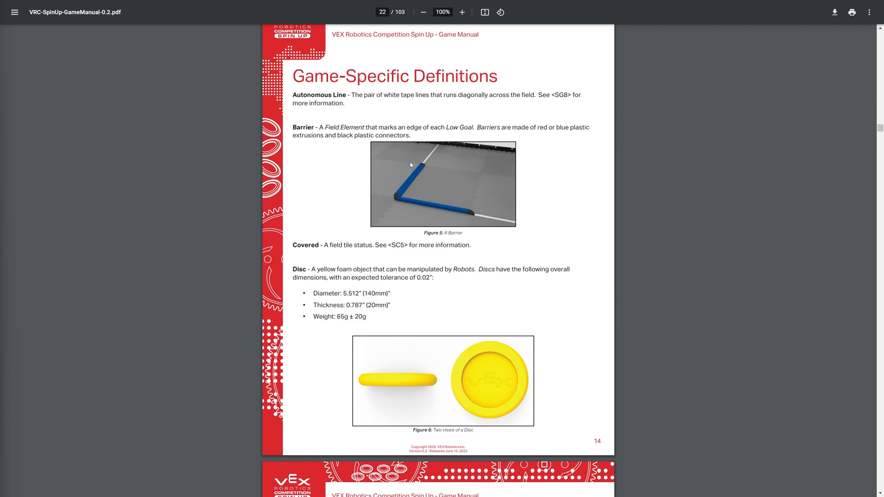
mouse_move(395, 187)
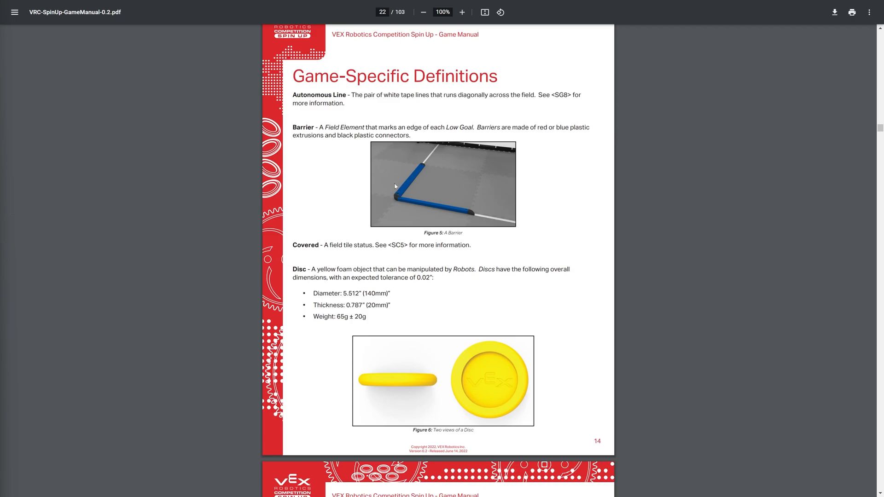
mouse_move(431, 194)
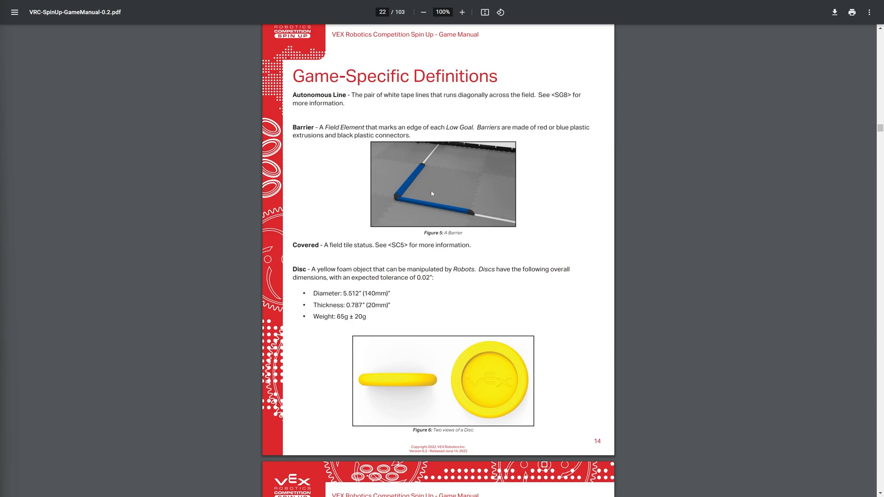
mouse_move(404, 176)
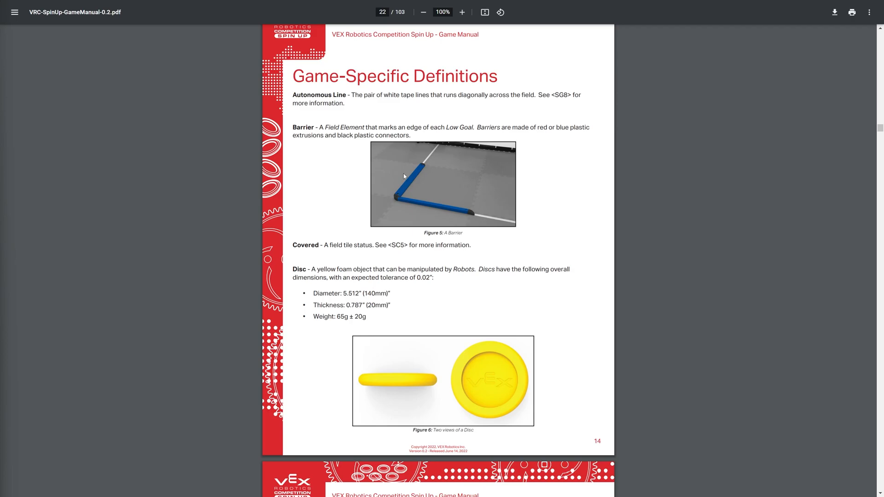
mouse_move(438, 186)
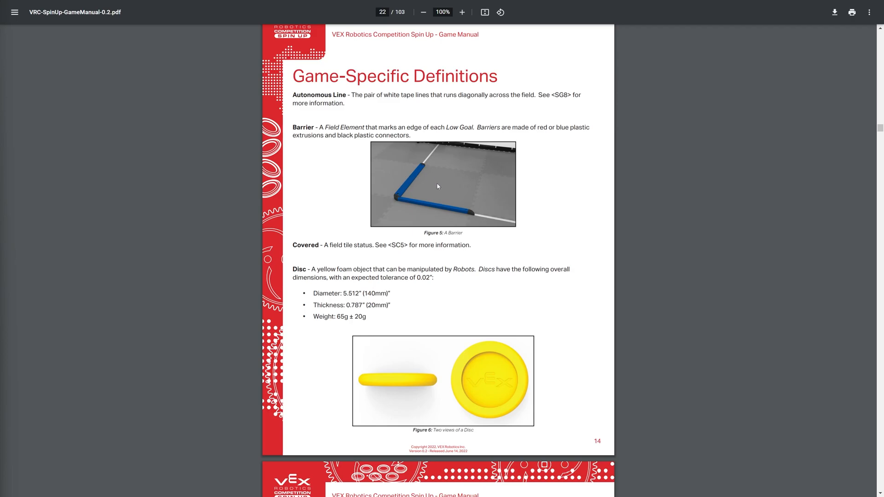
mouse_move(478, 157)
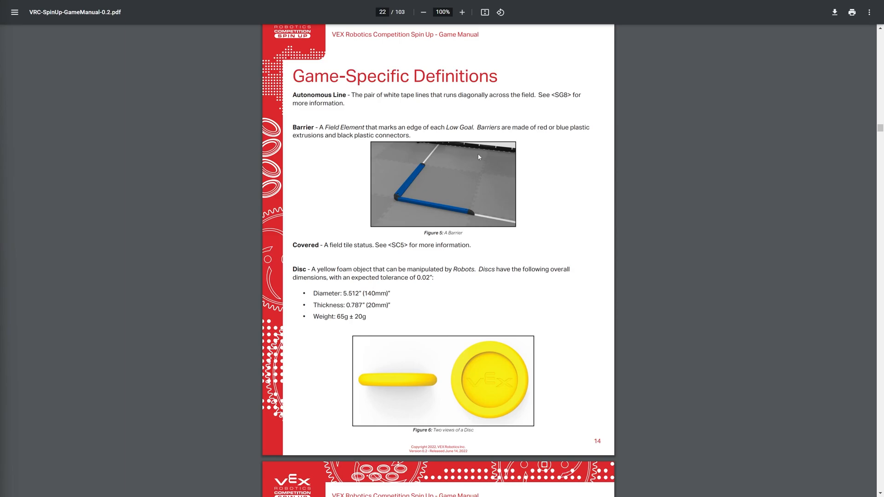
mouse_move(412, 187)
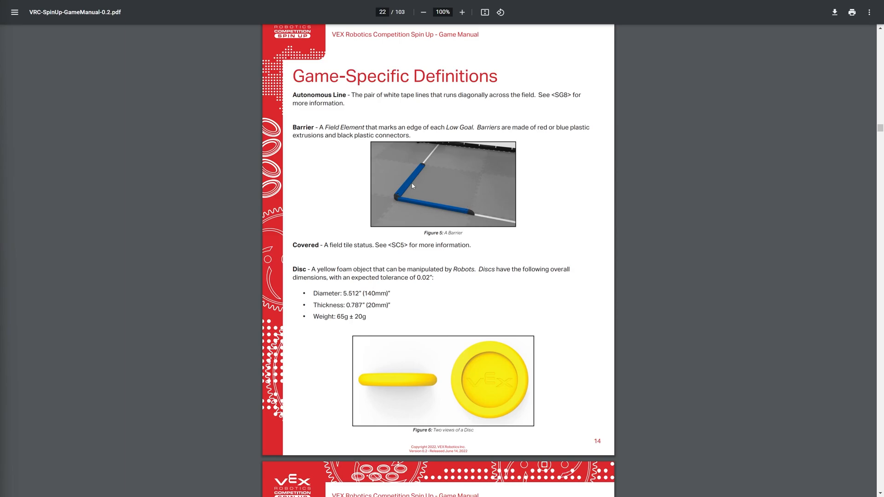
mouse_move(430, 195)
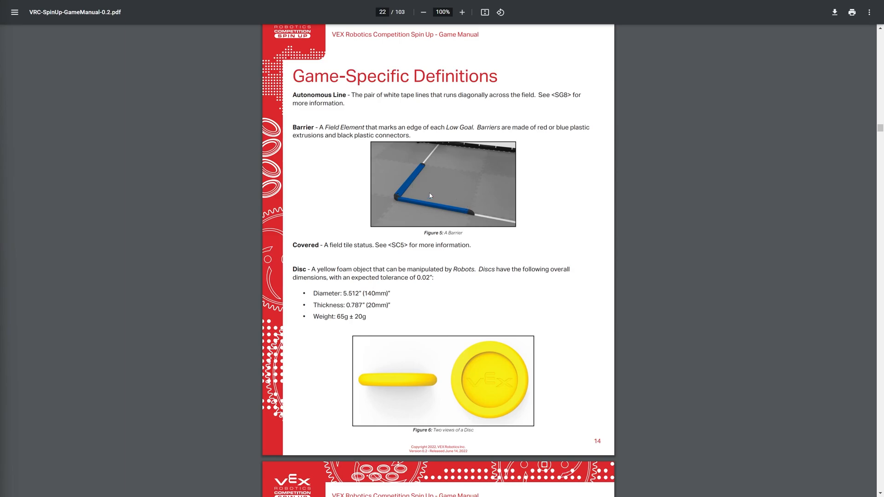
mouse_move(418, 178)
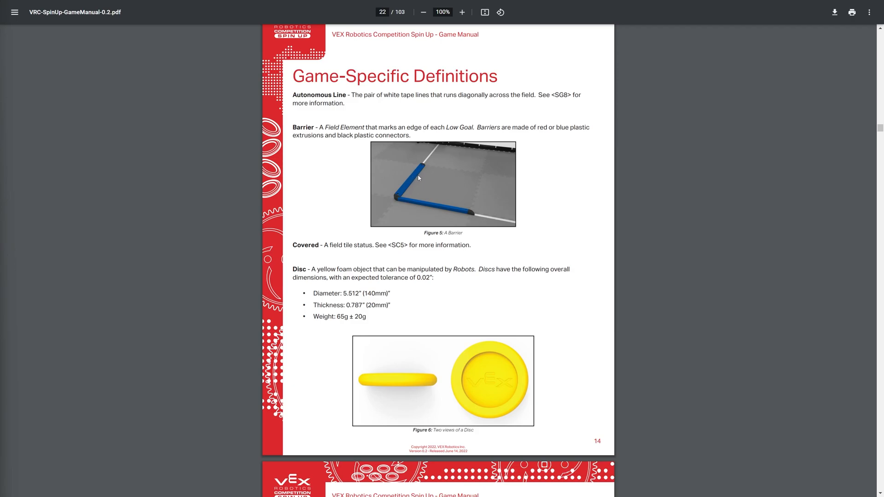
mouse_move(436, 213)
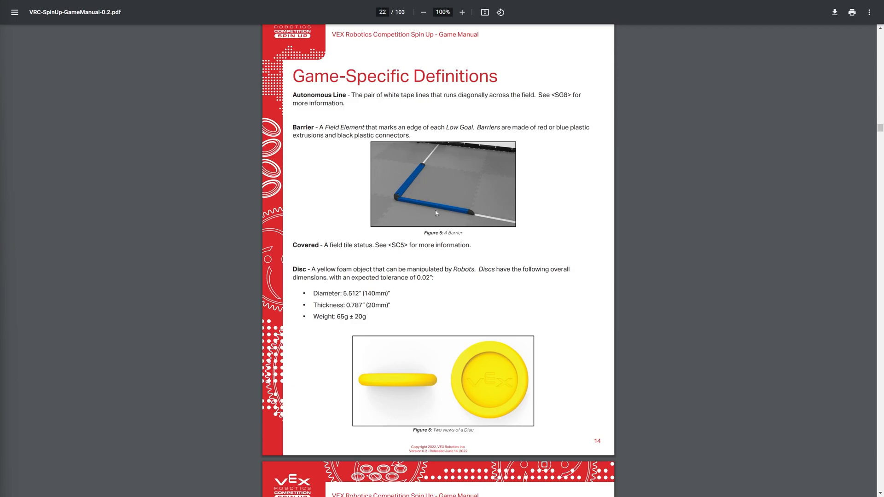
mouse_move(342, 269)
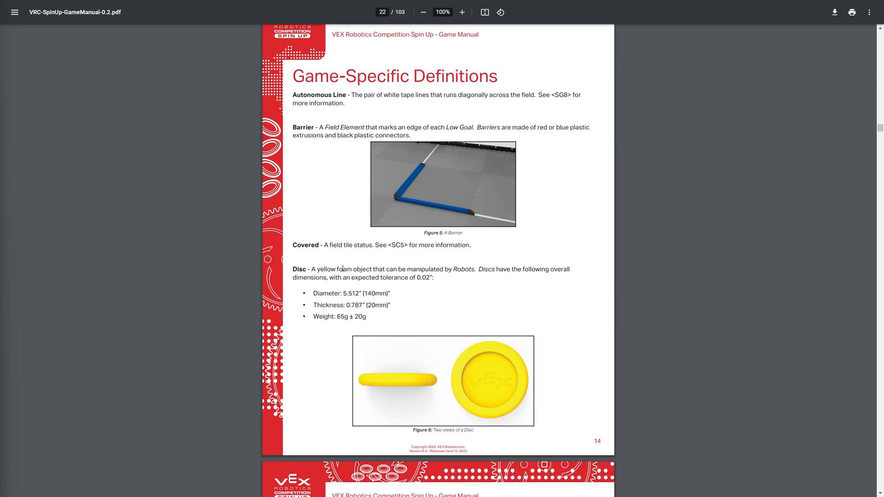
Scroll past page 14's Disc figure to the Endgame, Goal and High Goal definitions.
scroll(down, 3)
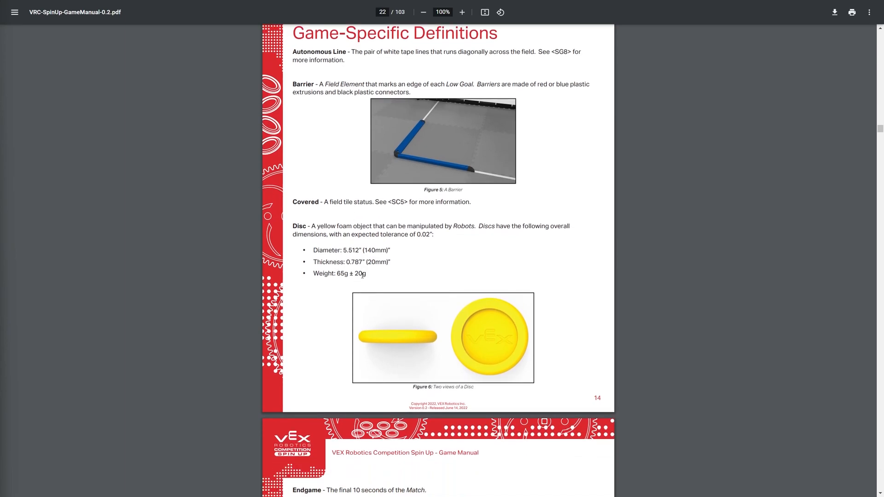
mouse_move(369, 309)
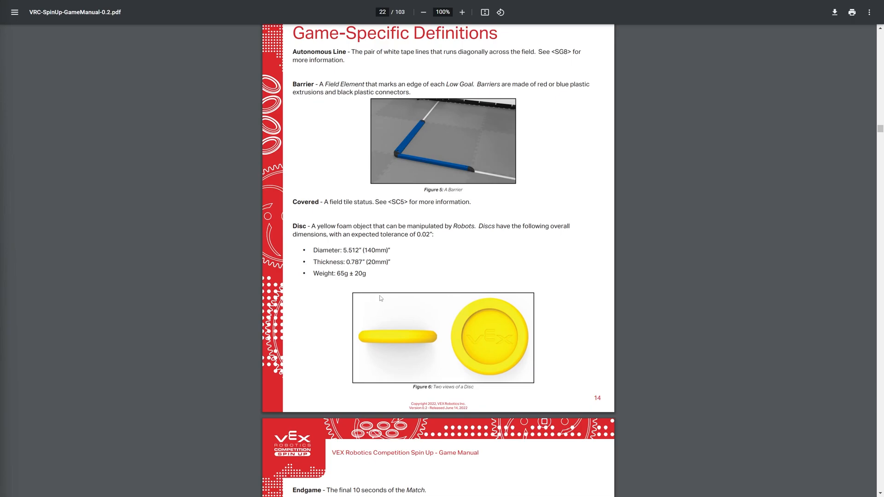
mouse_move(392, 327)
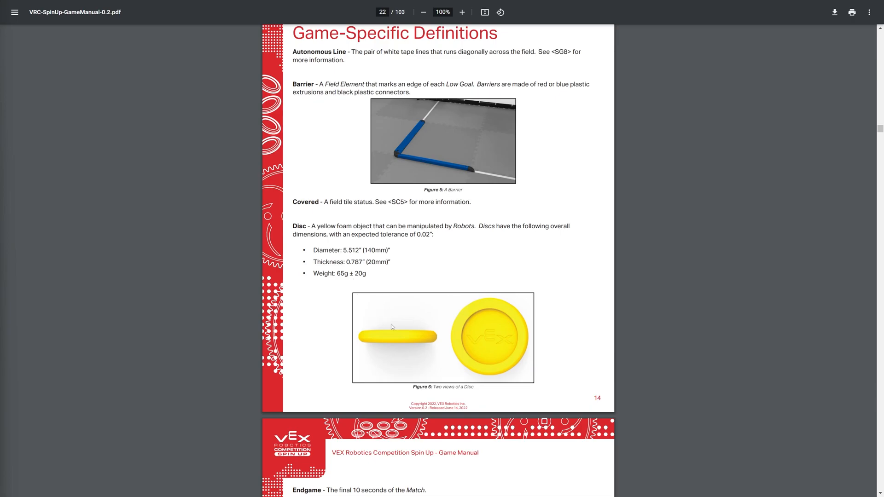
scroll(down, 3)
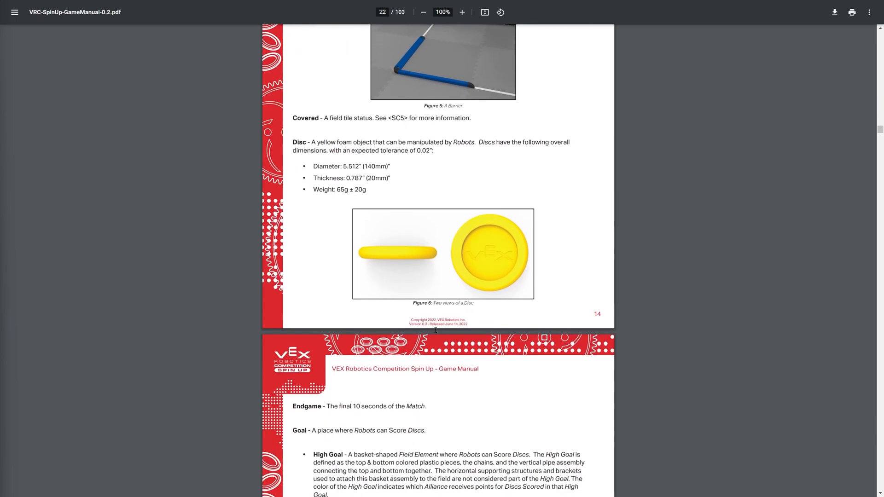
Scroll past page 15's High Goal and Low Goal figures to page 16's Loader, Match Load Discs and Net definitions.
scroll(down, 3)
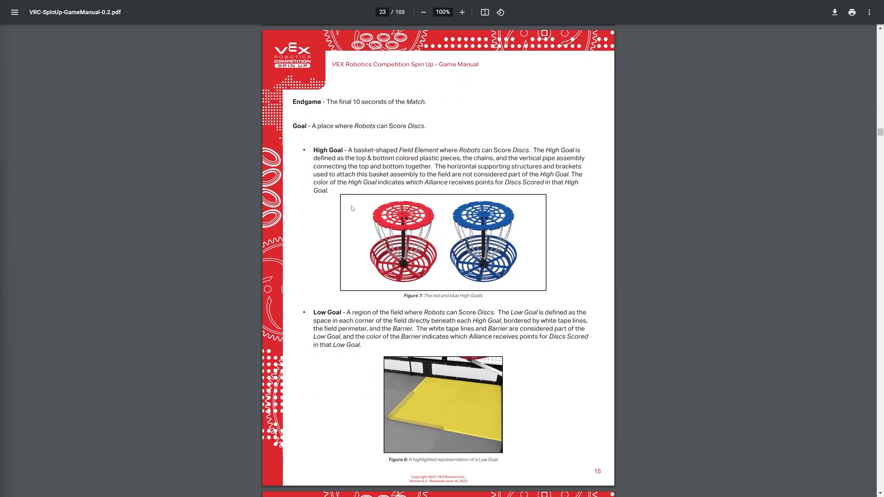
mouse_move(355, 186)
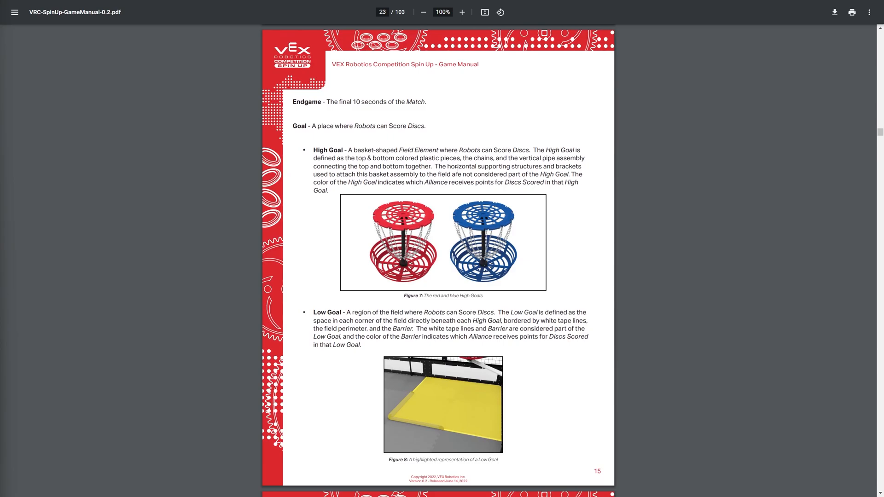
scroll(down, 3)
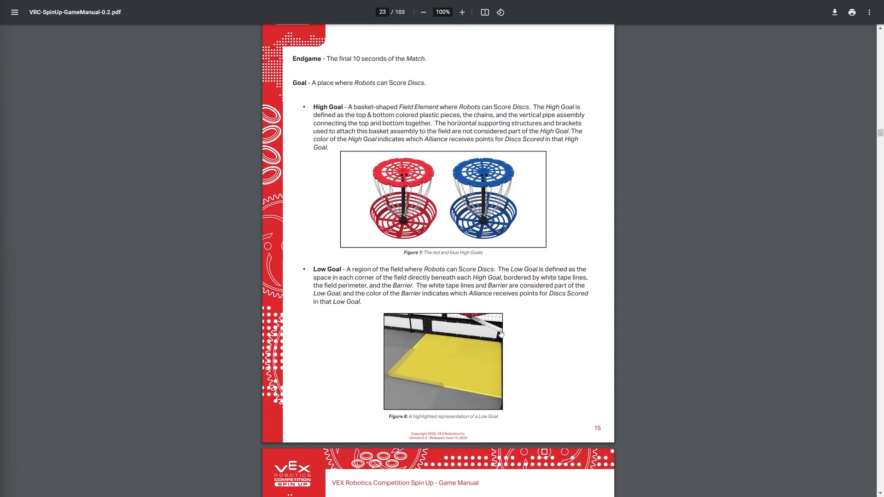
scroll(down, 3)
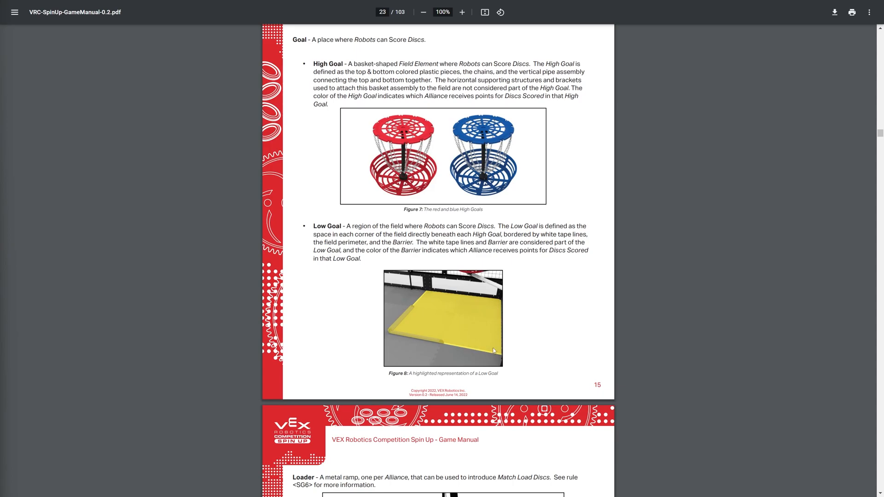
mouse_move(375, 328)
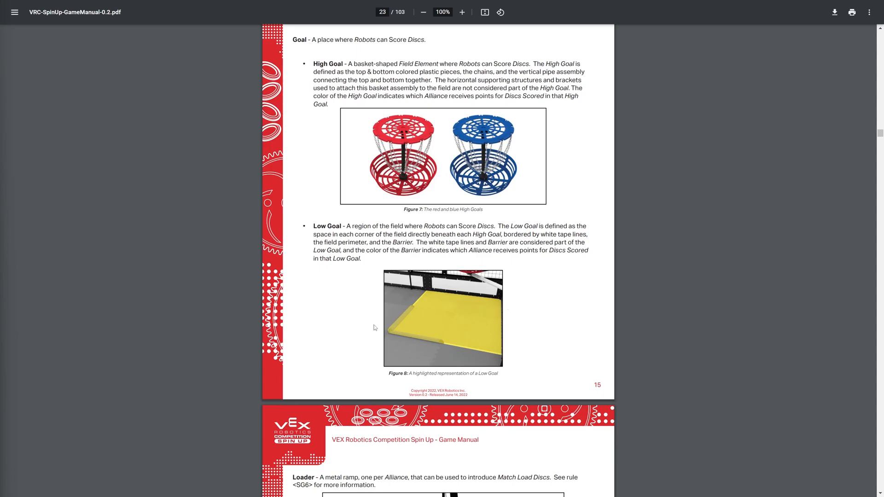
mouse_move(372, 342)
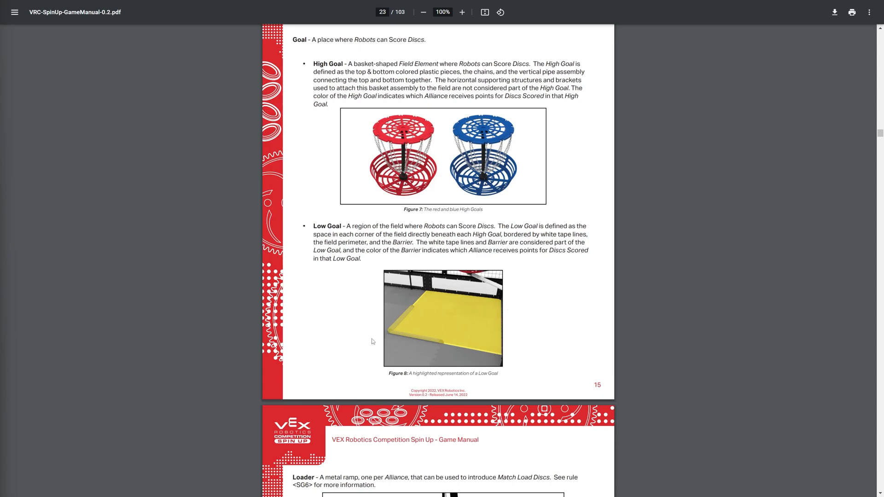
scroll(down, 3)
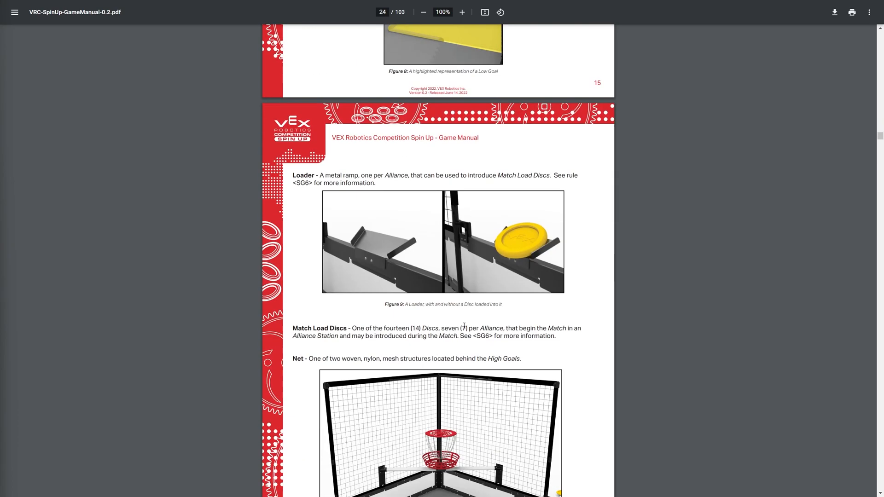
mouse_move(521, 273)
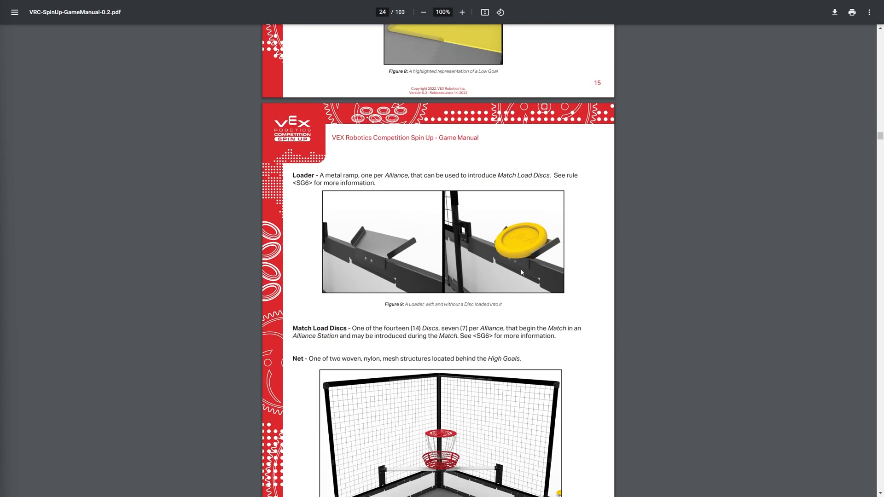
mouse_move(582, 262)
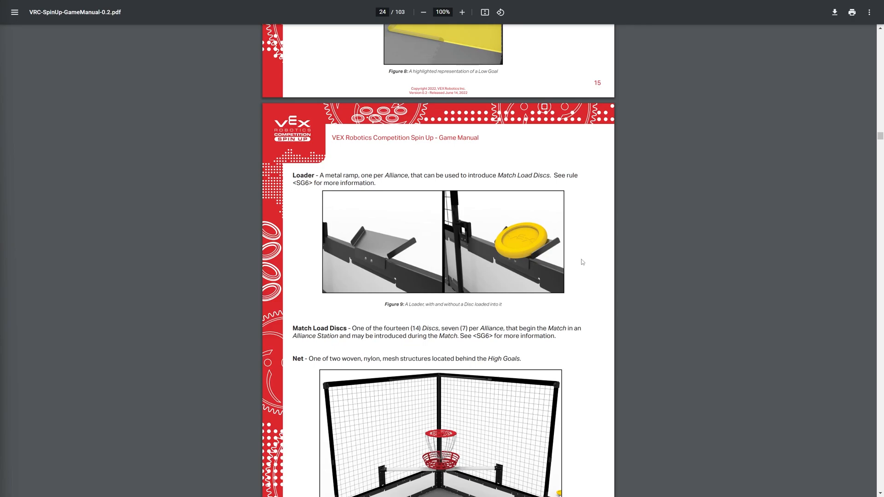
mouse_move(435, 236)
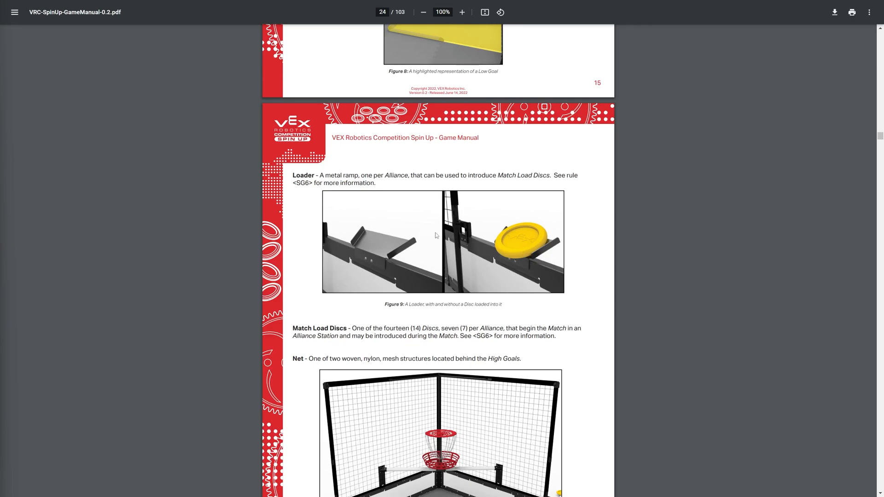
mouse_move(531, 230)
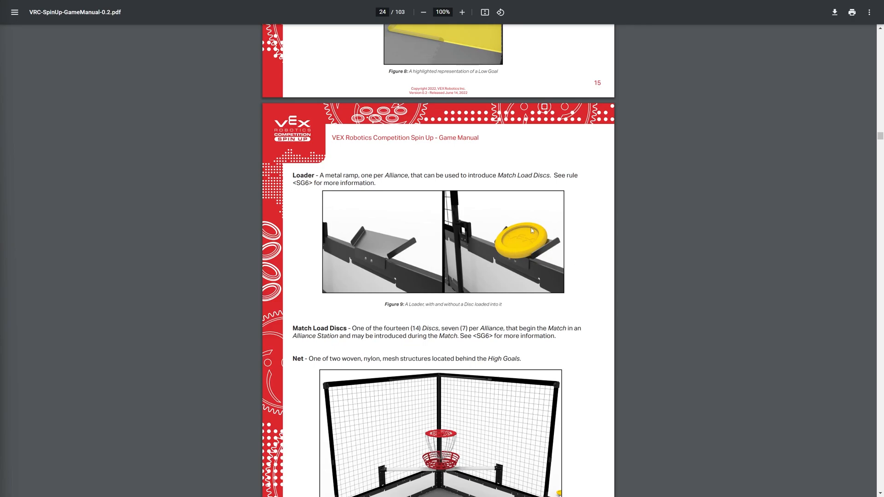
mouse_move(505, 275)
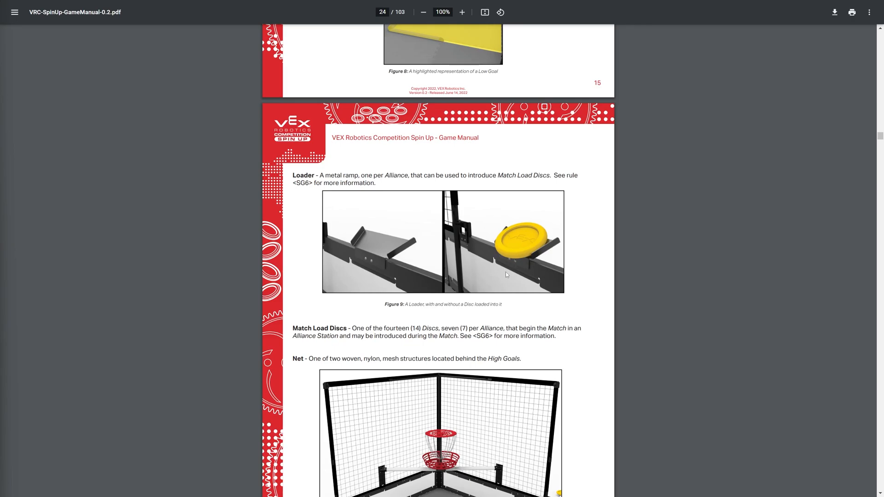
Scroll to page 17's Owned, Preload, Possession, Roller, Scored and Starting Line definitions.
scroll(down, 3)
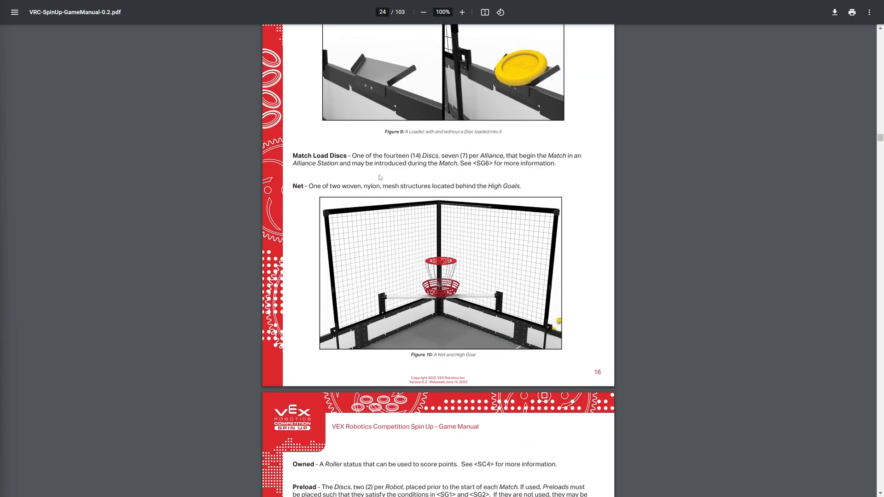
mouse_move(405, 235)
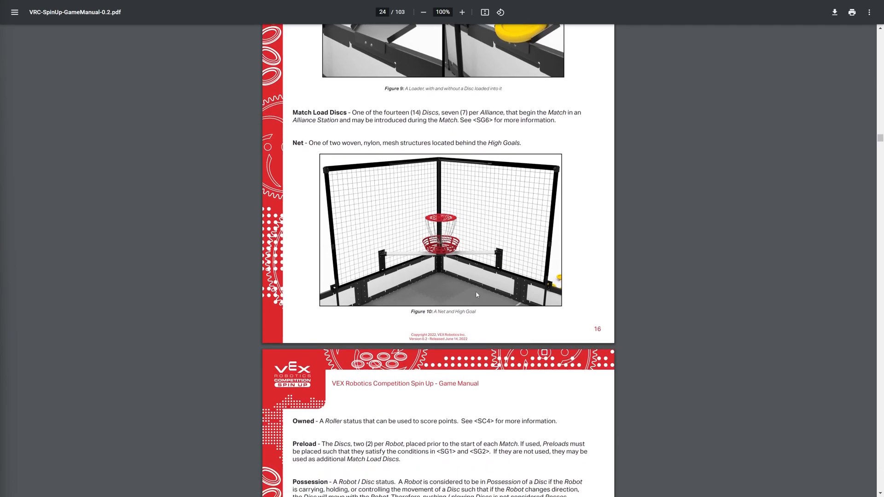
scroll(down, 3)
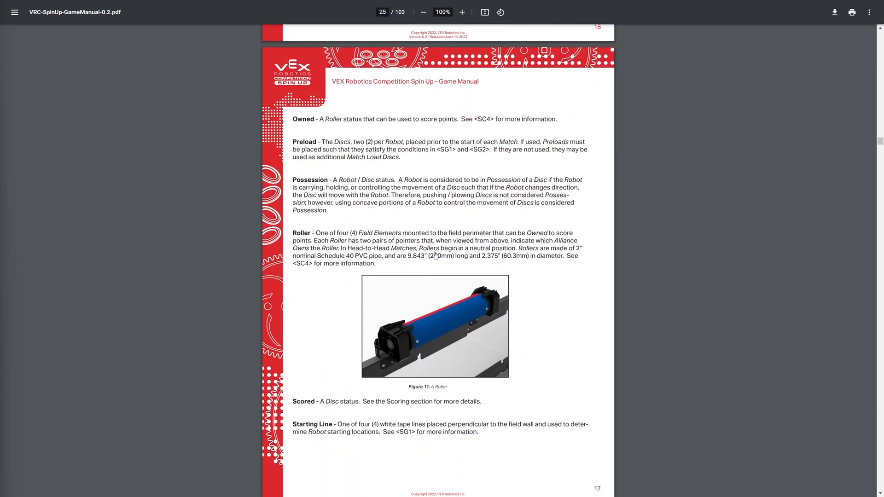
mouse_move(467, 385)
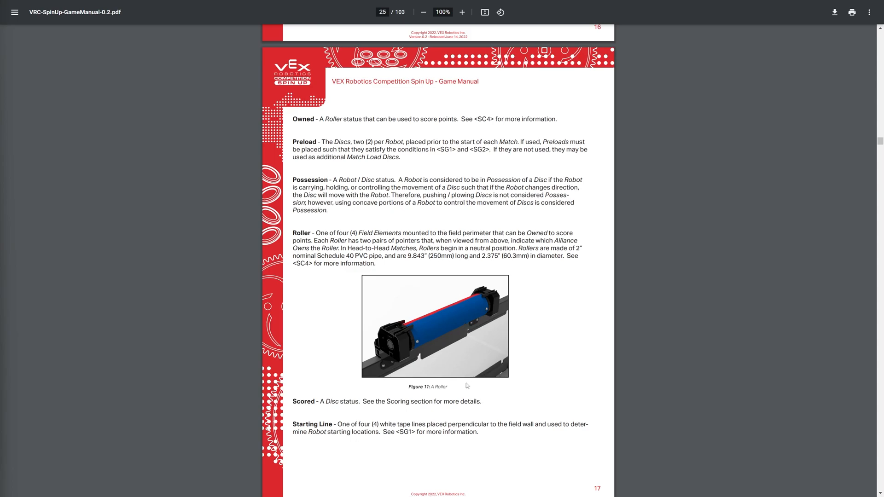
mouse_move(403, 342)
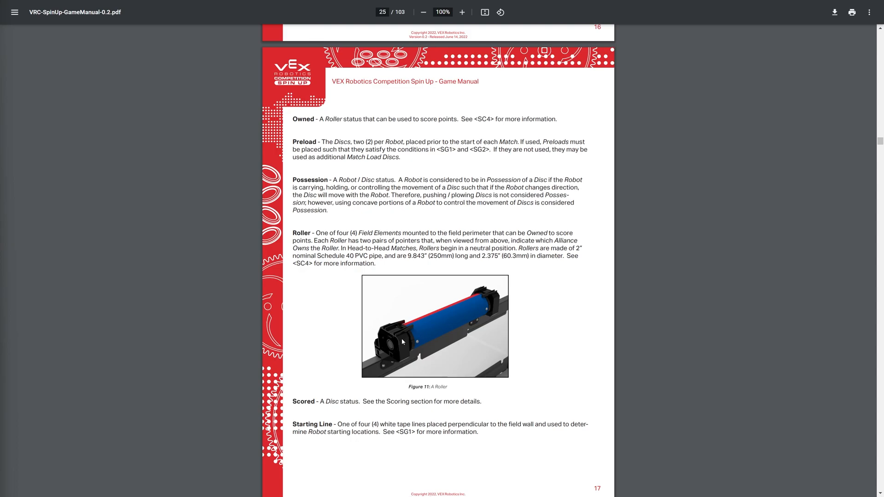
mouse_move(454, 265)
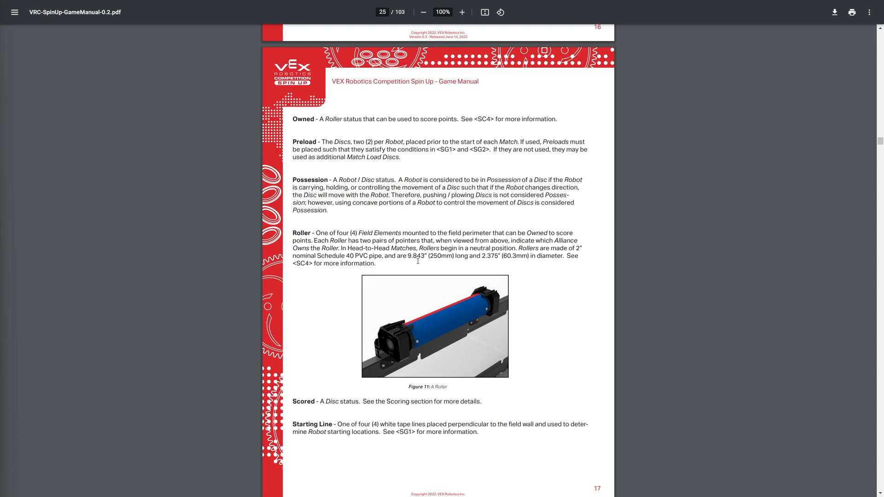
mouse_move(496, 316)
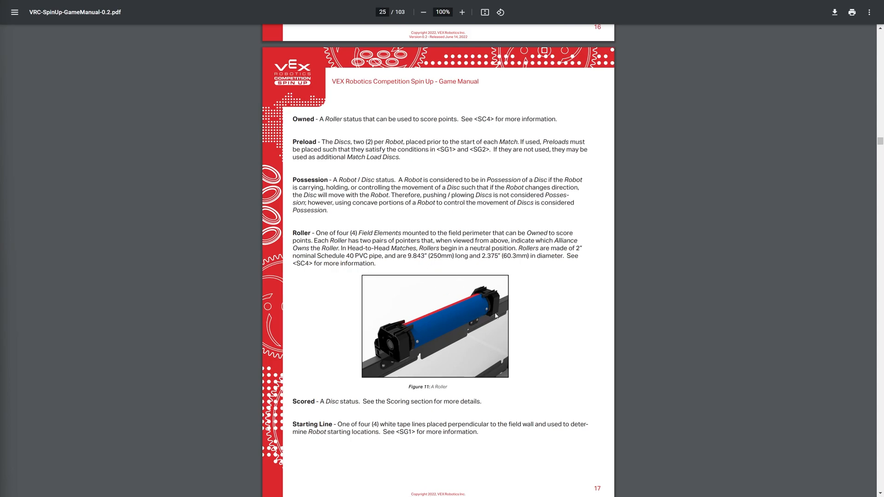
mouse_move(457, 312)
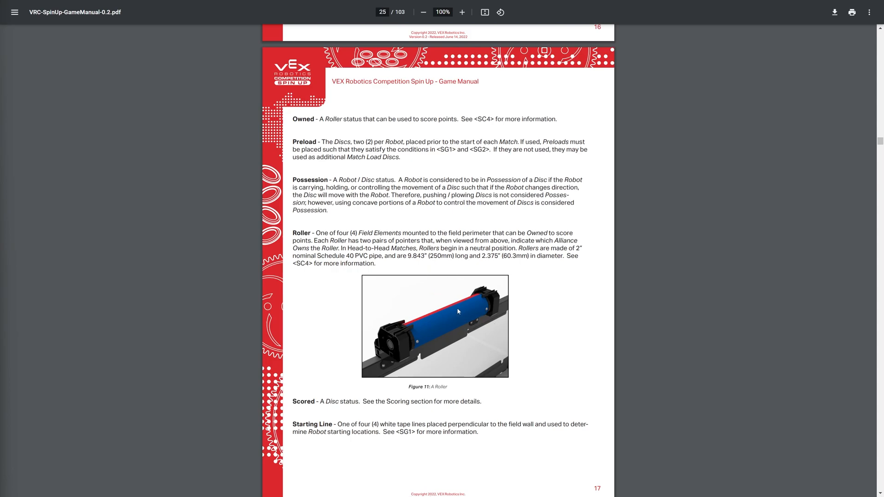
mouse_move(444, 331)
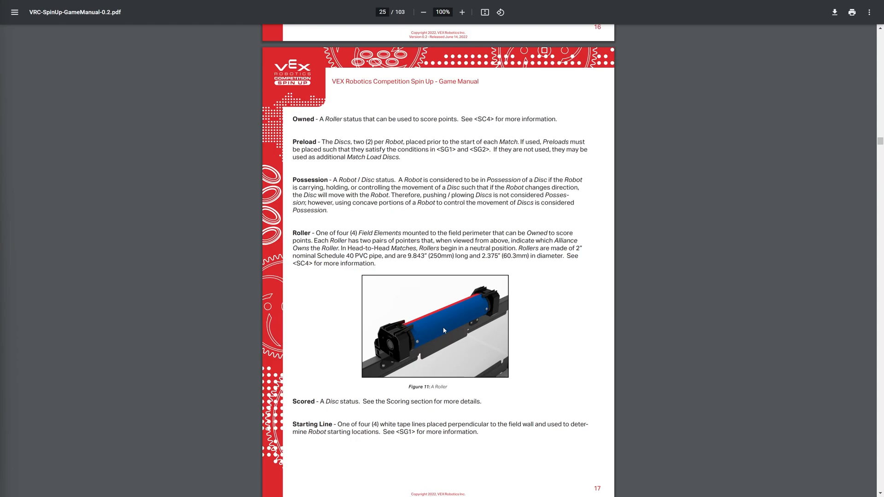
mouse_move(434, 347)
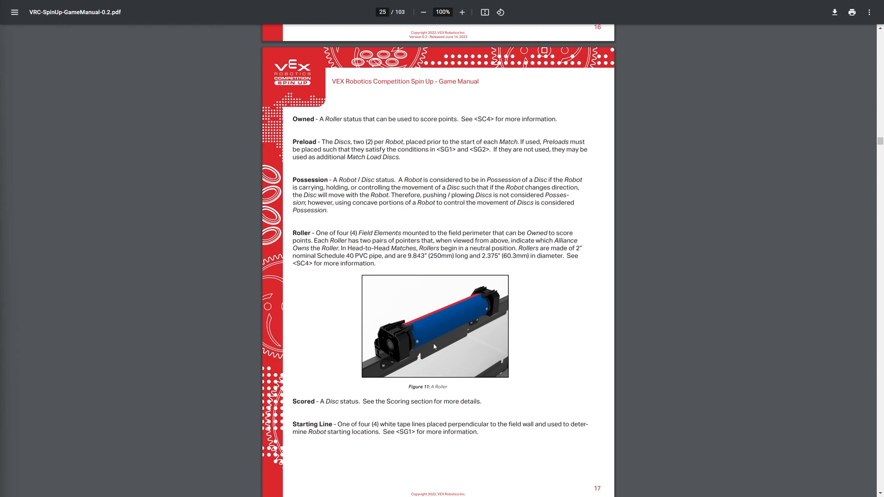
mouse_move(403, 342)
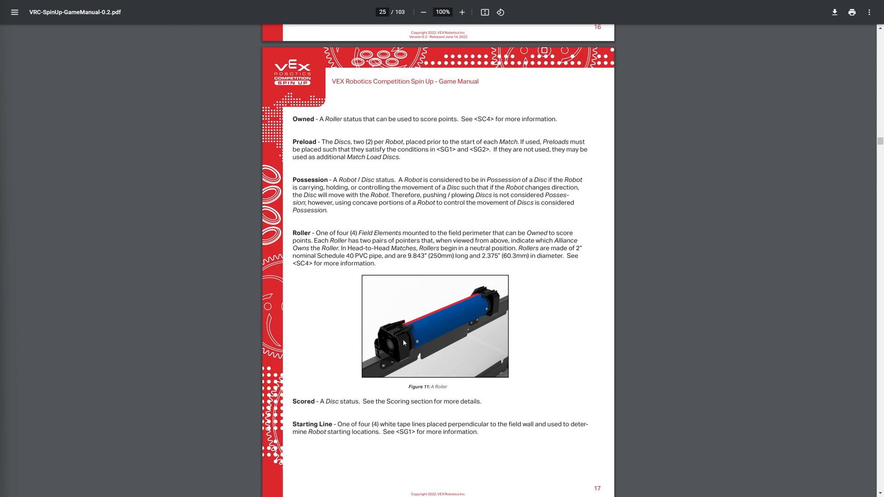
mouse_move(420, 321)
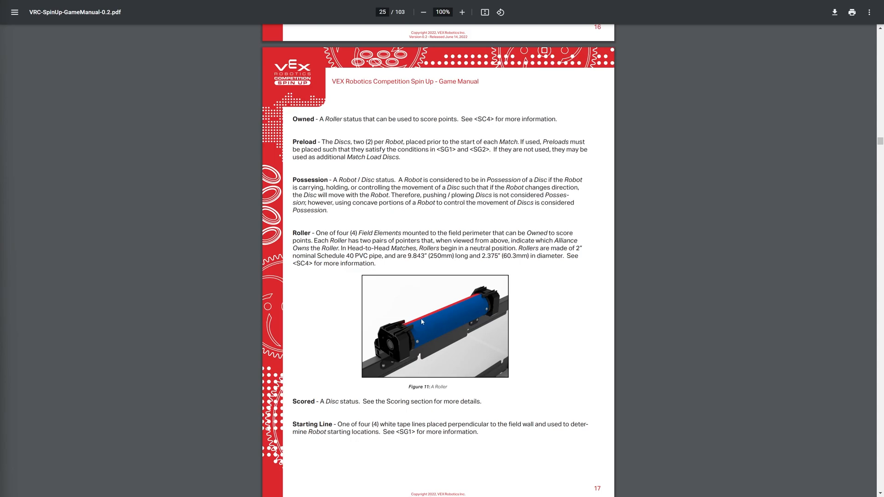
scroll(down, 3)
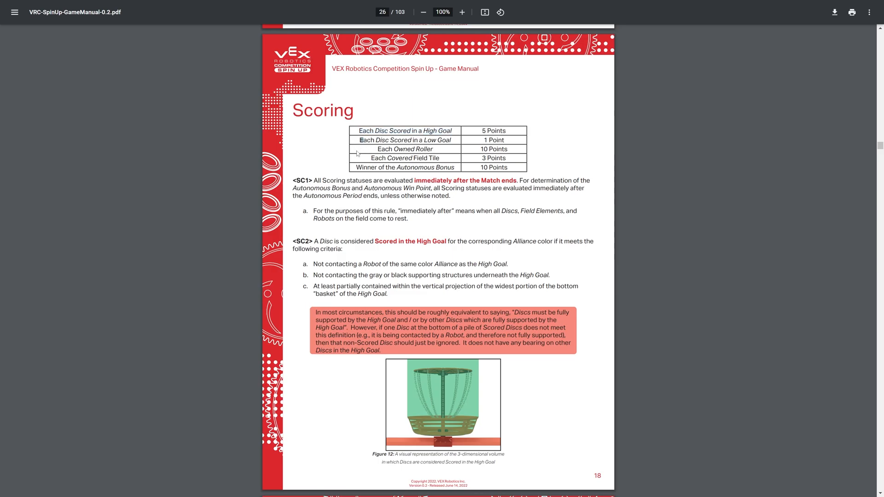
mouse_move(334, 133)
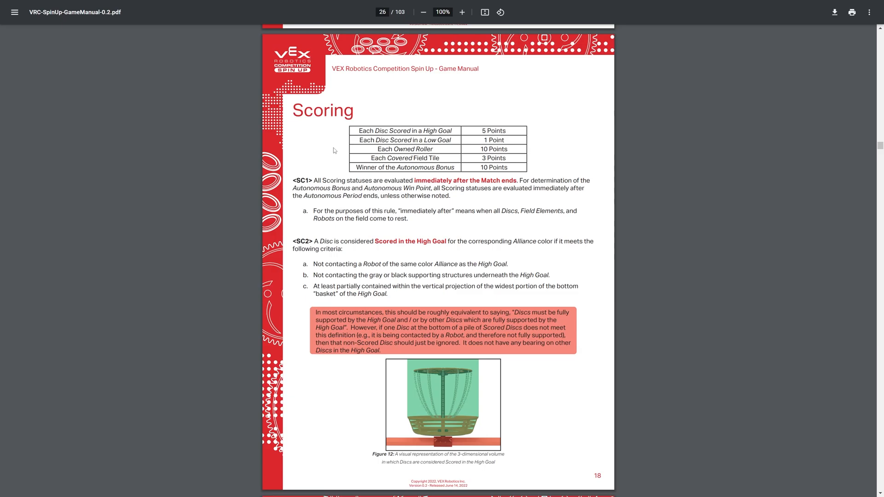
mouse_move(358, 134)
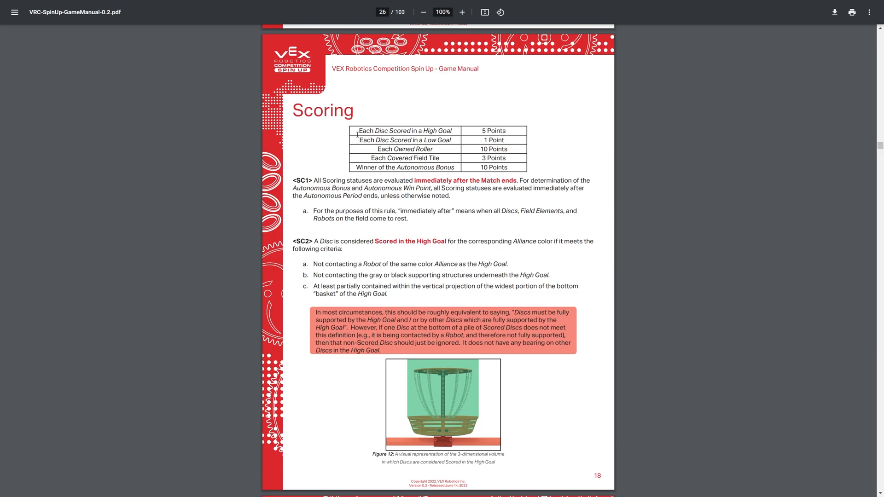
mouse_move(392, 167)
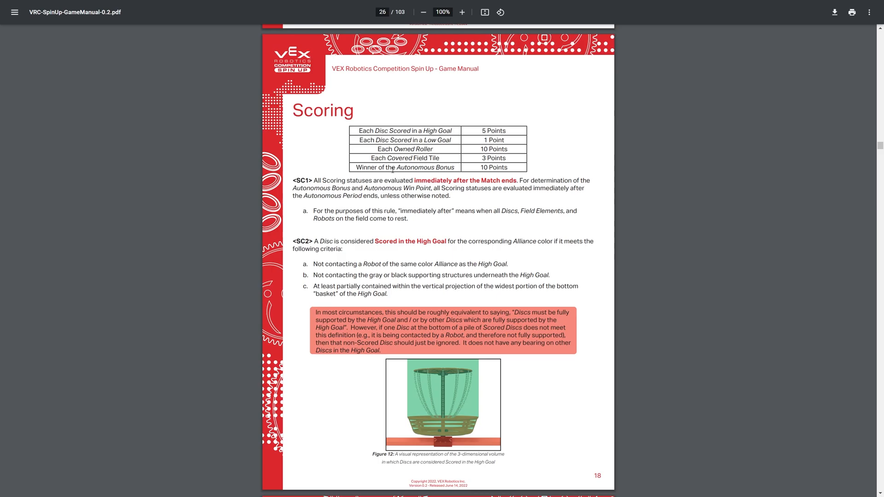
mouse_move(383, 148)
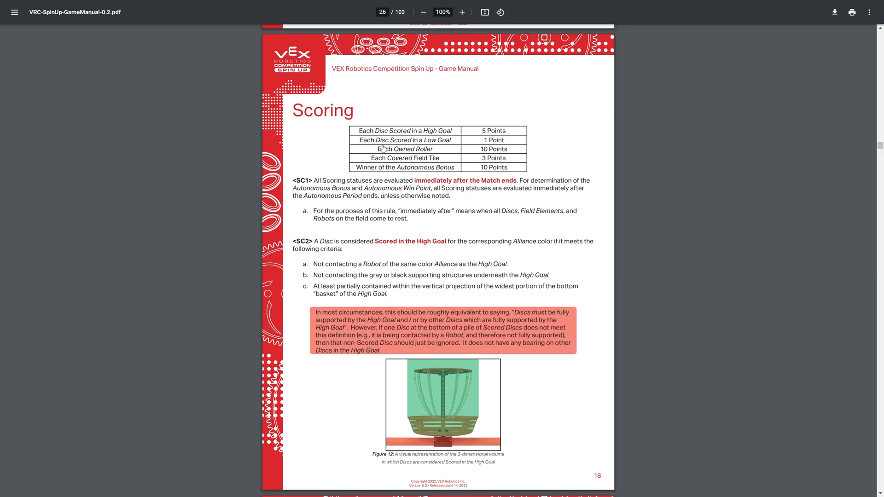
mouse_move(473, 225)
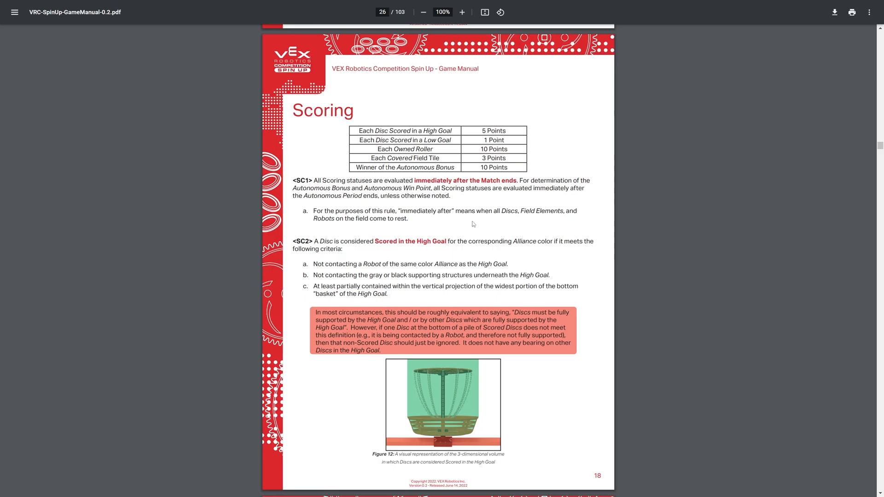
Scroll from page 18's Scoring table and SC1/SC2 to page 19's High Goal Figures 13 and 14.
scroll(down, 3)
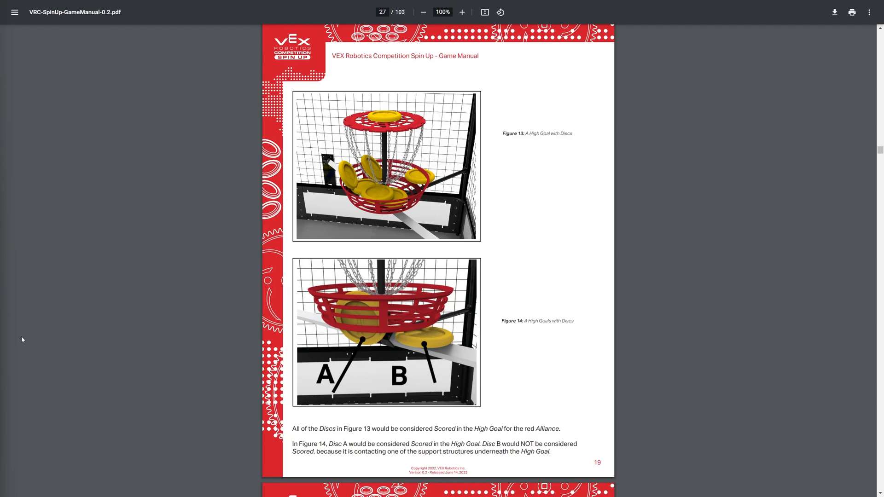
mouse_move(433, 208)
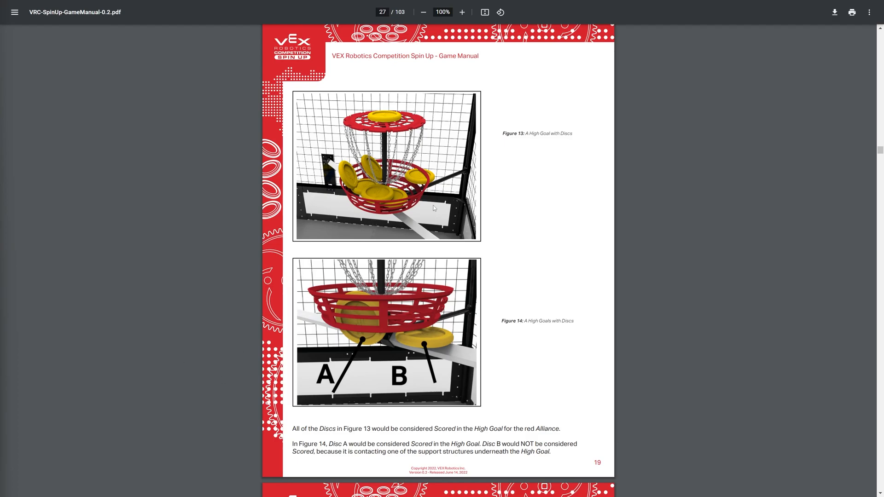
mouse_move(380, 190)
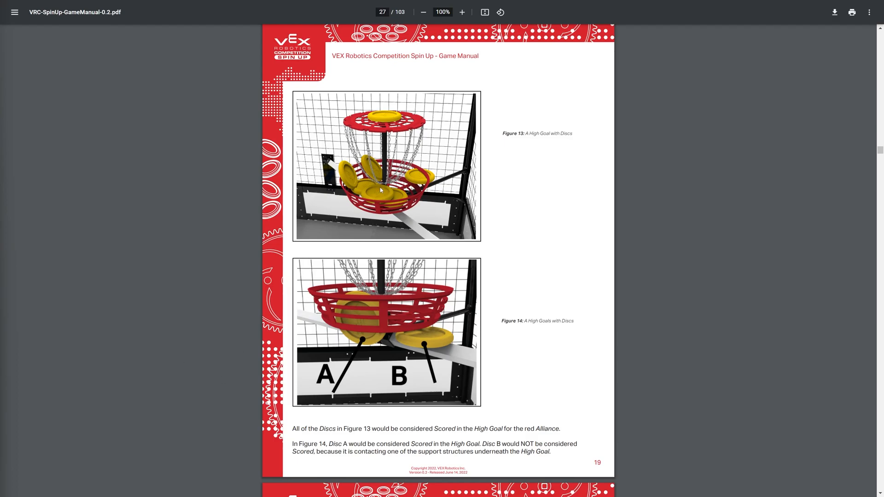
mouse_move(381, 145)
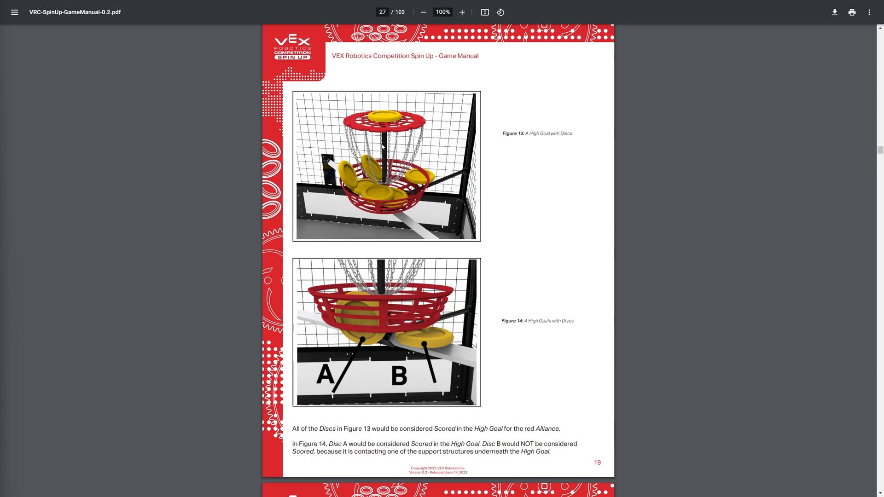
mouse_move(433, 124)
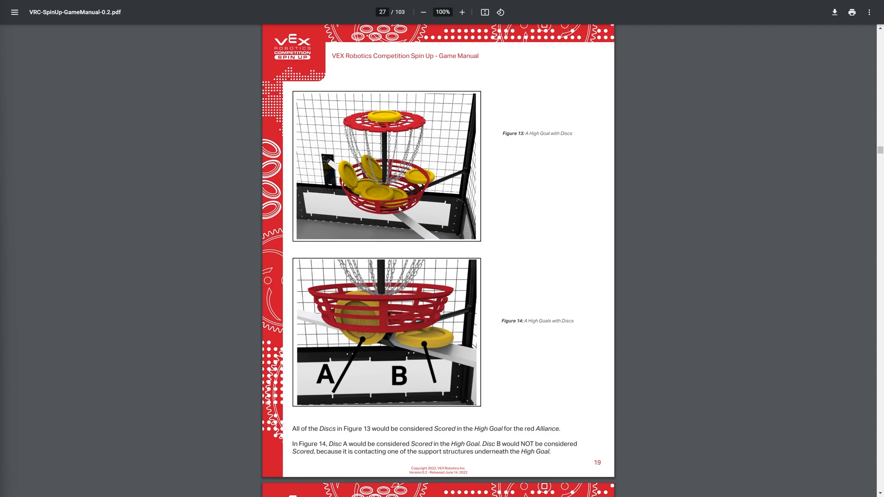
mouse_move(378, 326)
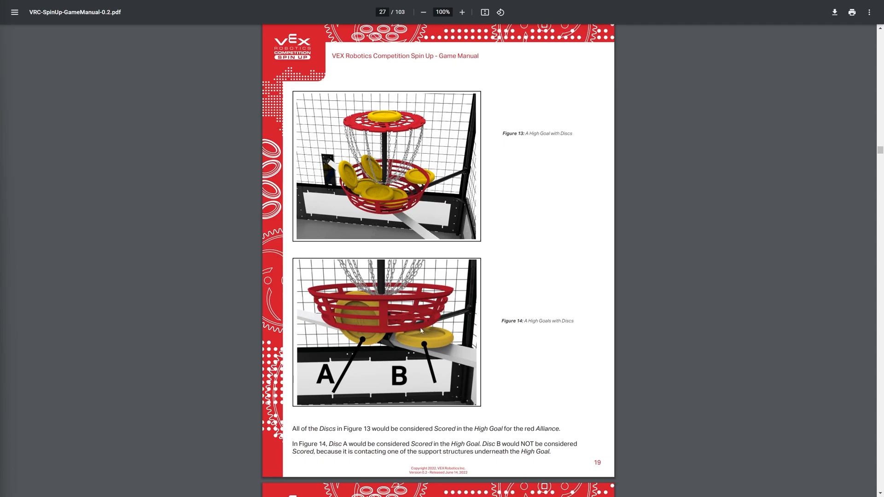
mouse_move(365, 330)
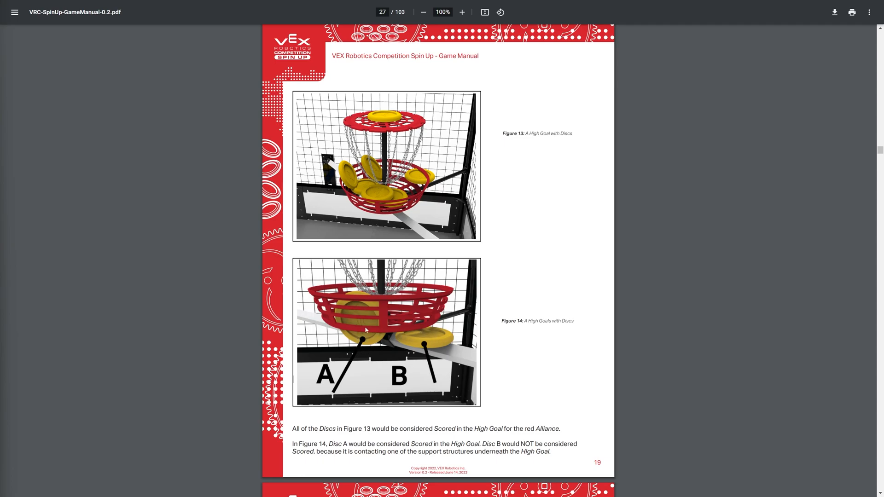
mouse_move(436, 344)
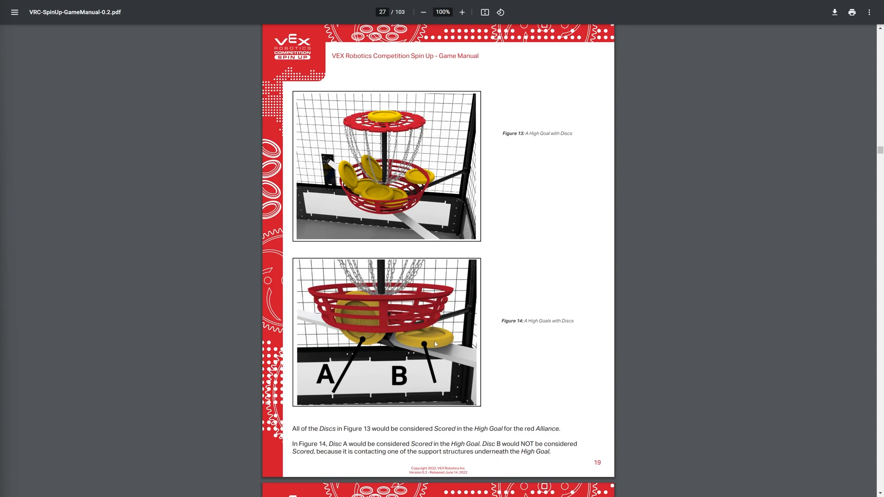
mouse_move(454, 363)
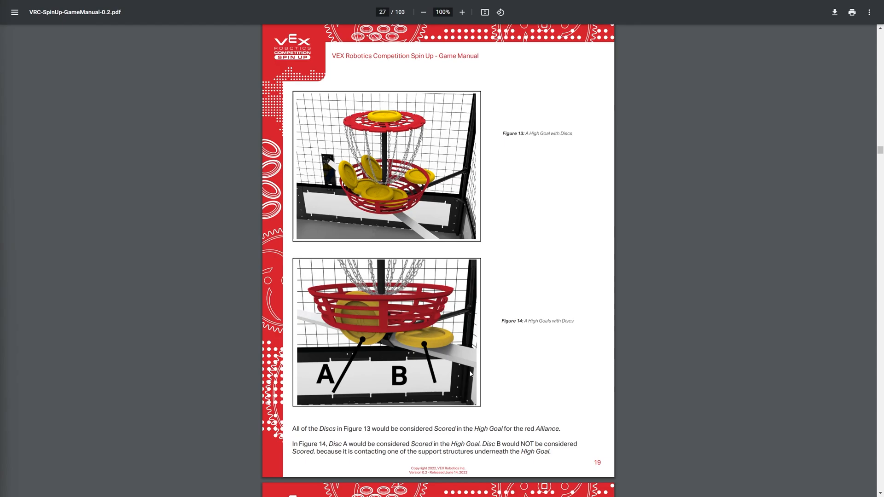
mouse_move(433, 370)
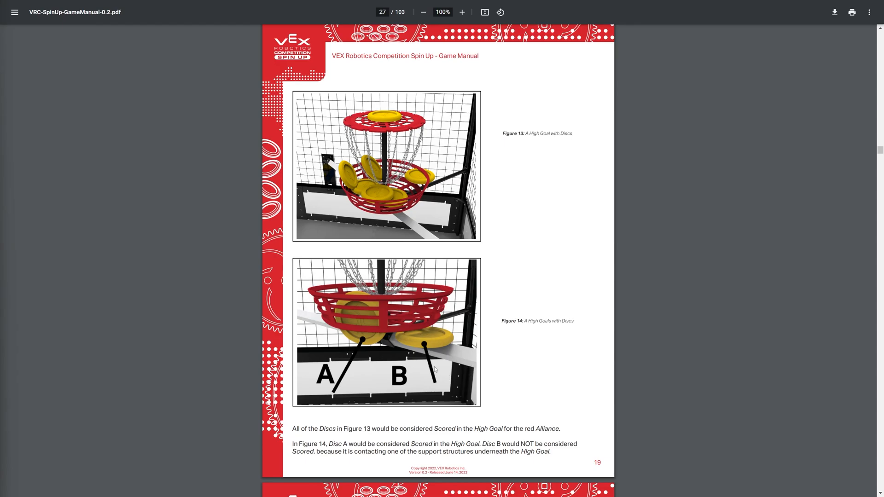
Scroll from the High Goal scoring figures to page 20's <SC3> Low Goal rule and Figure 15.
scroll(down, 3)
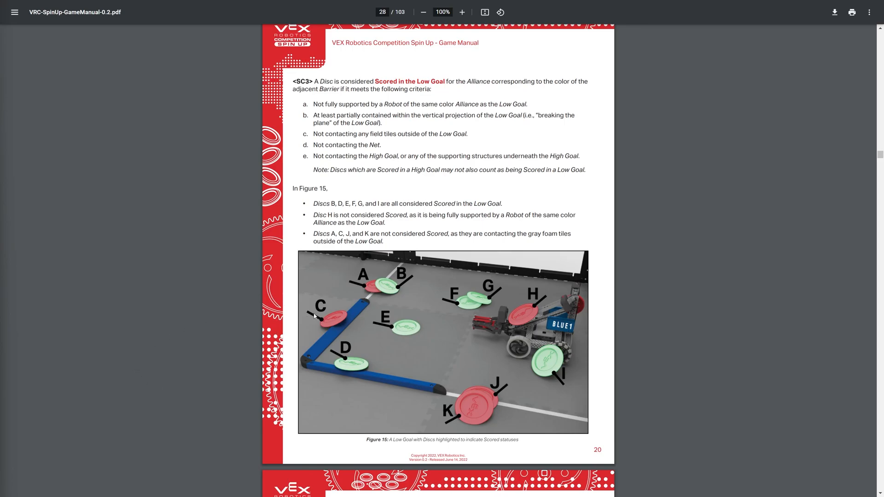
mouse_move(380, 414)
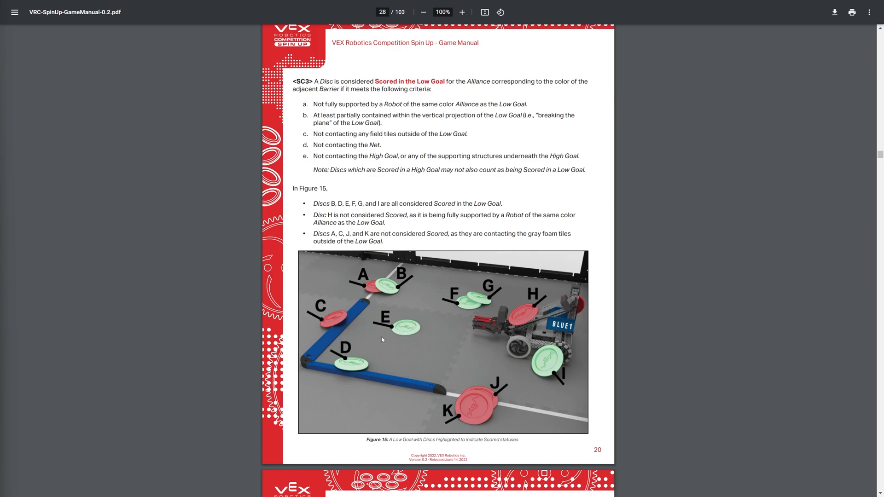
mouse_move(405, 315)
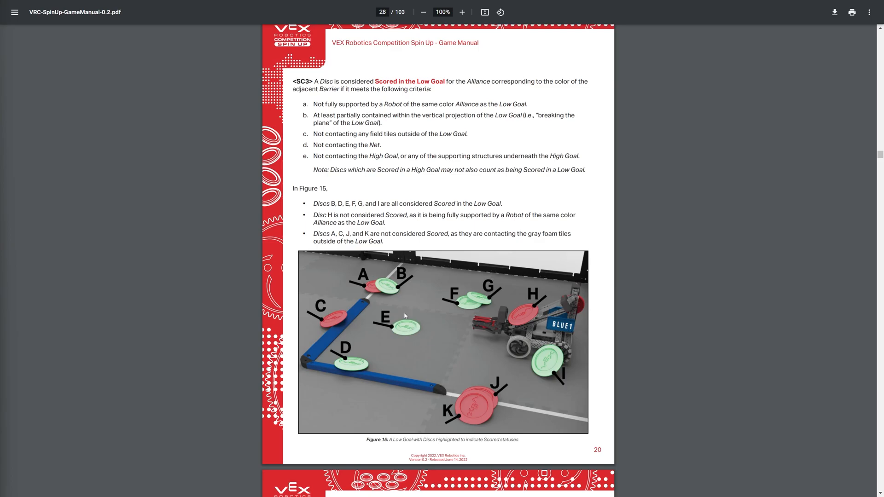
mouse_move(445, 290)
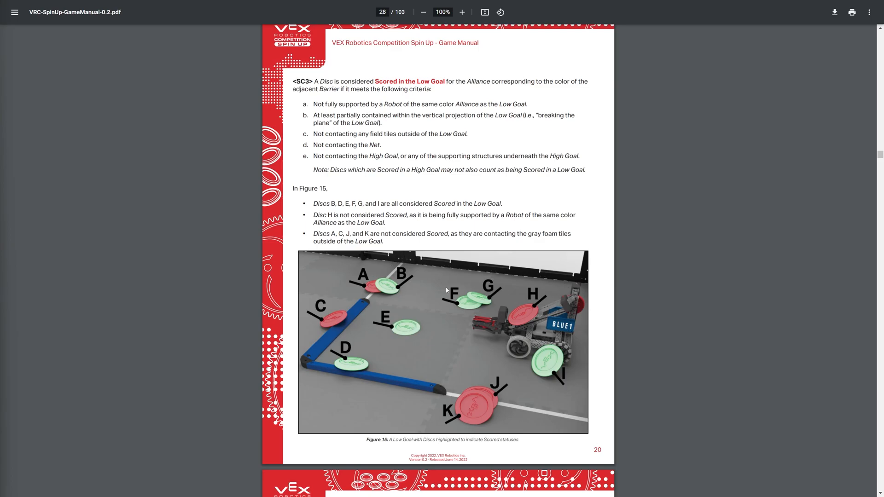
mouse_move(574, 397)
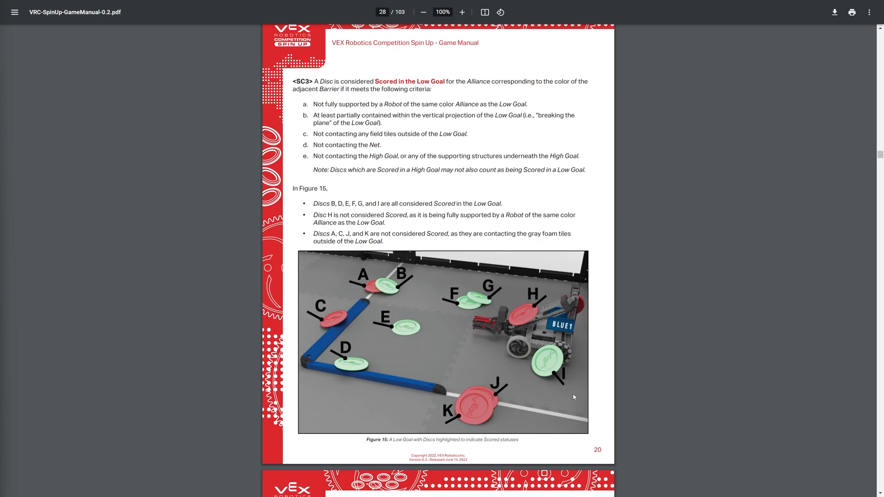
mouse_move(344, 372)
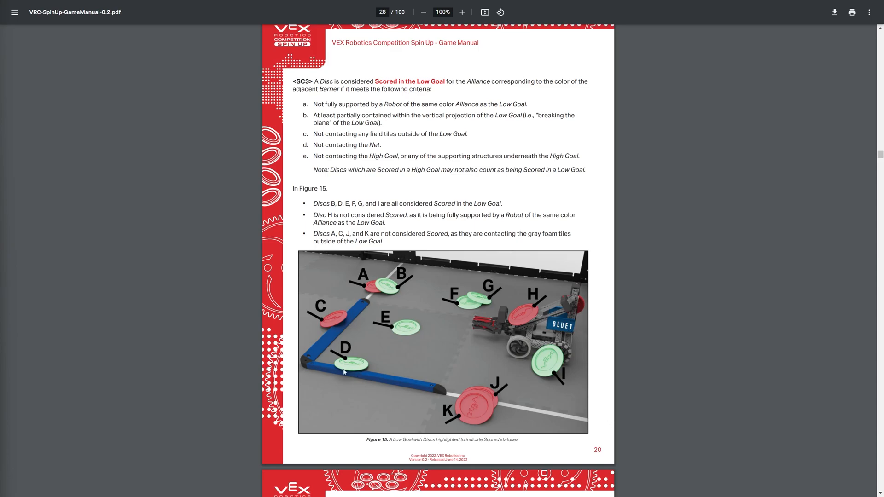
mouse_move(501, 400)
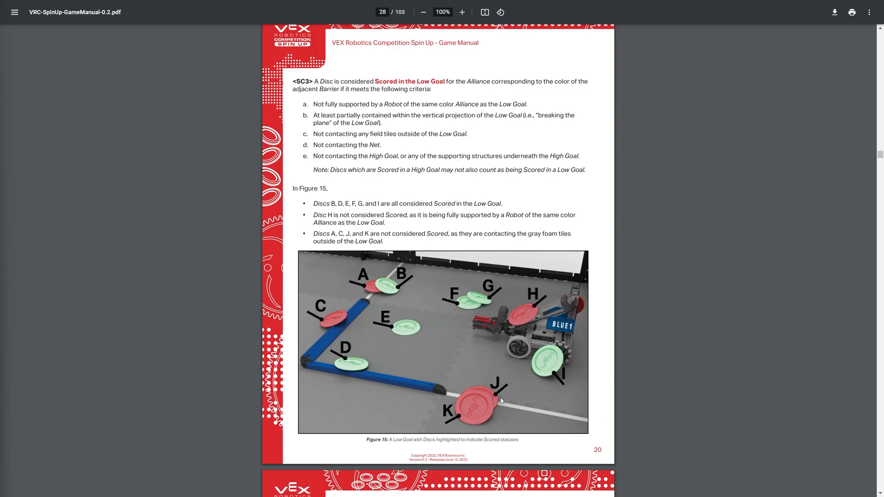
mouse_move(461, 409)
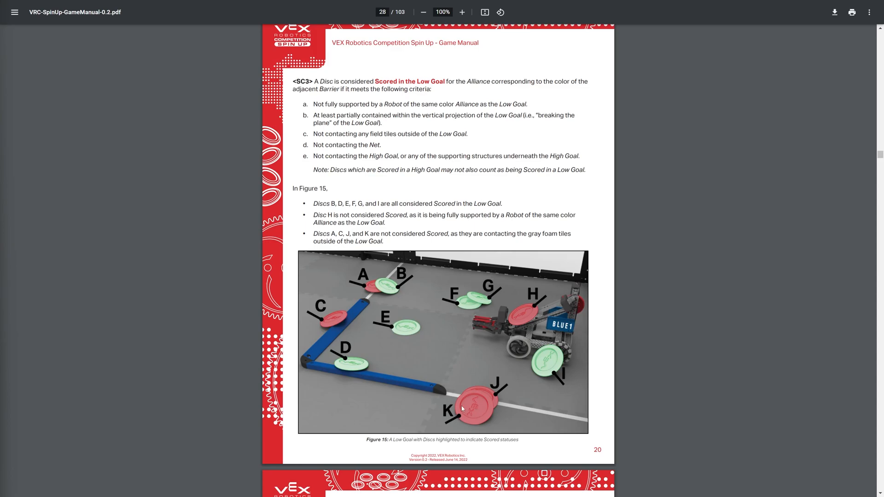
mouse_move(328, 369)
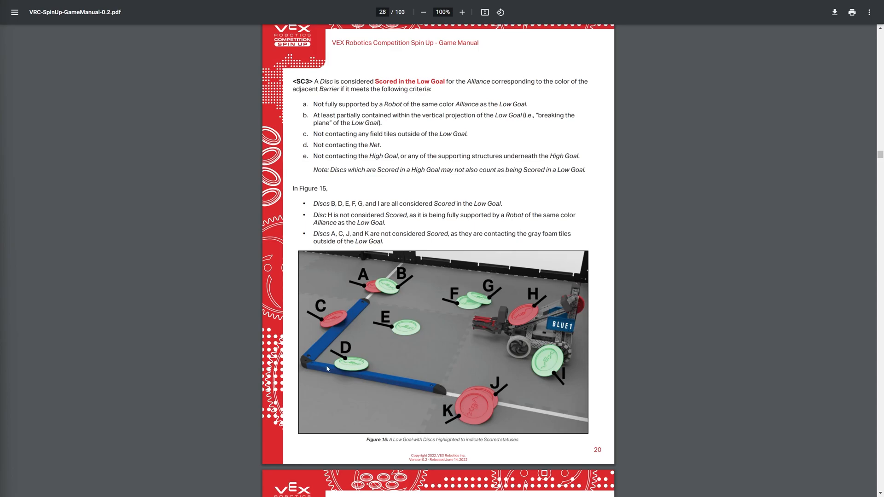
mouse_move(337, 375)
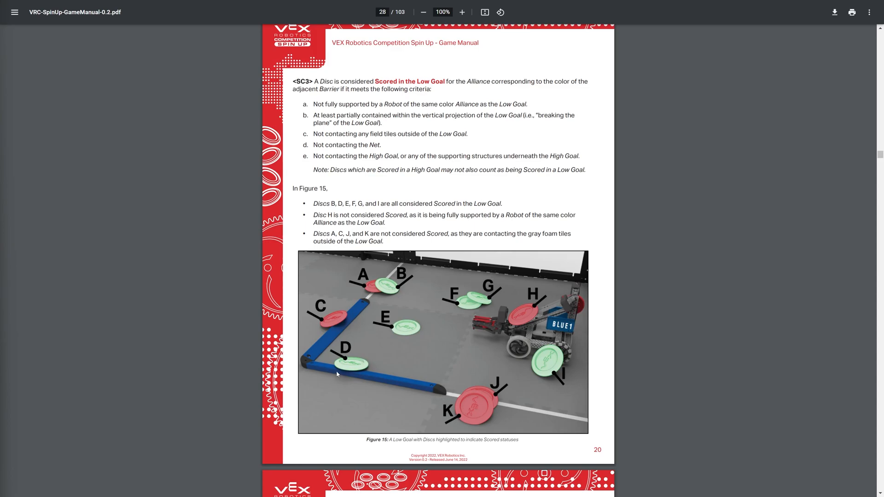
mouse_move(552, 328)
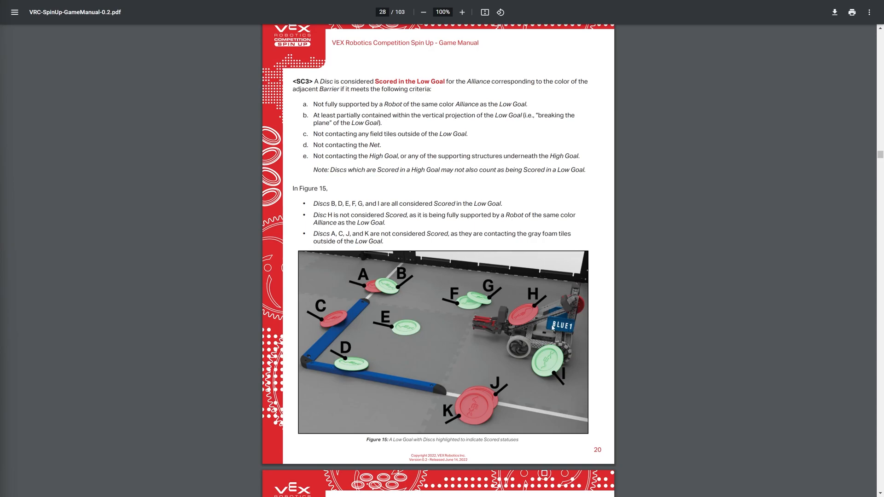
mouse_move(399, 401)
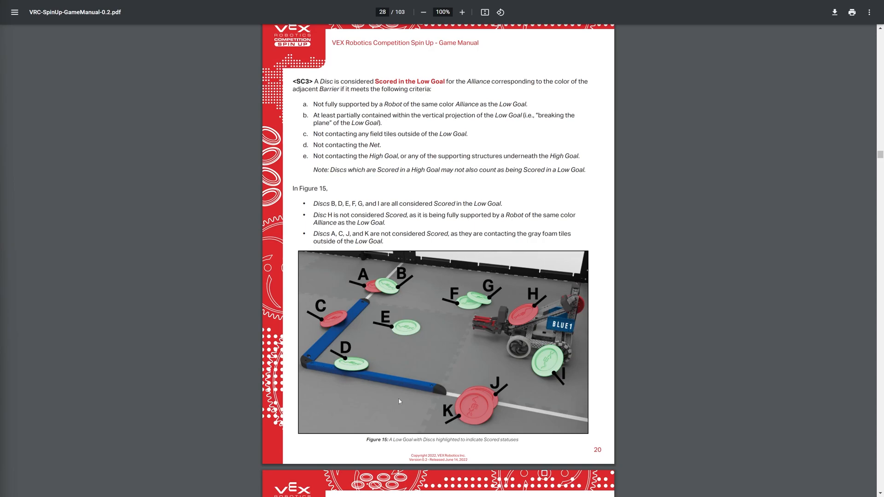
mouse_move(315, 379)
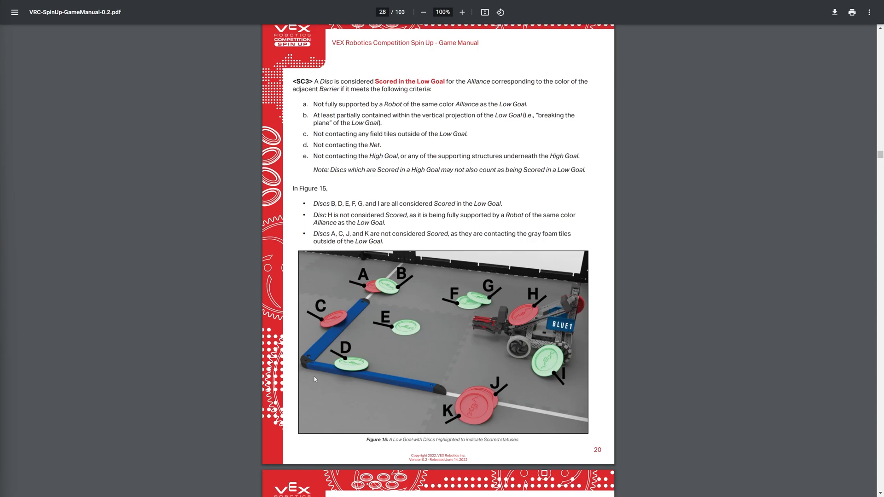
mouse_move(388, 288)
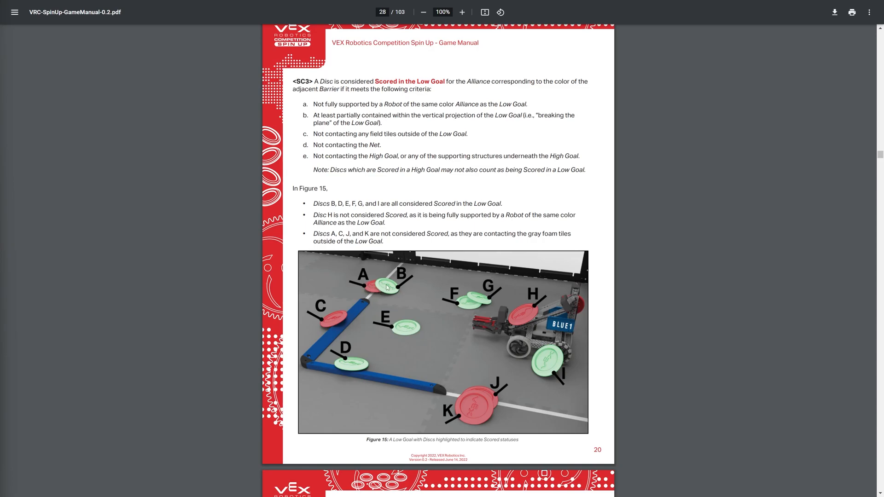
mouse_move(534, 326)
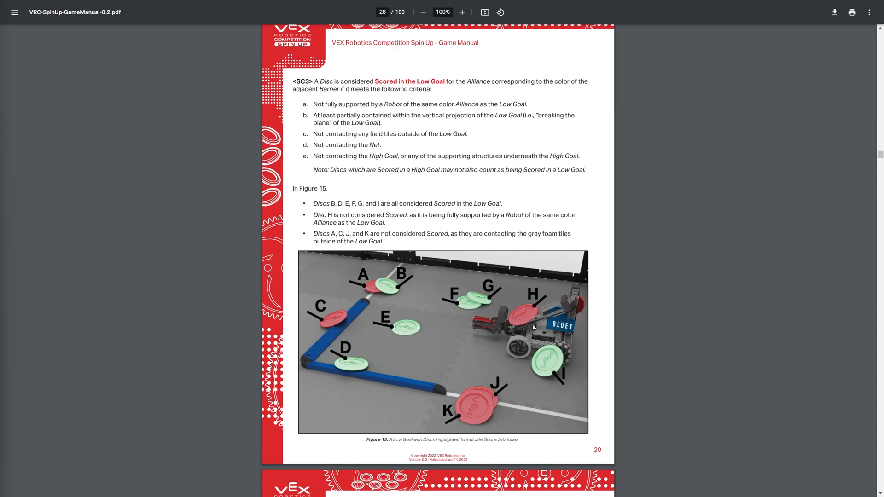
mouse_move(526, 328)
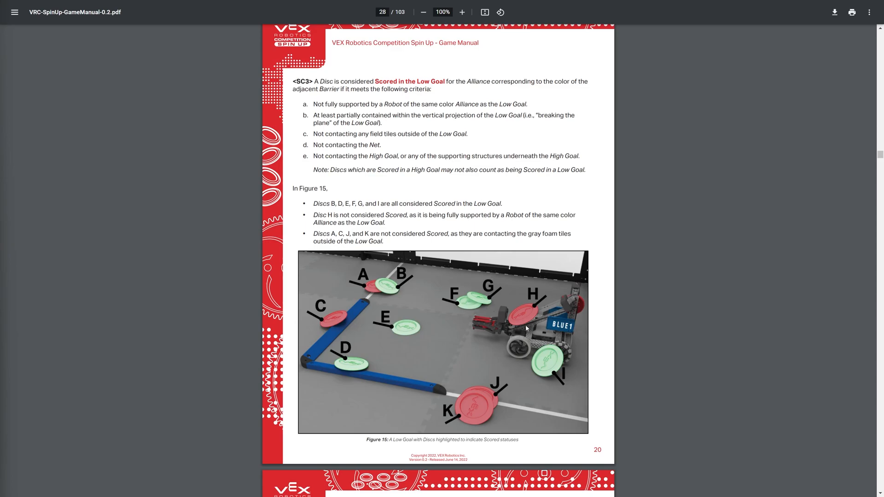
mouse_move(524, 328)
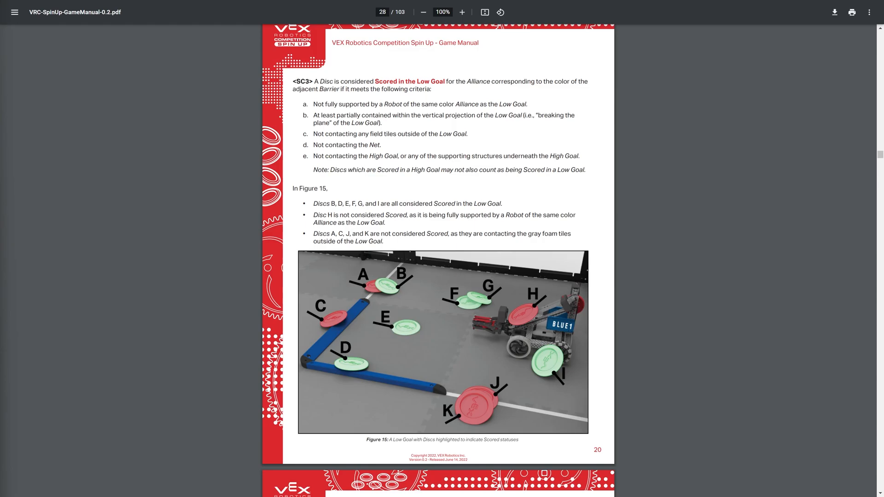
Scroll down to manual page 21 with rule <SC4> on Roller ownership and Figure 16.
scroll(down, 3)
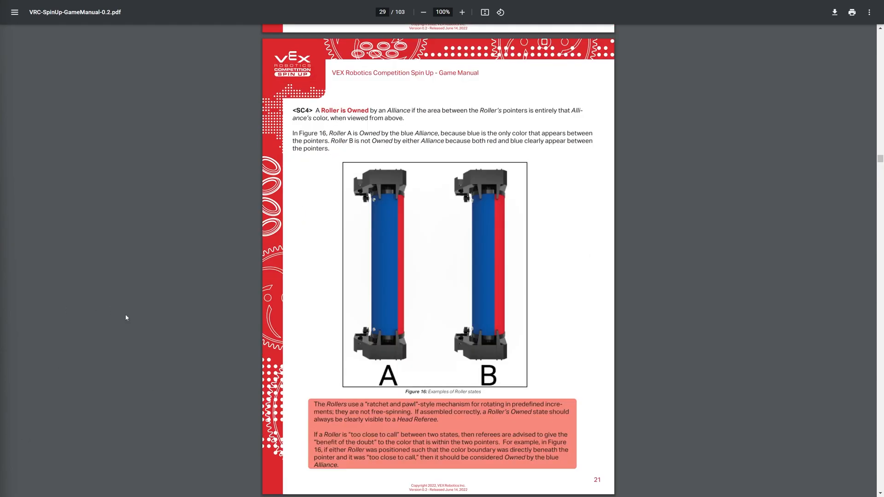
mouse_move(114, 310)
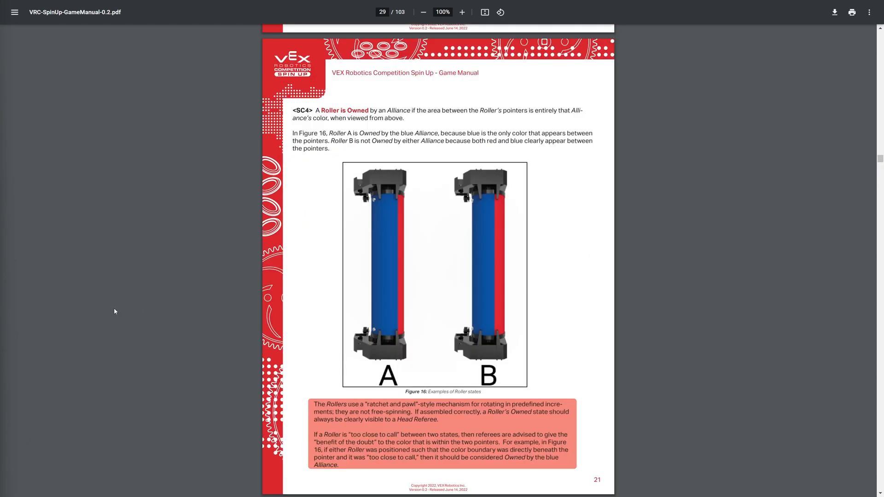
mouse_move(392, 339)
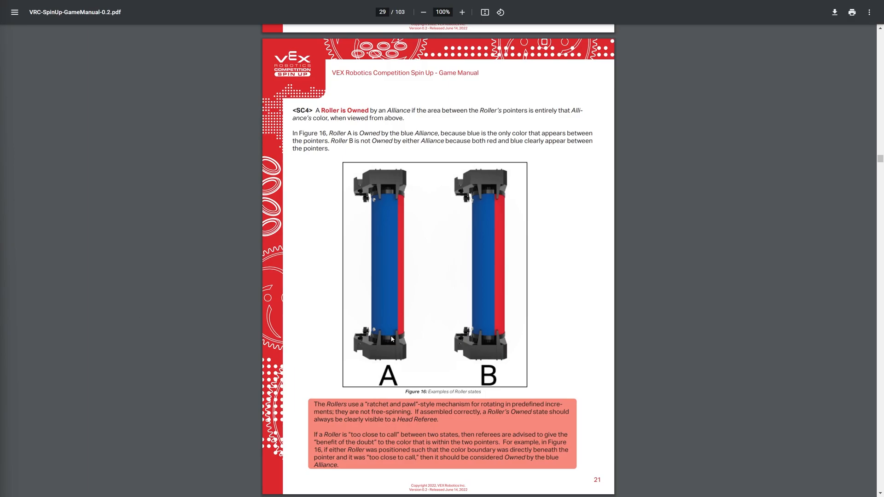
mouse_move(401, 271)
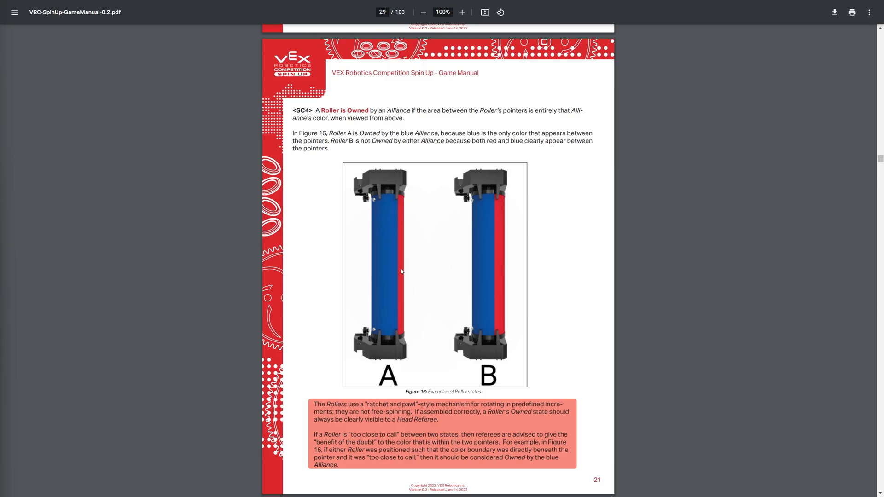
Zoom in to about 236% on Figure 16 showing Roller A owned by blue and Roller B by neither.
click(461, 12)
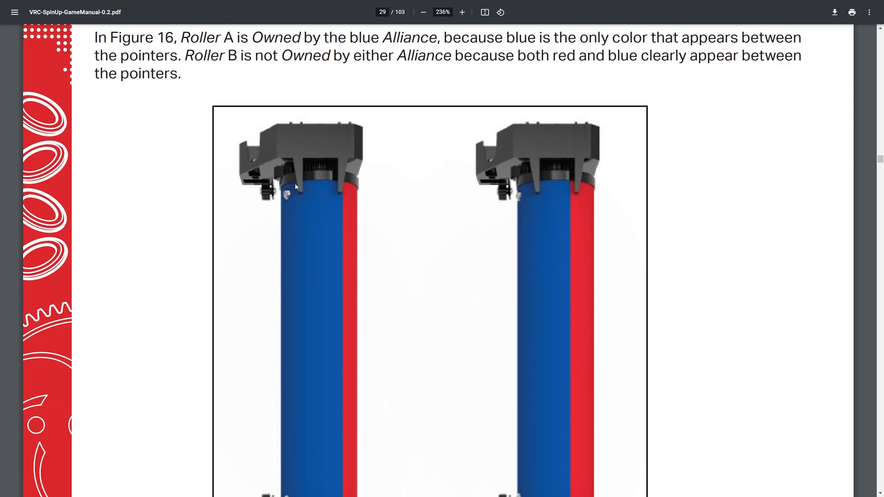
mouse_move(328, 201)
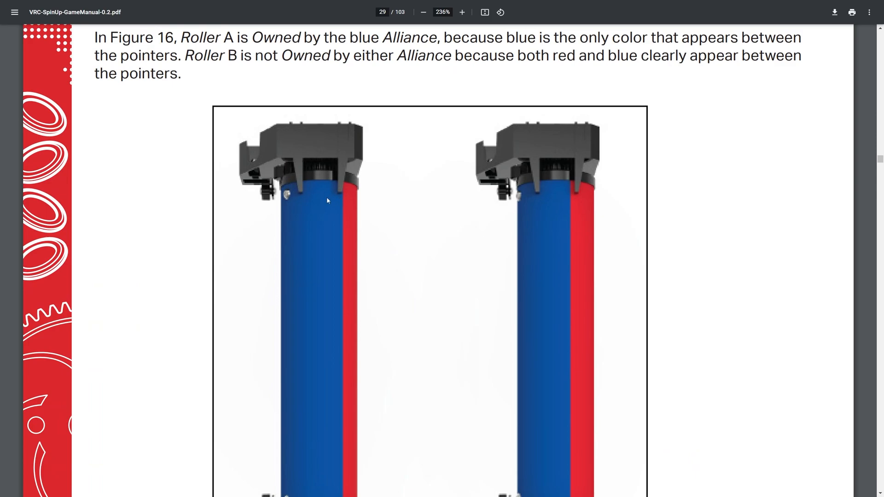
mouse_move(309, 280)
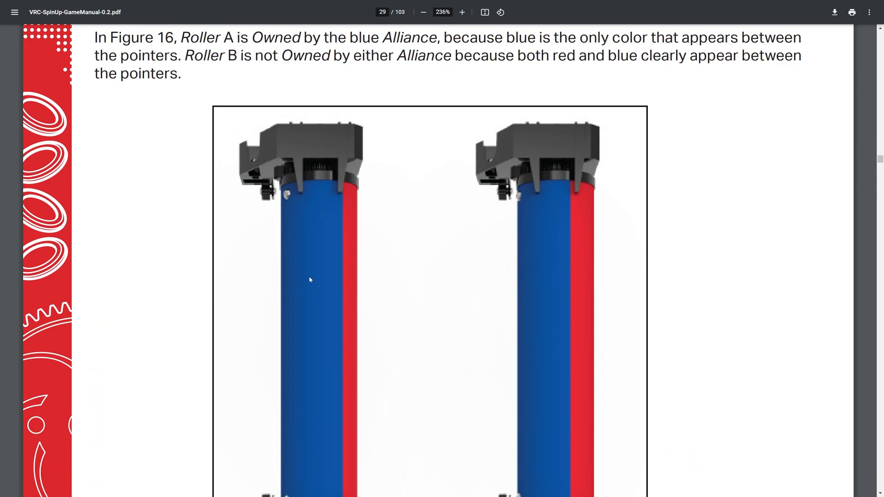
mouse_move(314, 267)
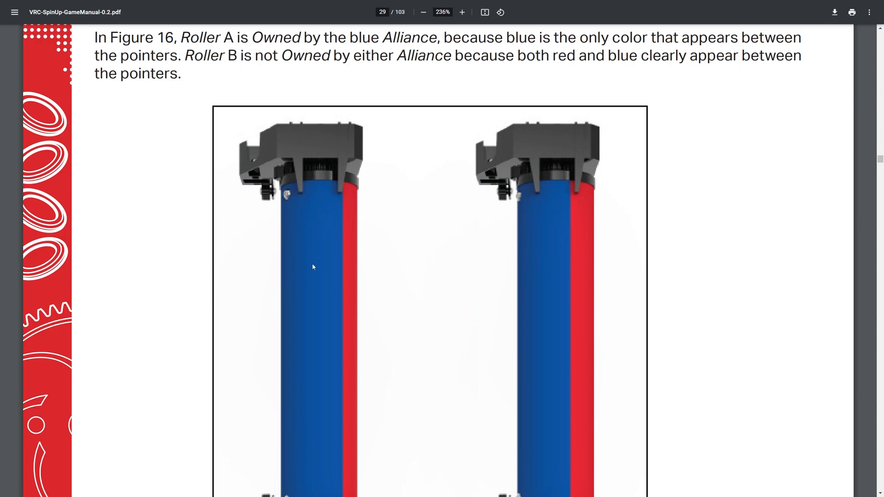
mouse_move(318, 226)
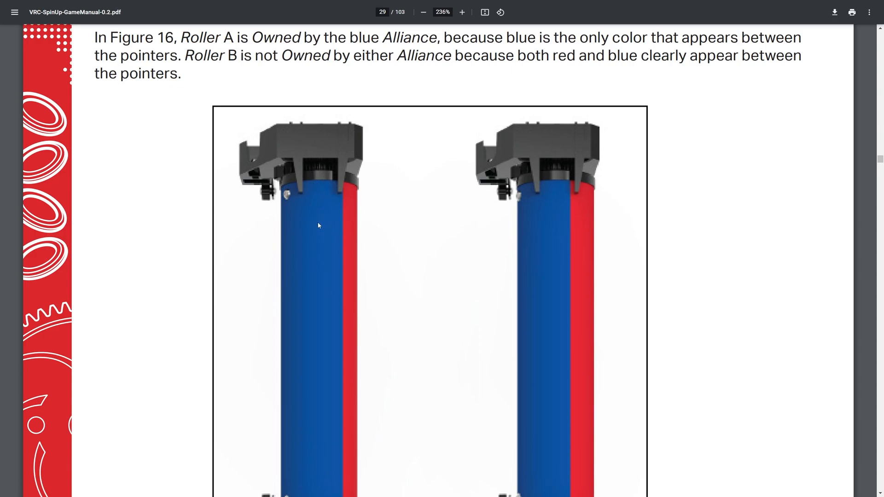
mouse_move(348, 192)
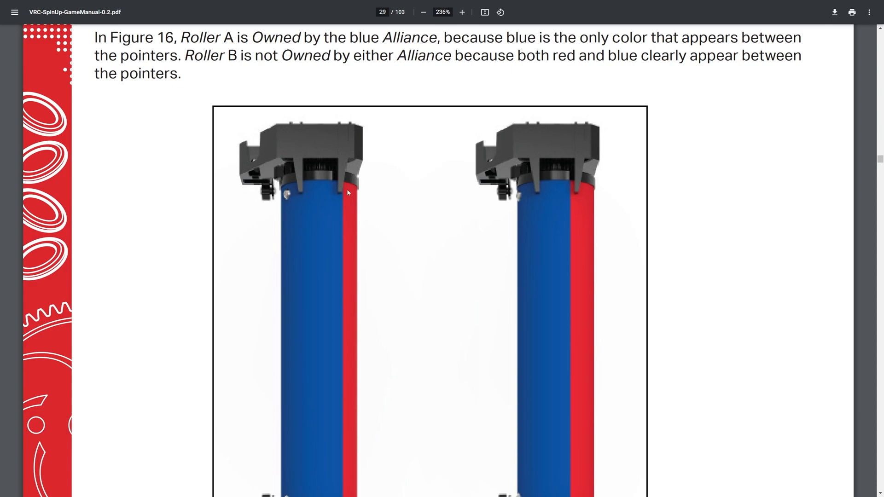
mouse_move(327, 185)
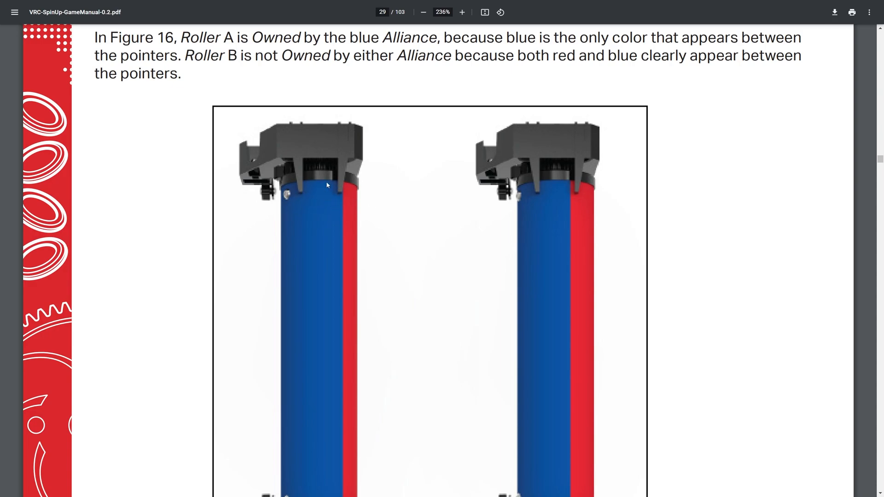
mouse_move(325, 190)
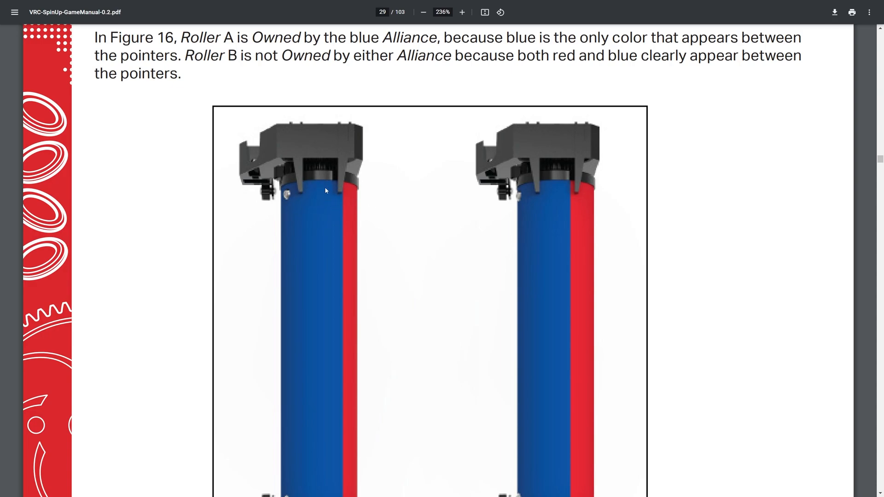
mouse_move(585, 224)
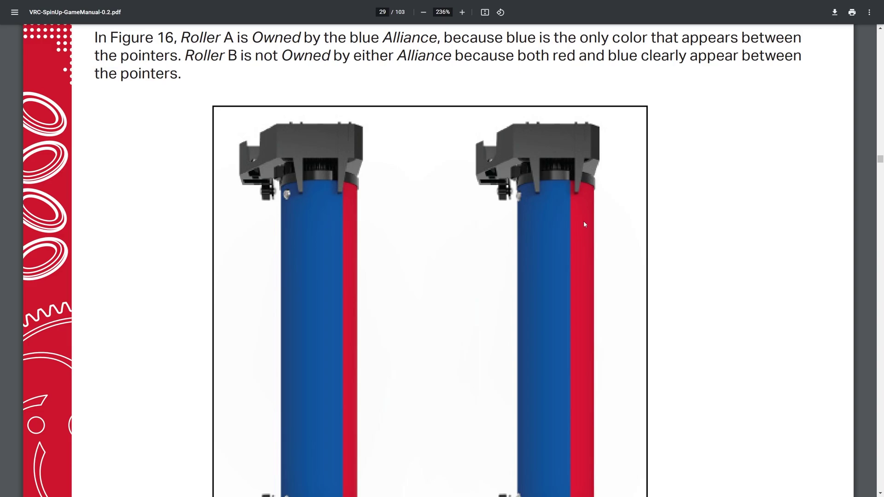
mouse_move(569, 193)
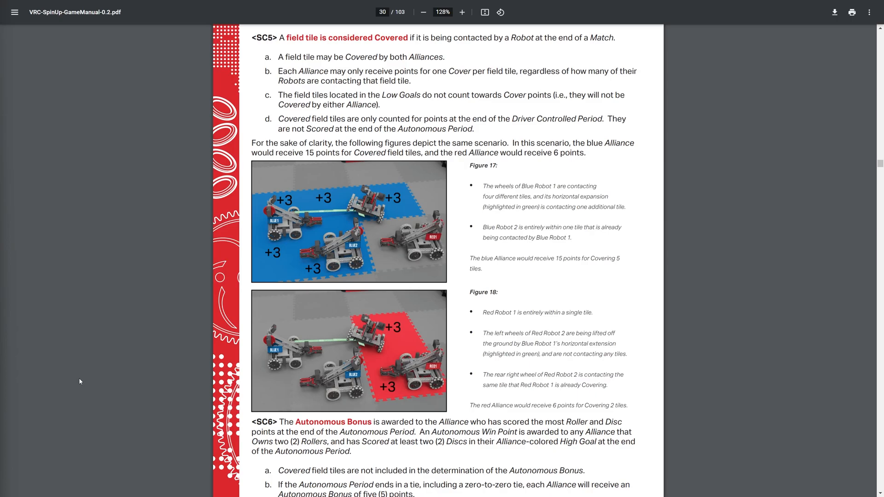
mouse_move(181, 347)
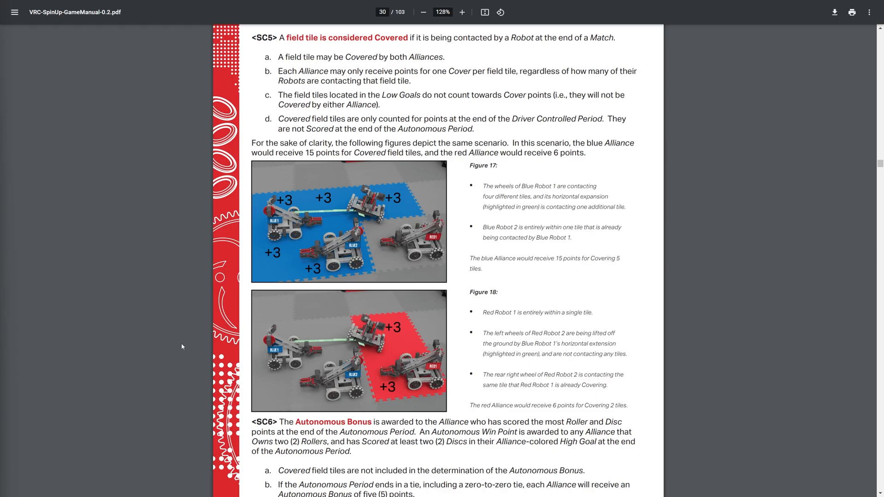
mouse_move(325, 324)
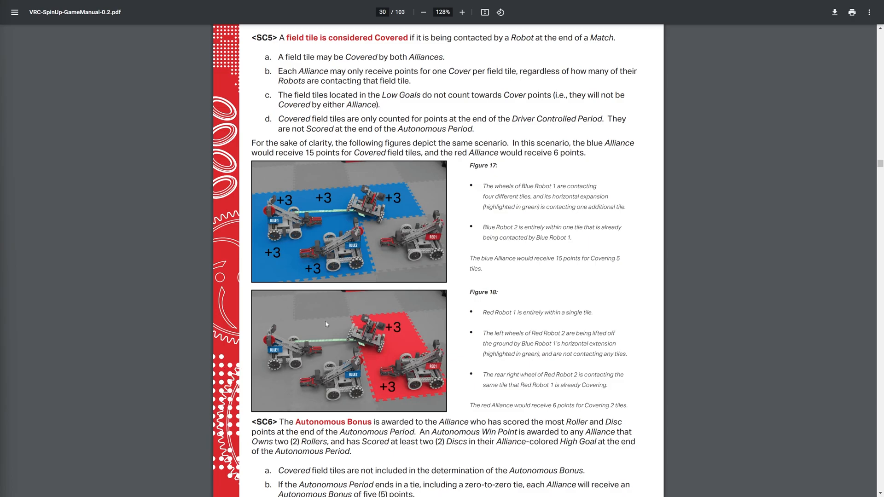
mouse_move(360, 201)
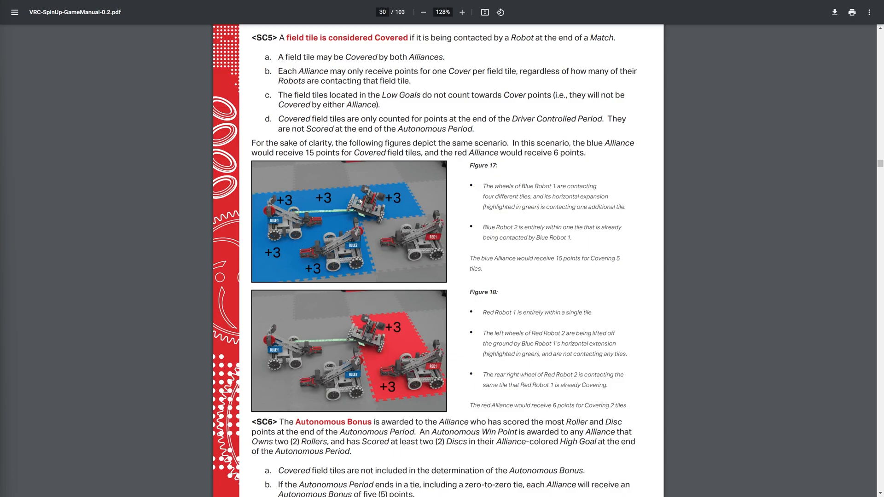
mouse_move(321, 229)
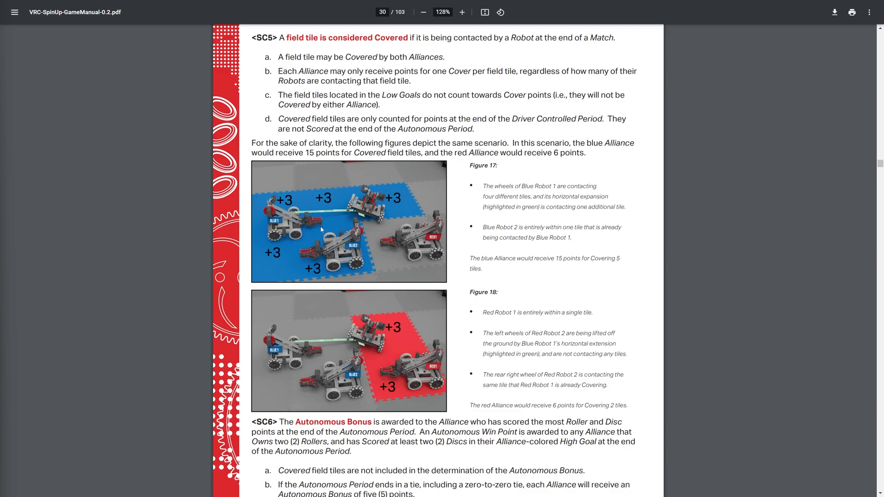
mouse_move(381, 316)
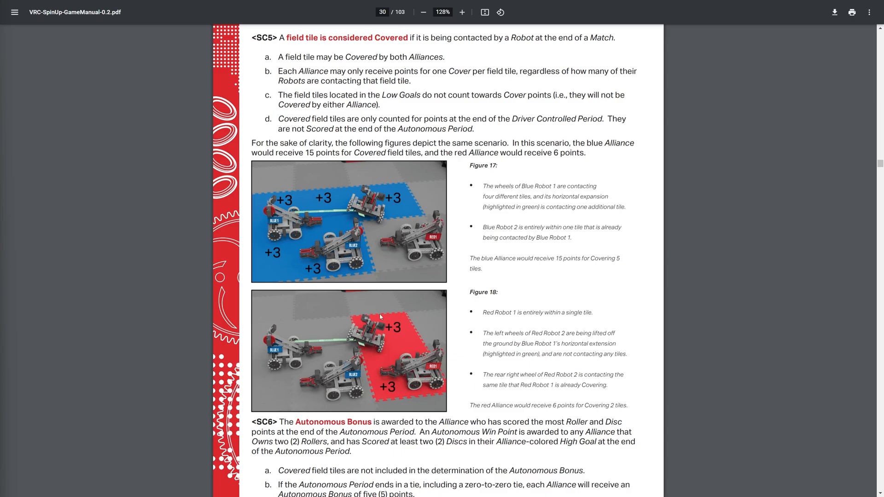
mouse_move(287, 237)
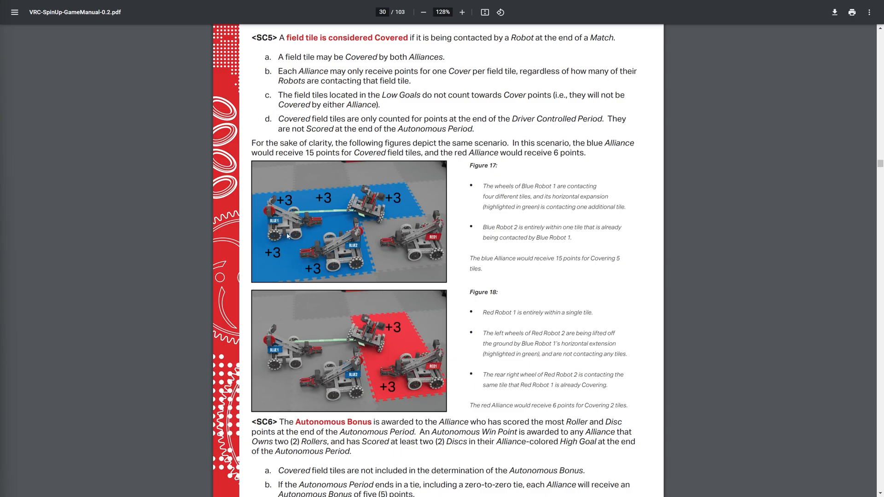
Zoom to 250% on Figures 17 and 18 covered-tile scoring examples and scroll through them.
click(461, 12)
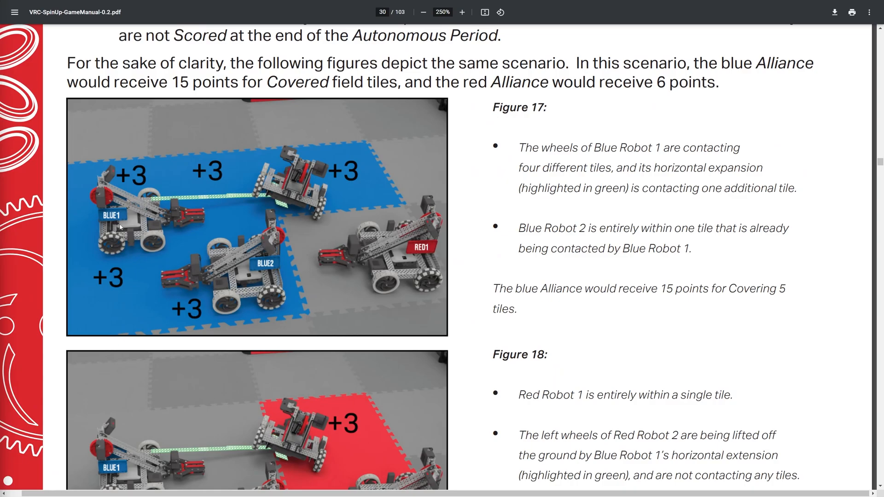
mouse_move(325, 147)
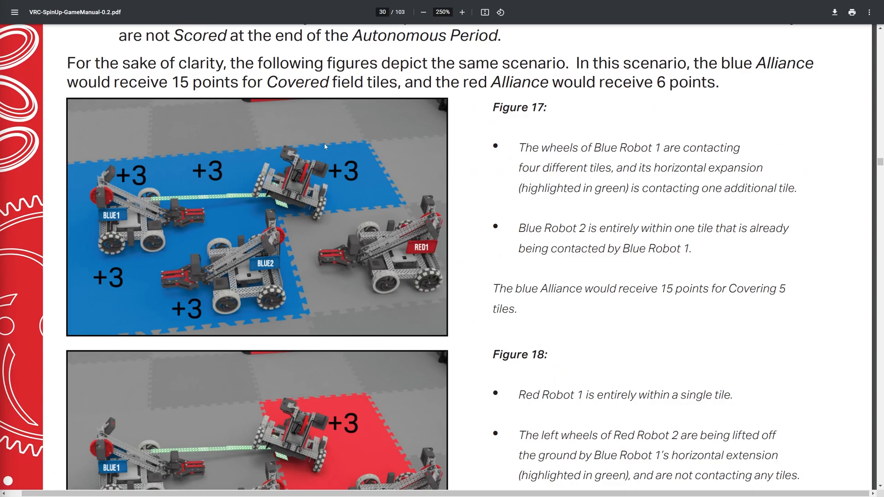
mouse_move(217, 182)
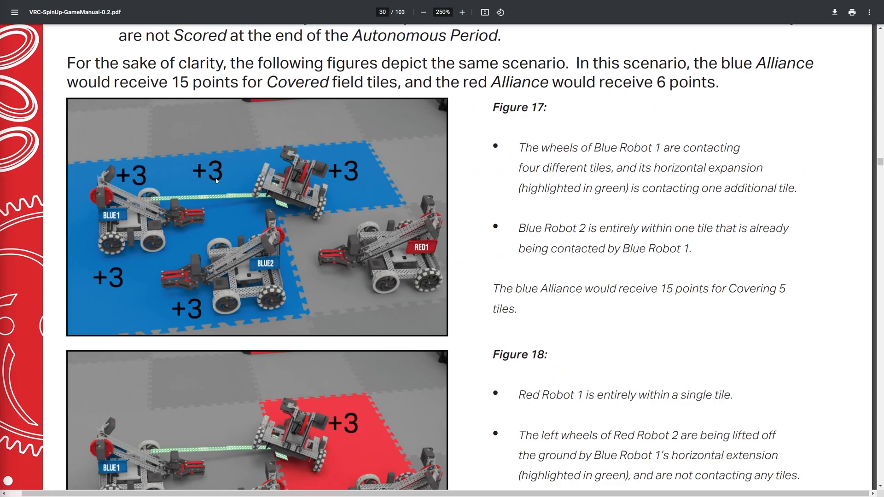
mouse_move(284, 205)
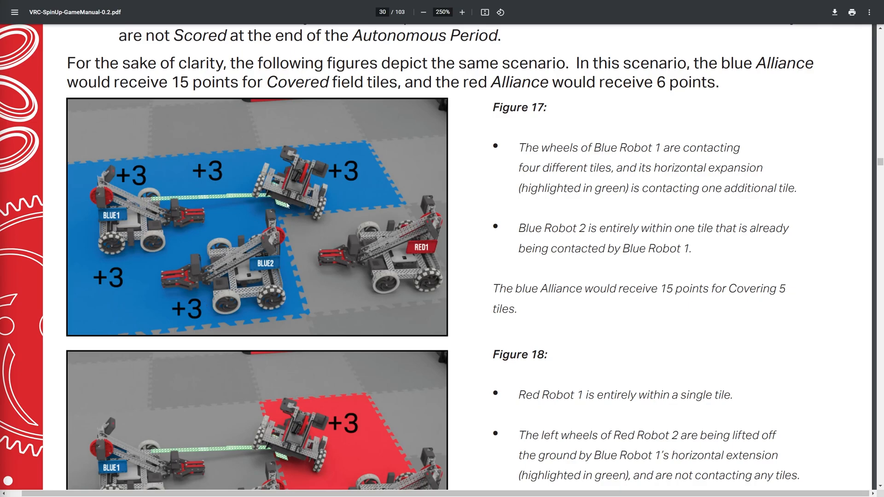
mouse_move(269, 145)
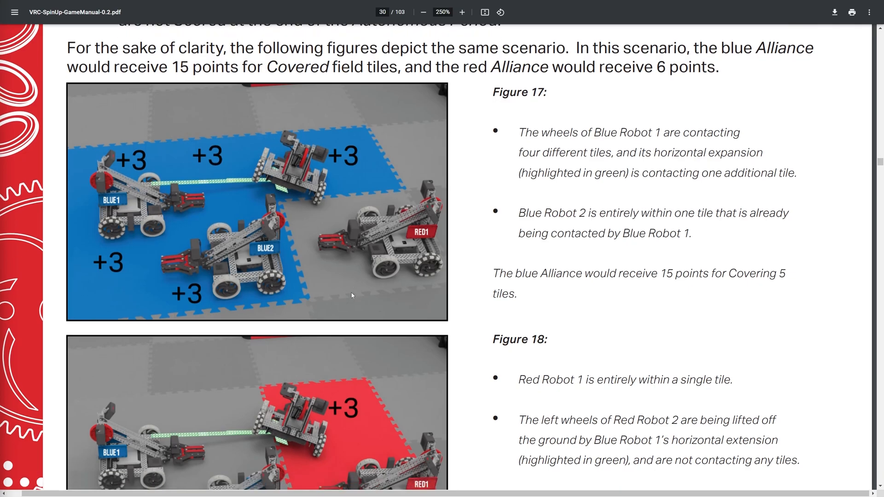
scroll(down, 3)
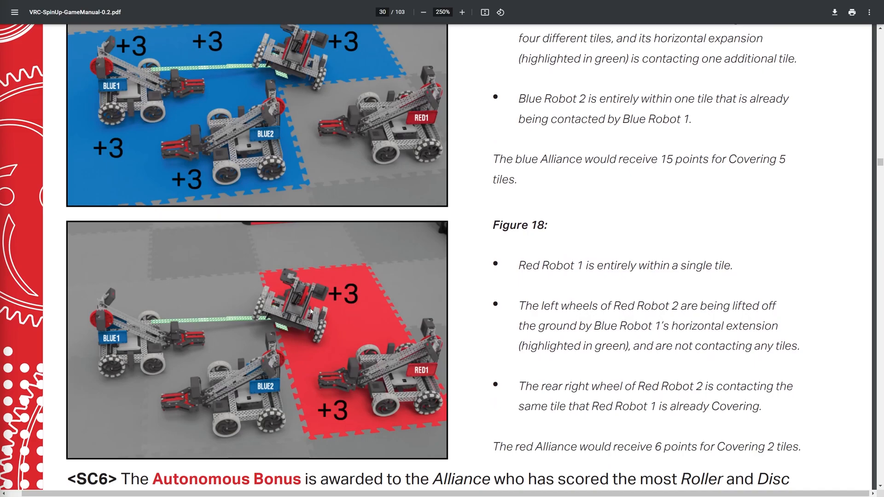
mouse_move(270, 308)
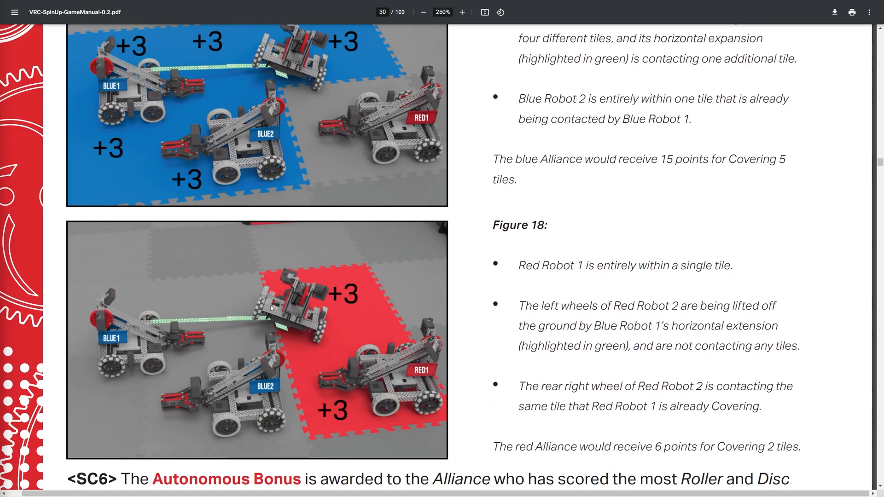
mouse_move(304, 321)
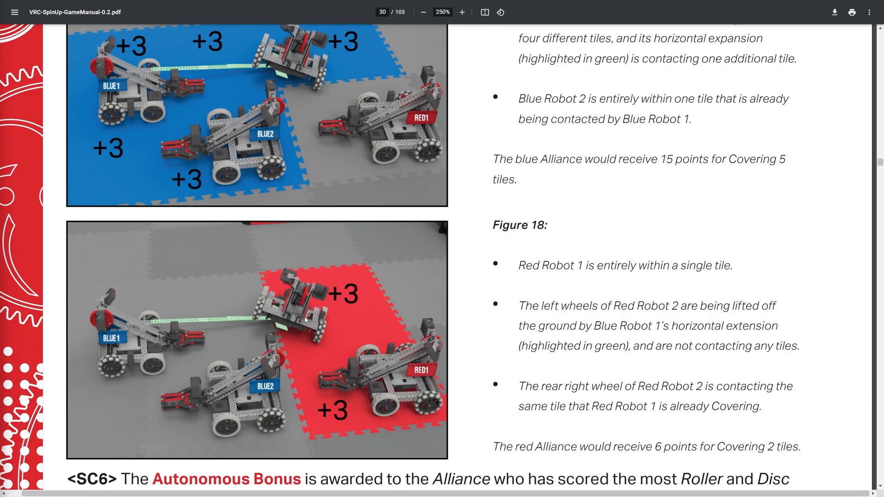
mouse_move(316, 308)
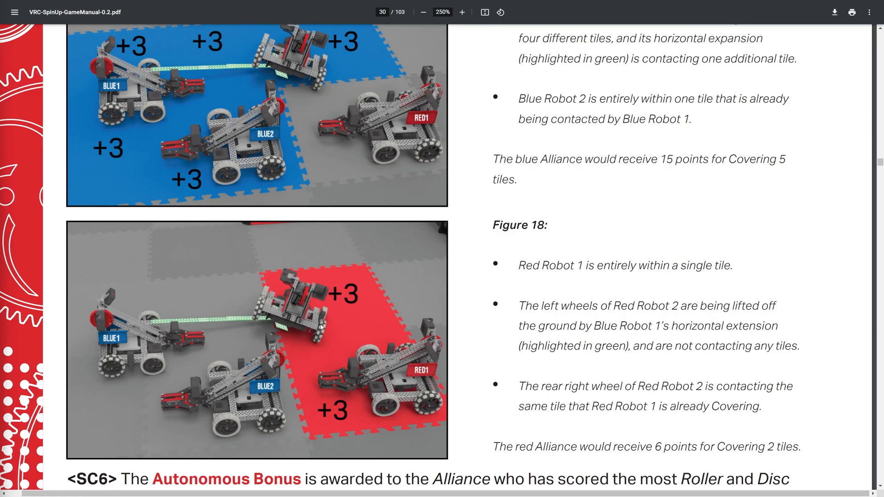
mouse_move(327, 290)
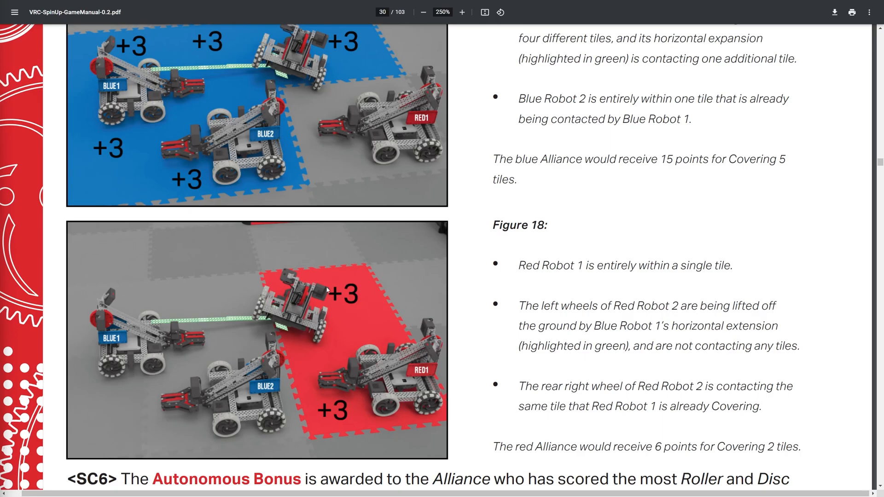
mouse_move(358, 292)
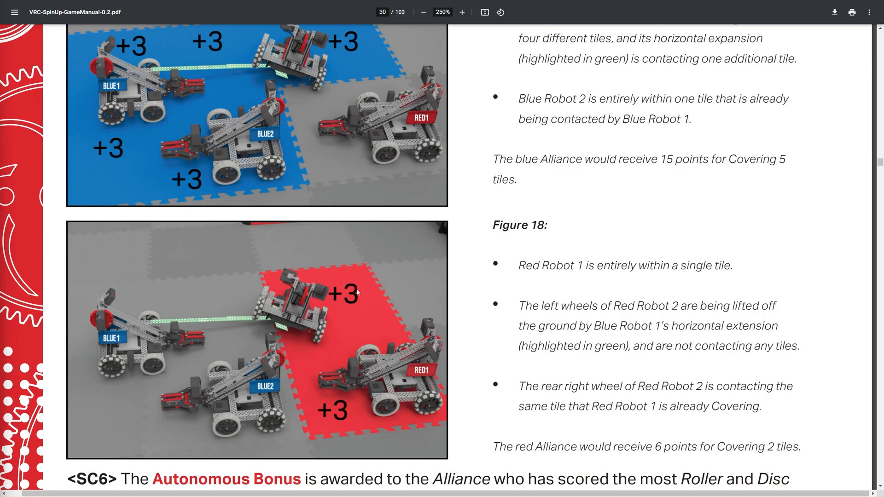
mouse_move(402, 424)
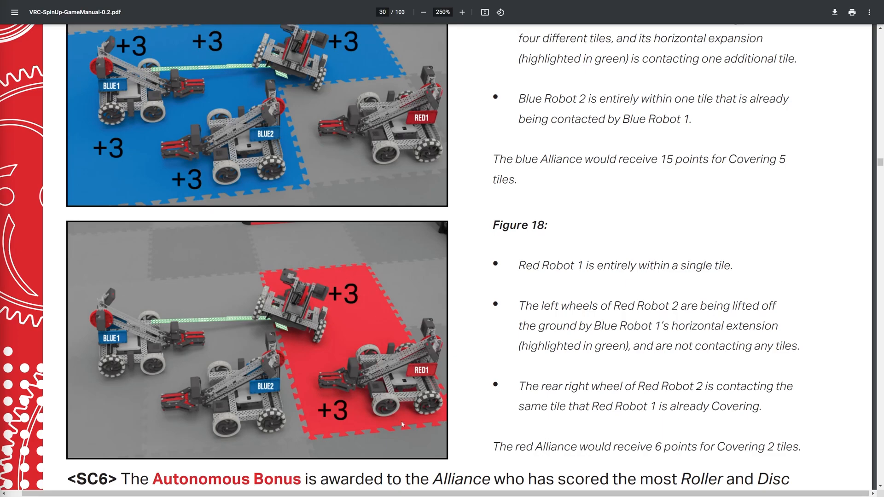
mouse_move(341, 360)
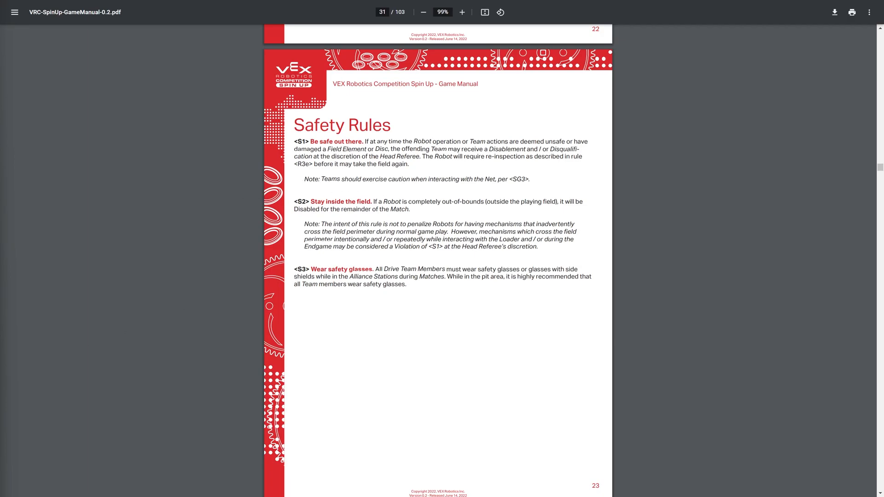
Scroll through rules G12–G17 on pages 29–30 to the Specific Game Rules heading with <SG1> and Figure 19.
scroll(down, 3)
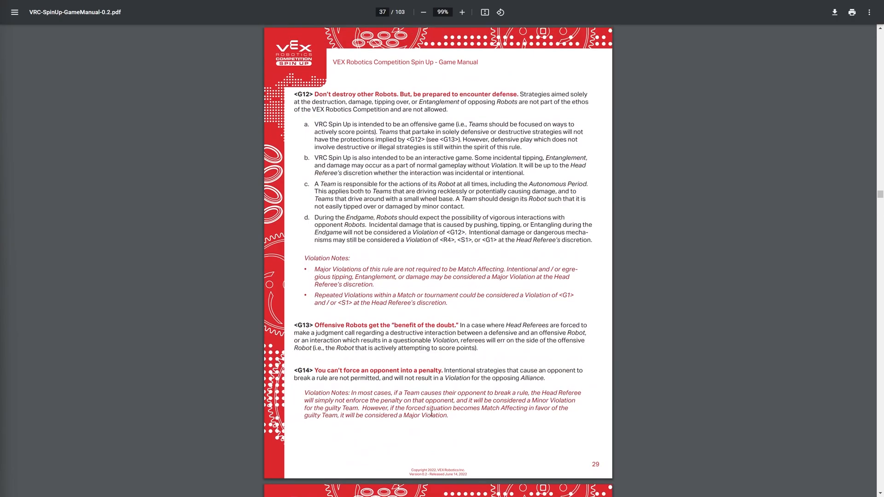
scroll(up, 3)
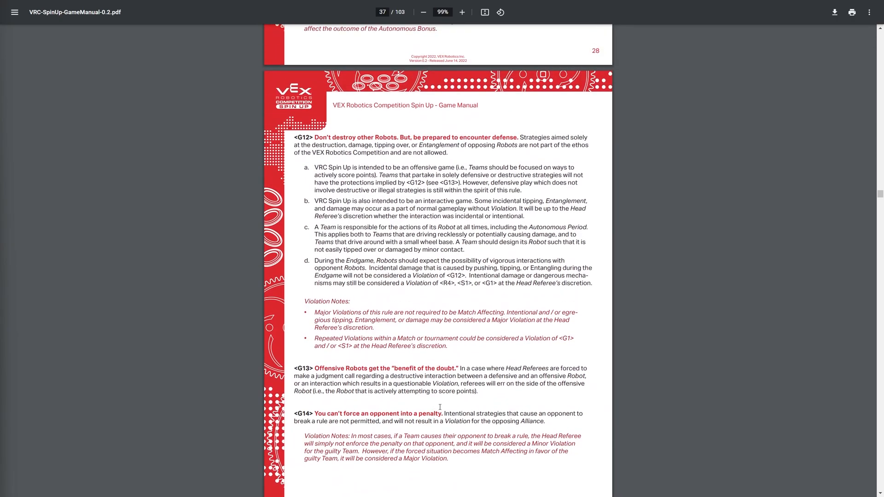
scroll(down, 3)
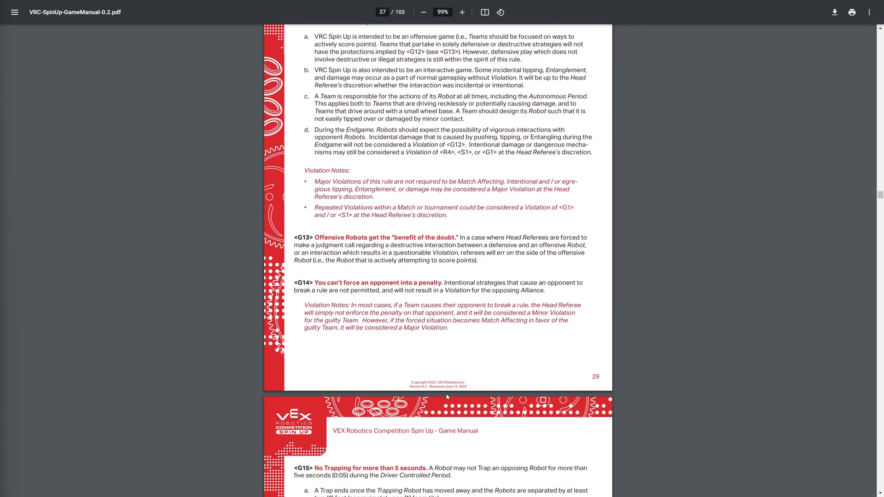
scroll(down, 3)
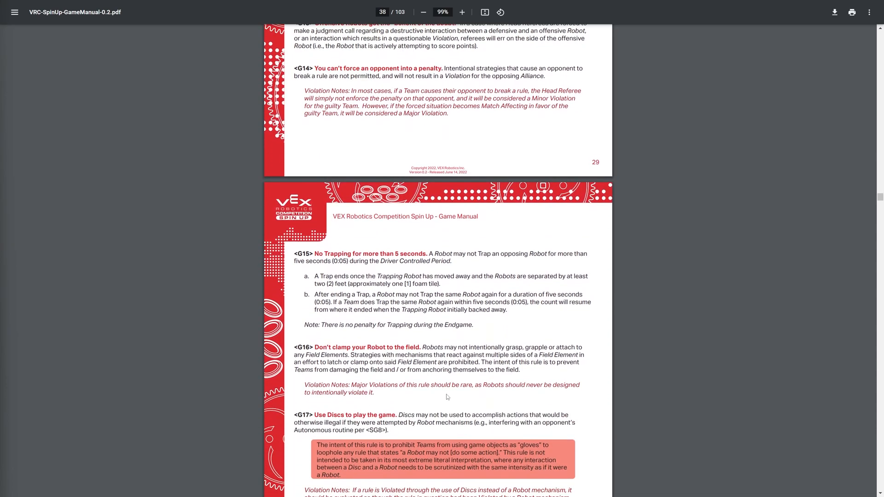
scroll(down, 3)
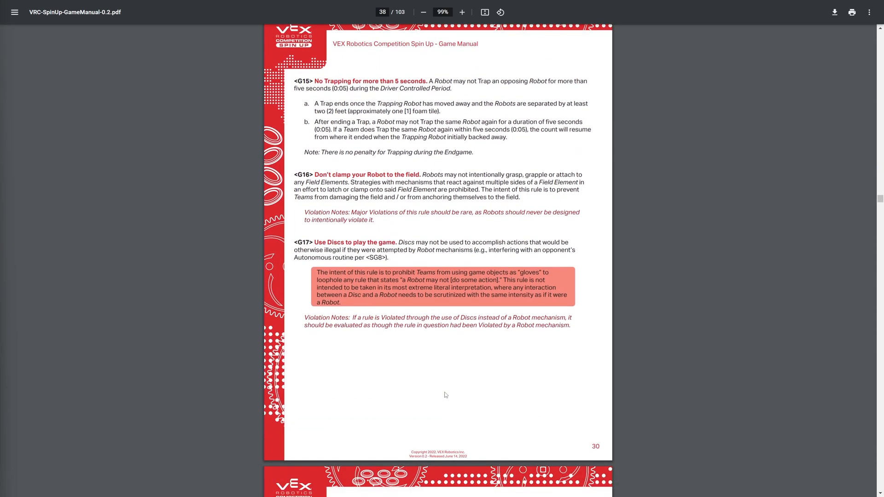
mouse_move(411, 373)
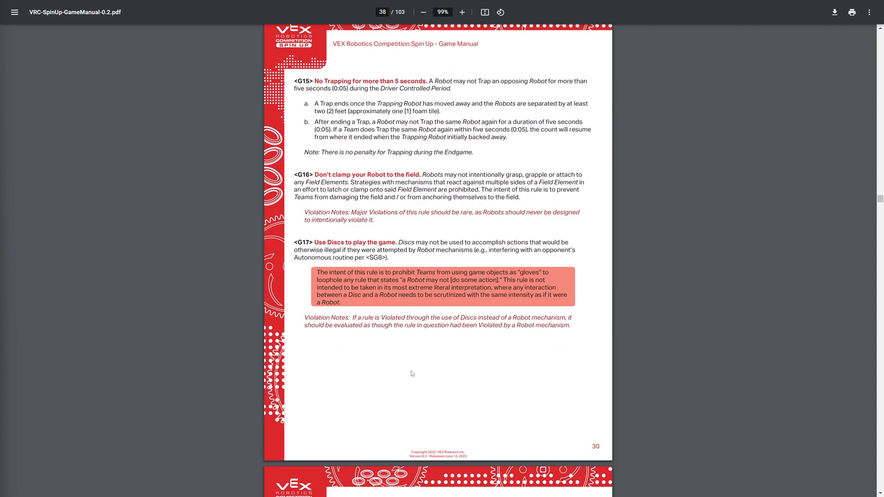
scroll(down, 3)
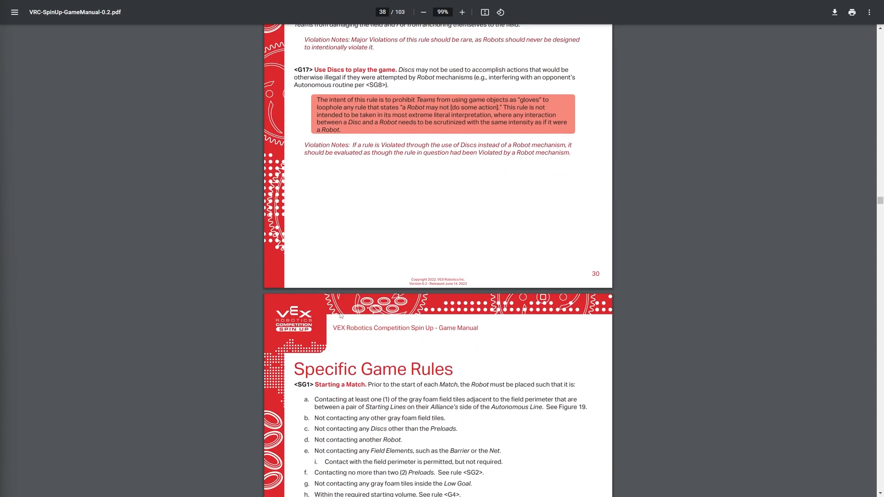
scroll(down, 3)
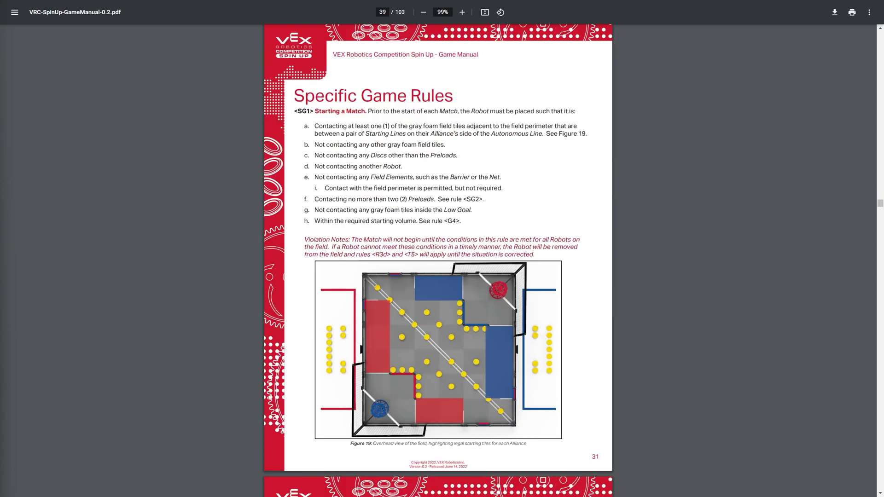
mouse_move(255, 302)
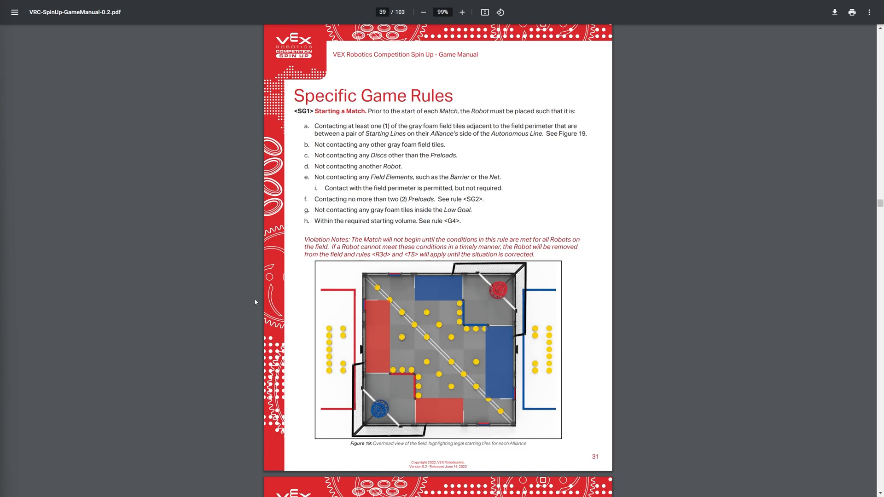
mouse_move(282, 175)
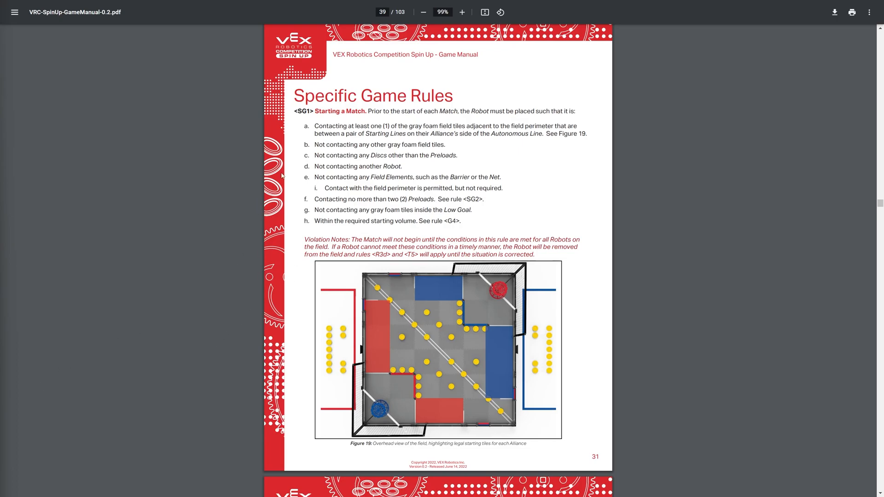
mouse_move(217, 132)
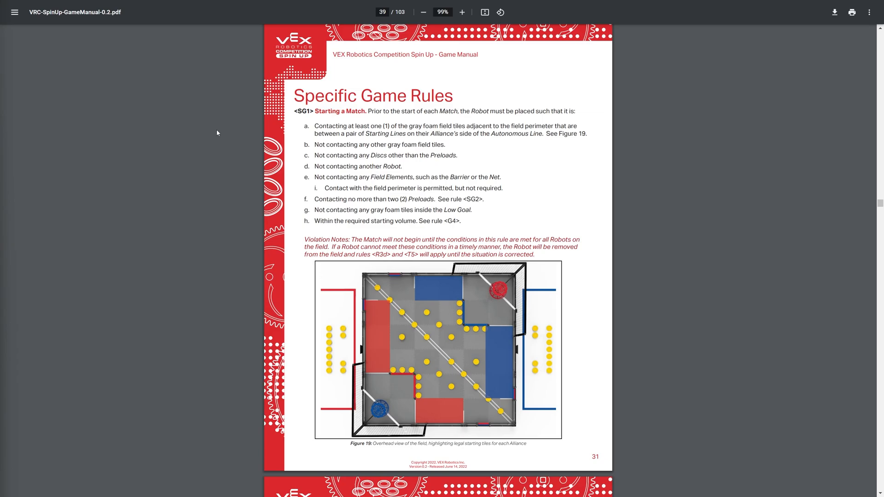
mouse_move(220, 113)
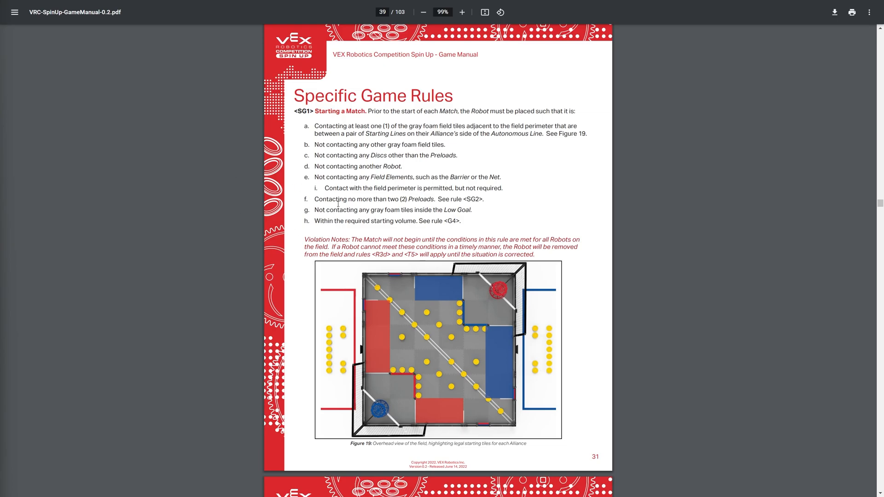
mouse_move(371, 304)
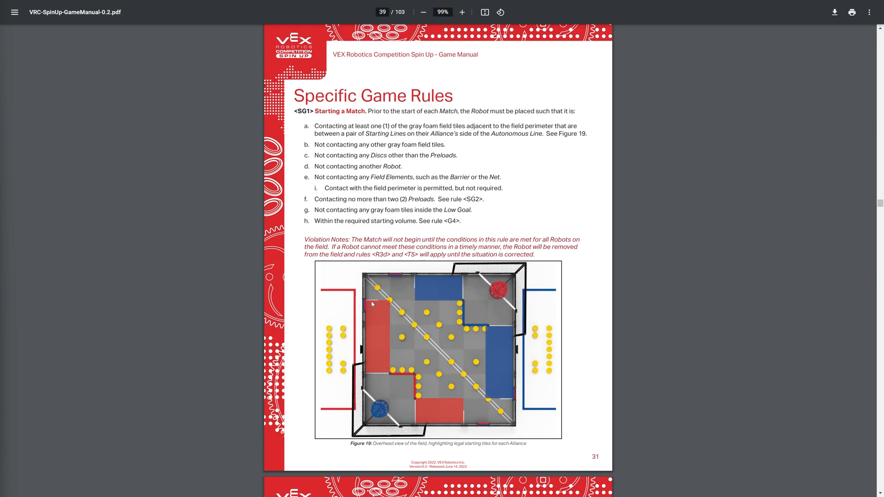
mouse_move(420, 402)
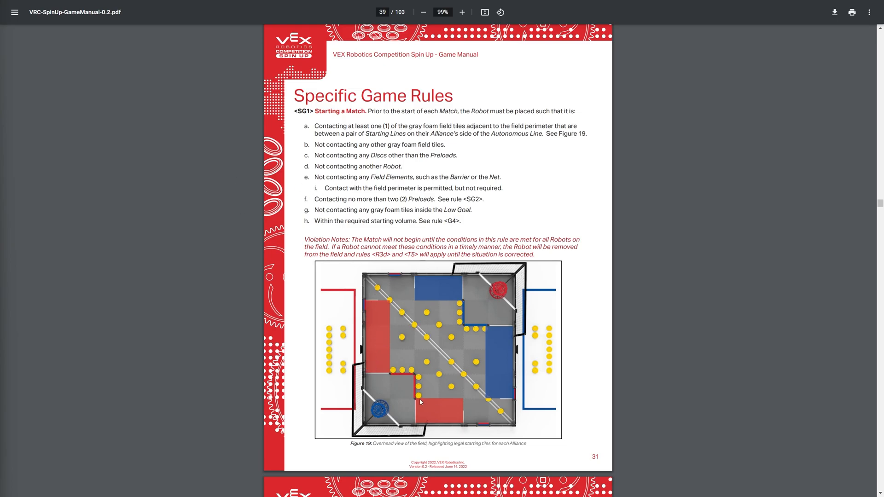
mouse_move(405, 370)
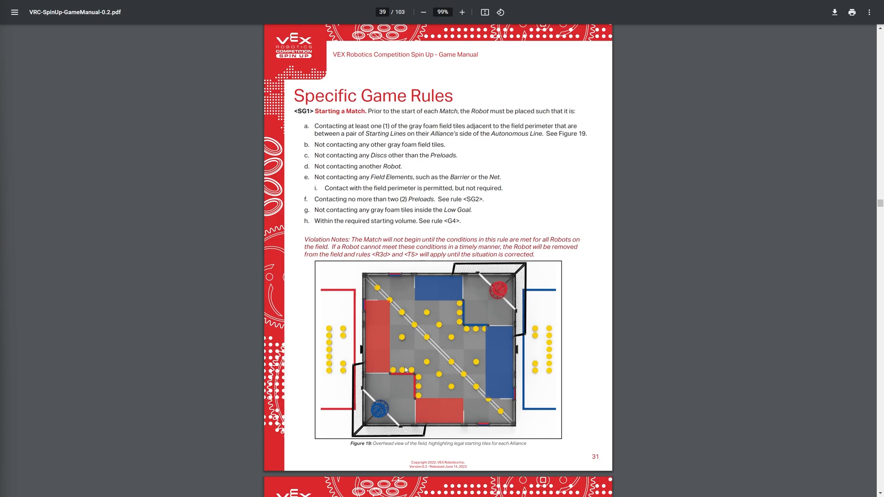
mouse_move(393, 415)
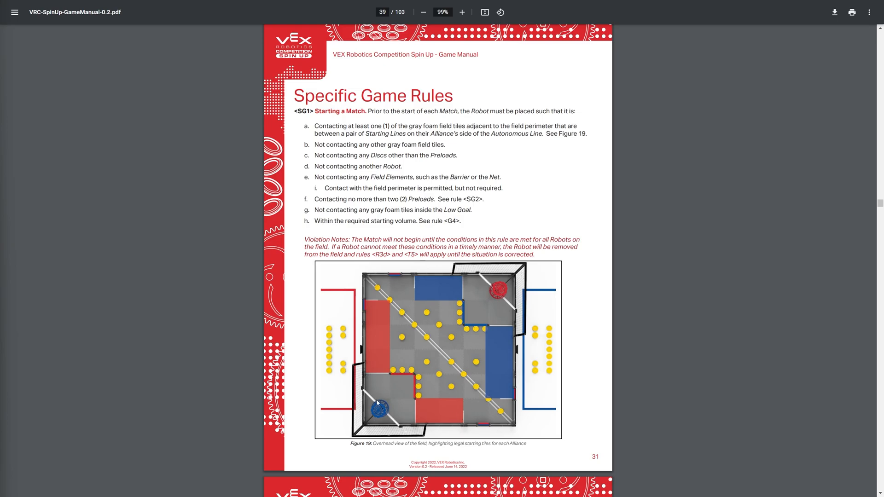
mouse_move(426, 398)
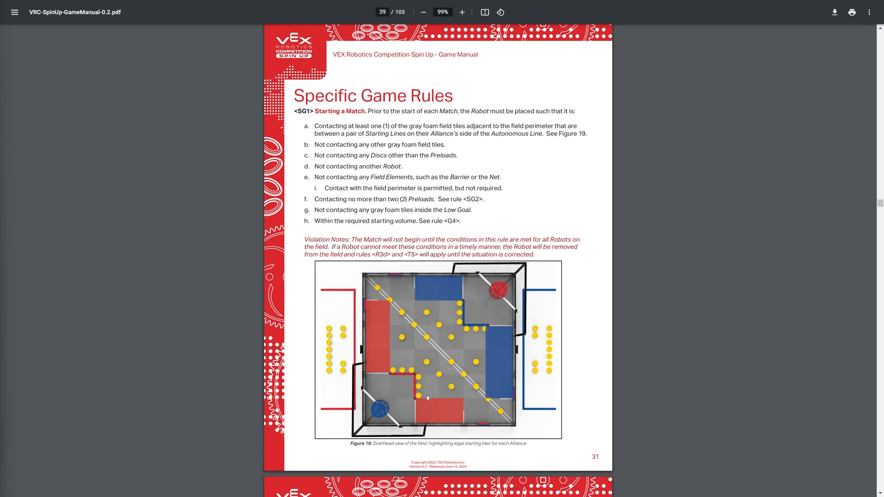
mouse_move(441, 383)
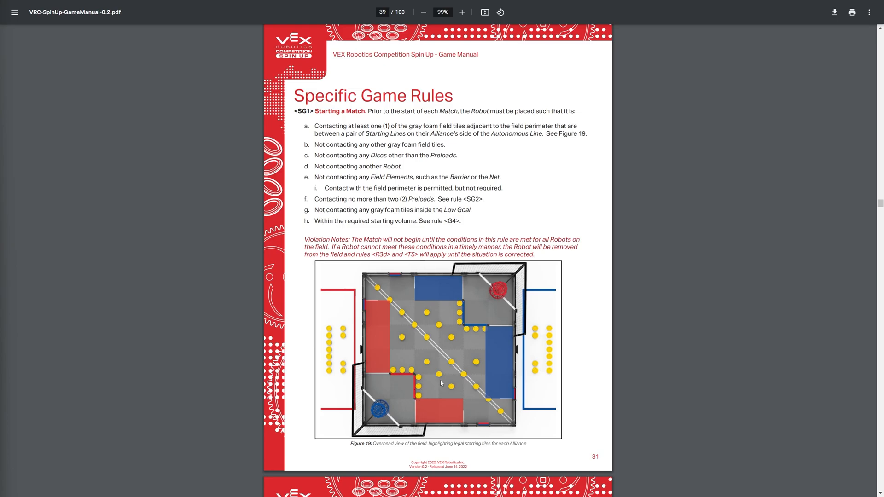
mouse_move(377, 201)
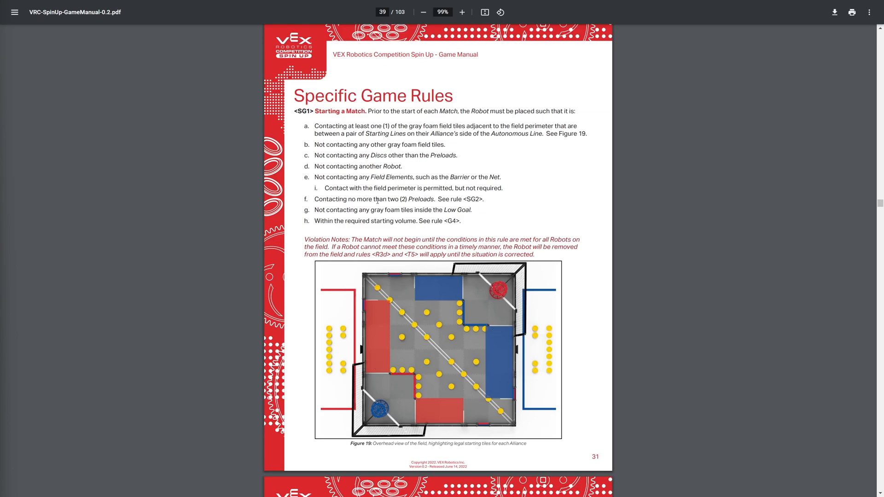
mouse_move(456, 195)
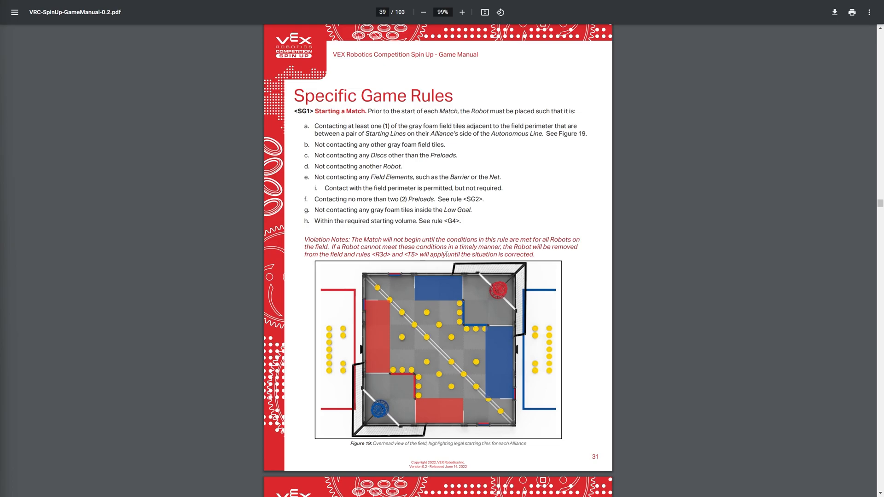
Scroll to manual page 36 showing rules <SG8> and <SG9> above Section 3 The Robot.
scroll(up, 3)
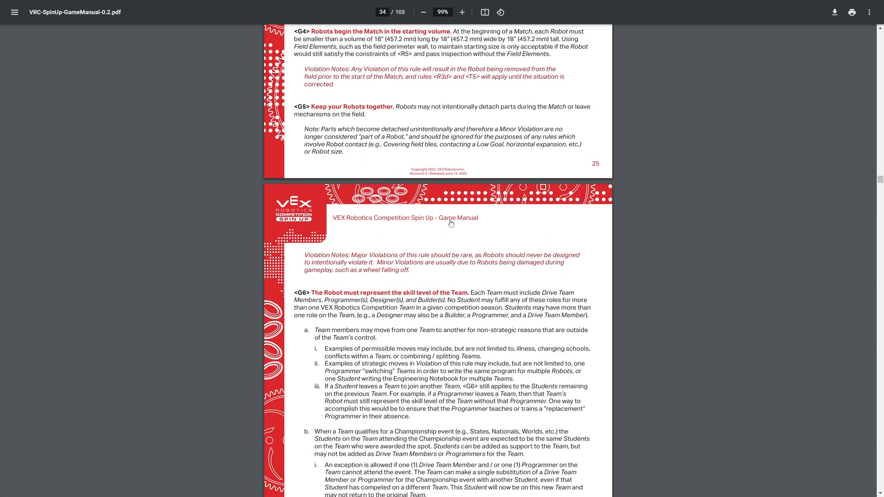
mouse_move(294, 81)
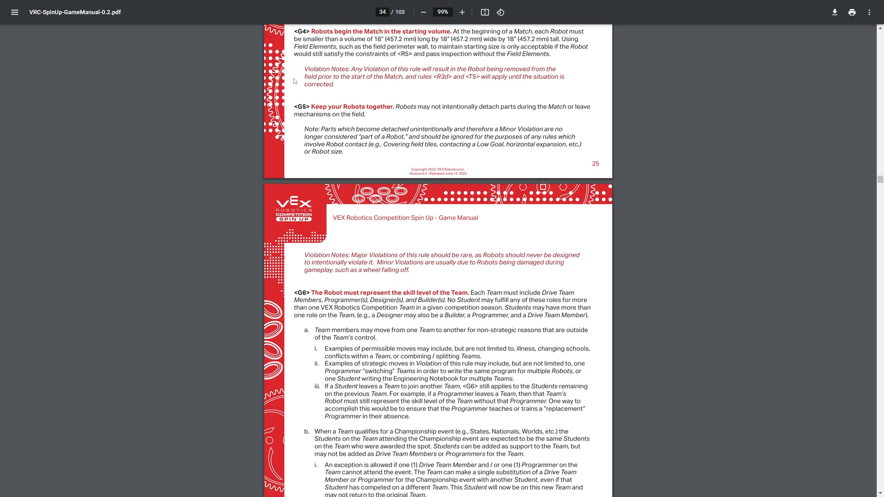
mouse_move(628, 210)
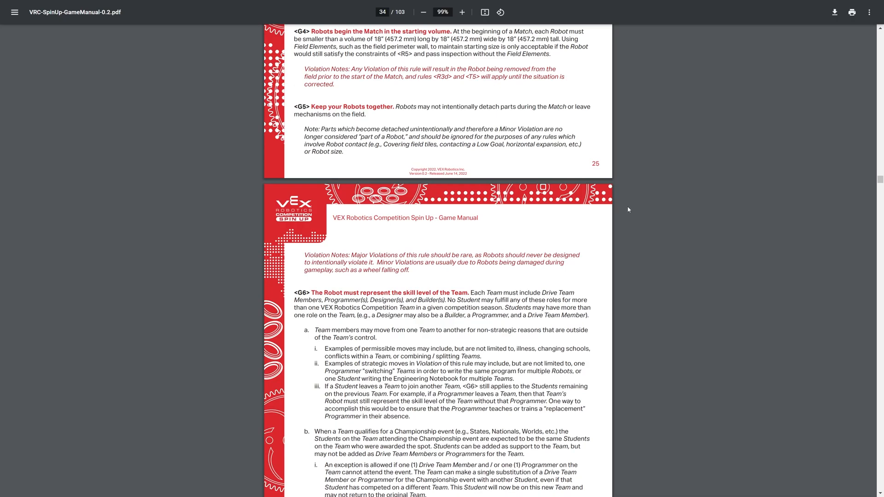
scroll(down, 3)
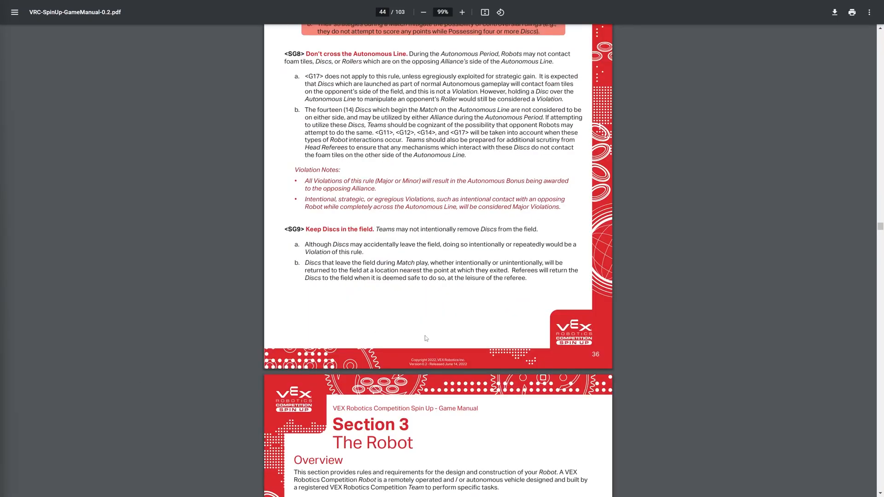
Scroll through Section 3 The Robot past <R1>–<R12> to page 44 with <R13>–<R15>.
scroll(down, 3)
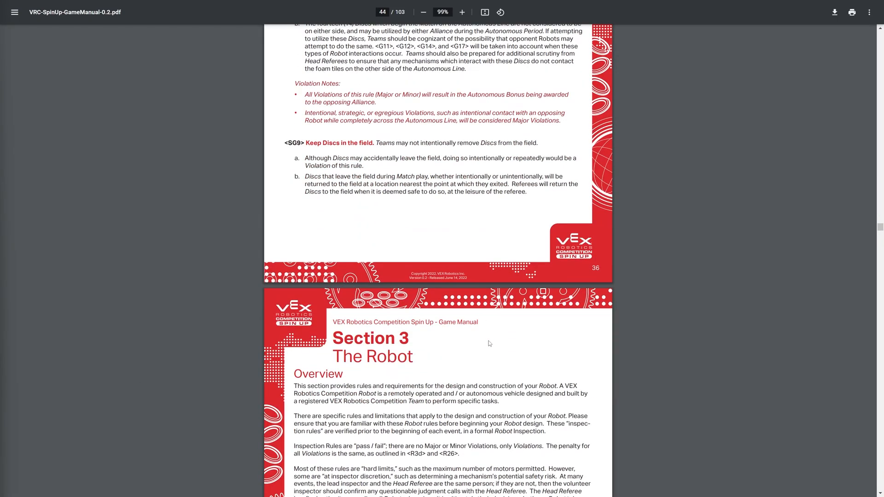
scroll(down, 3)
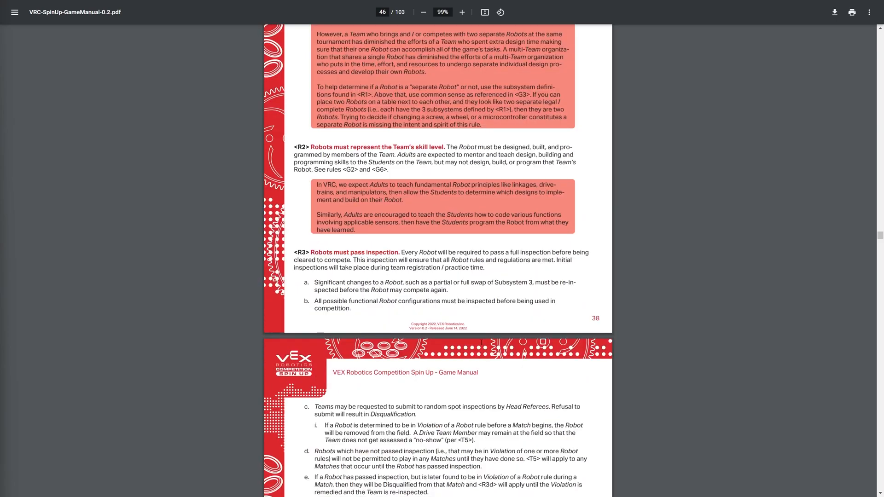
scroll(down, 3)
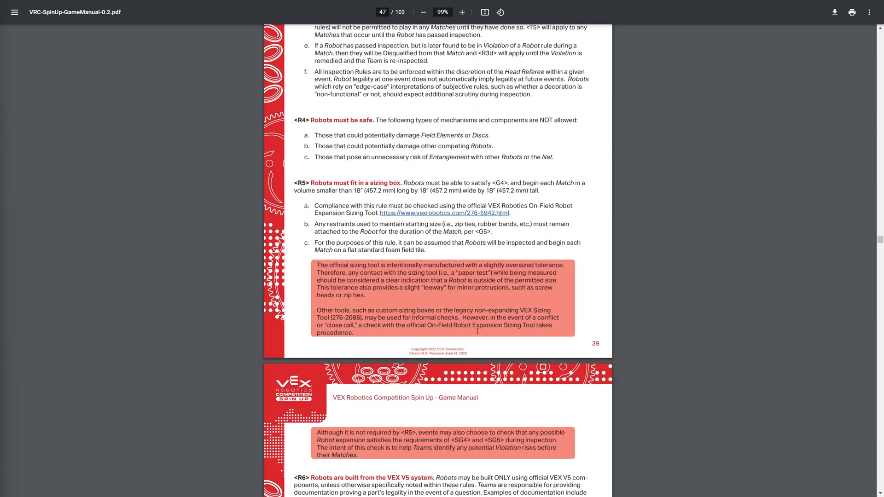
scroll(down, 3)
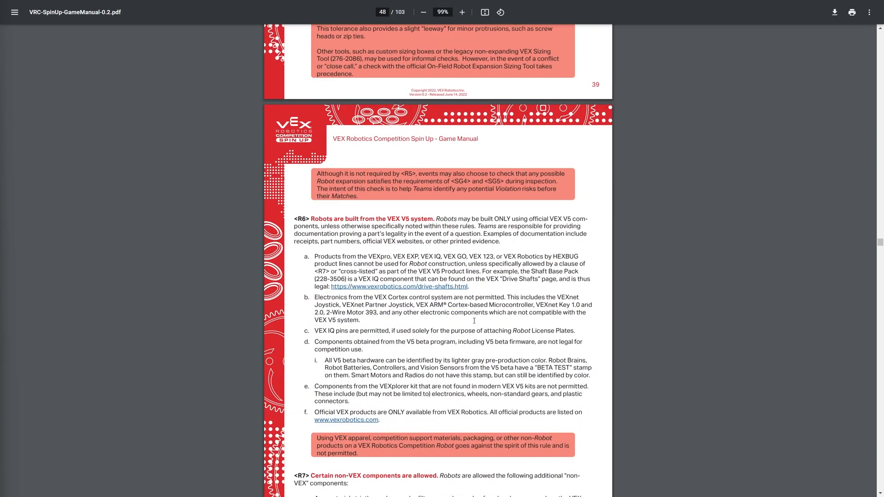
scroll(down, 3)
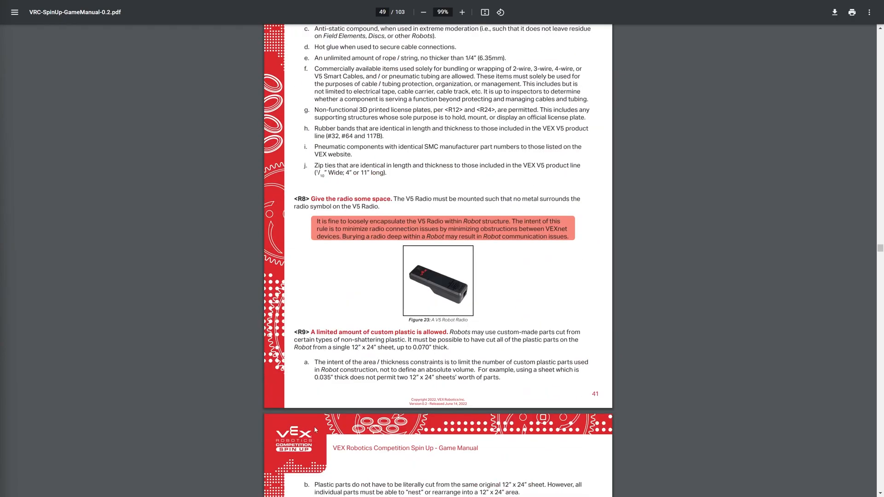
scroll(down, 3)
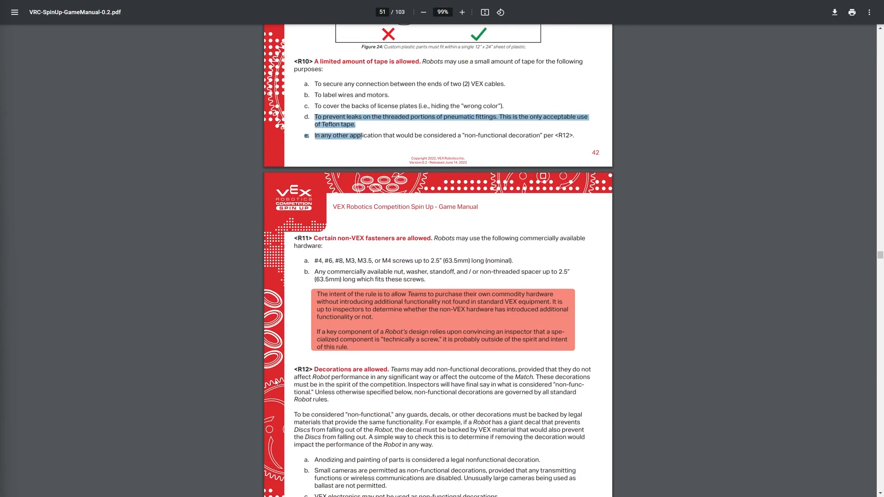
scroll(down, 3)
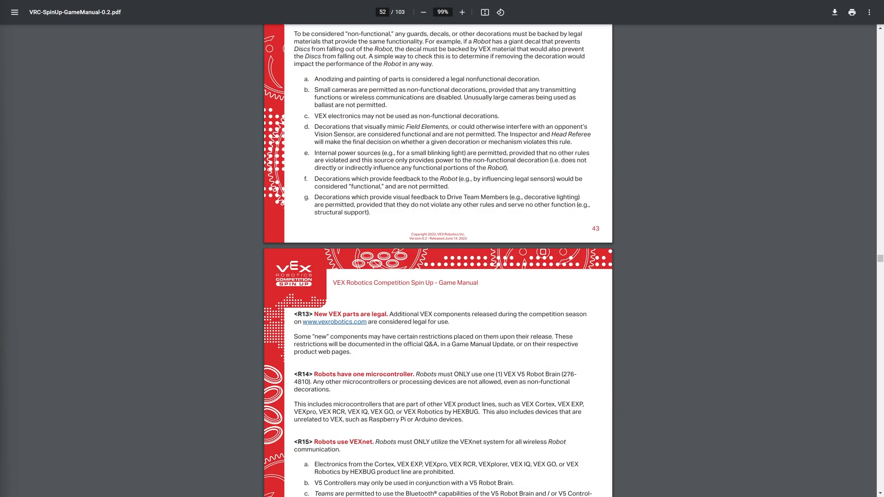